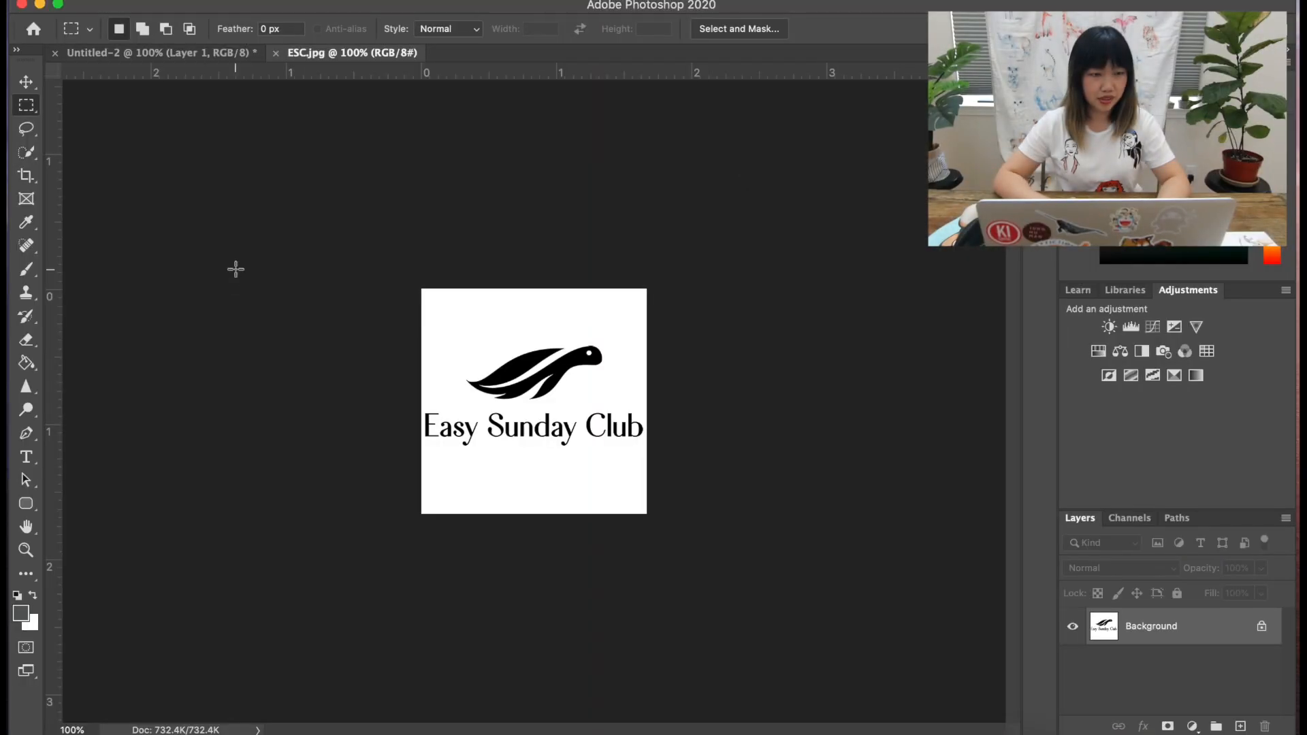
Open File > New and browse the Print presets for the Letter 8.5×11 in, 300 ppi size.
click(25, 5)
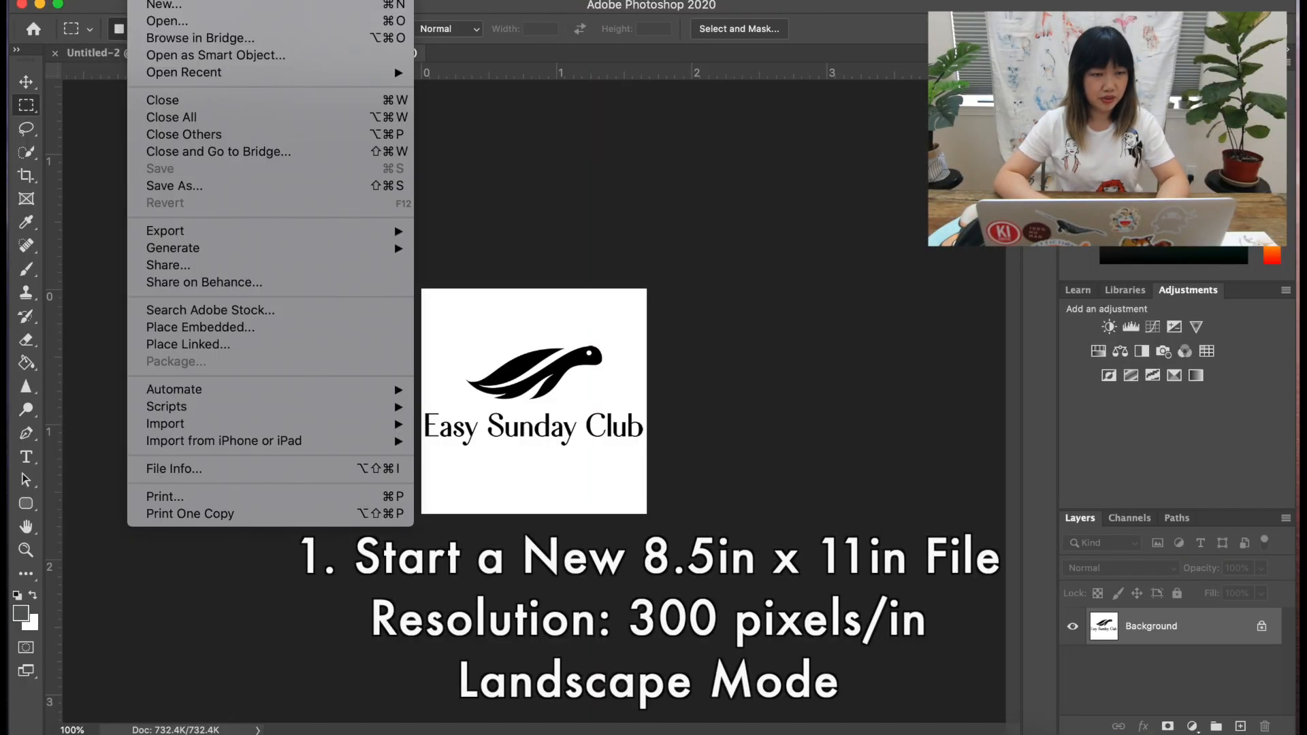
mouse_move(163, 6)
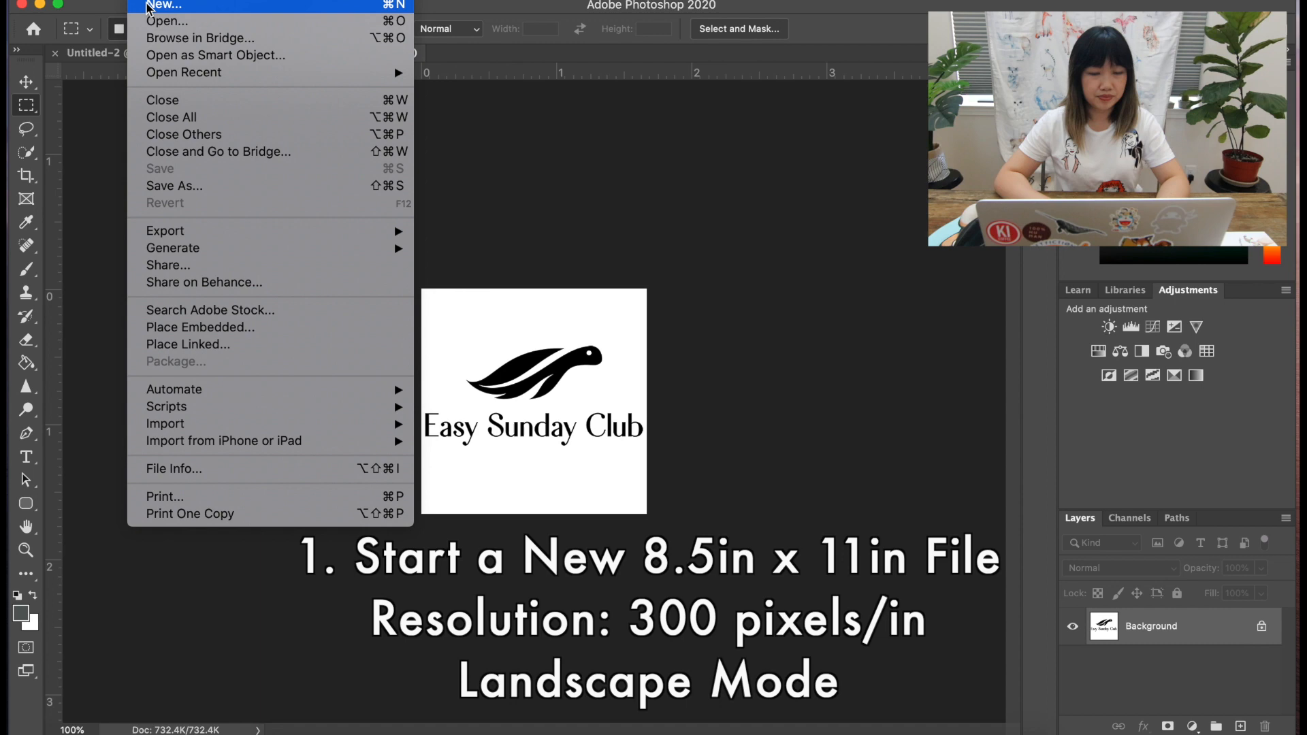
click(164, 4)
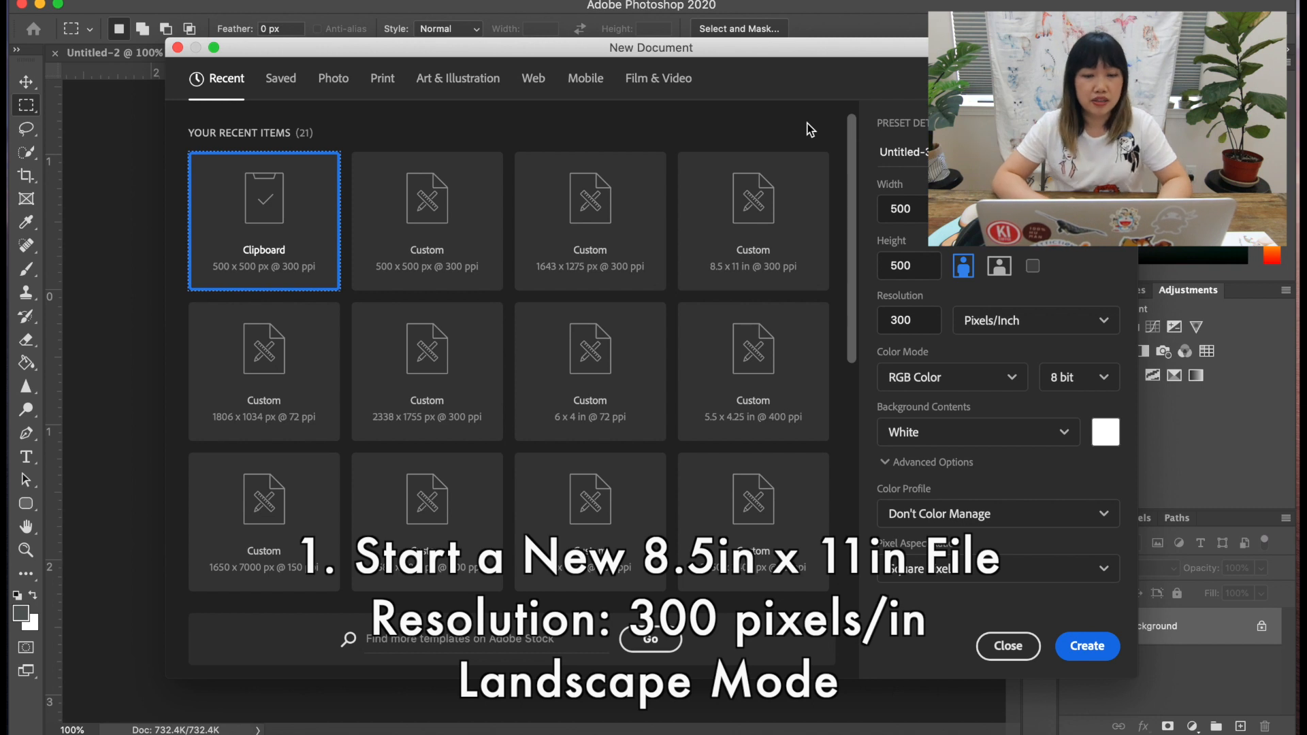
mouse_move(420, 141)
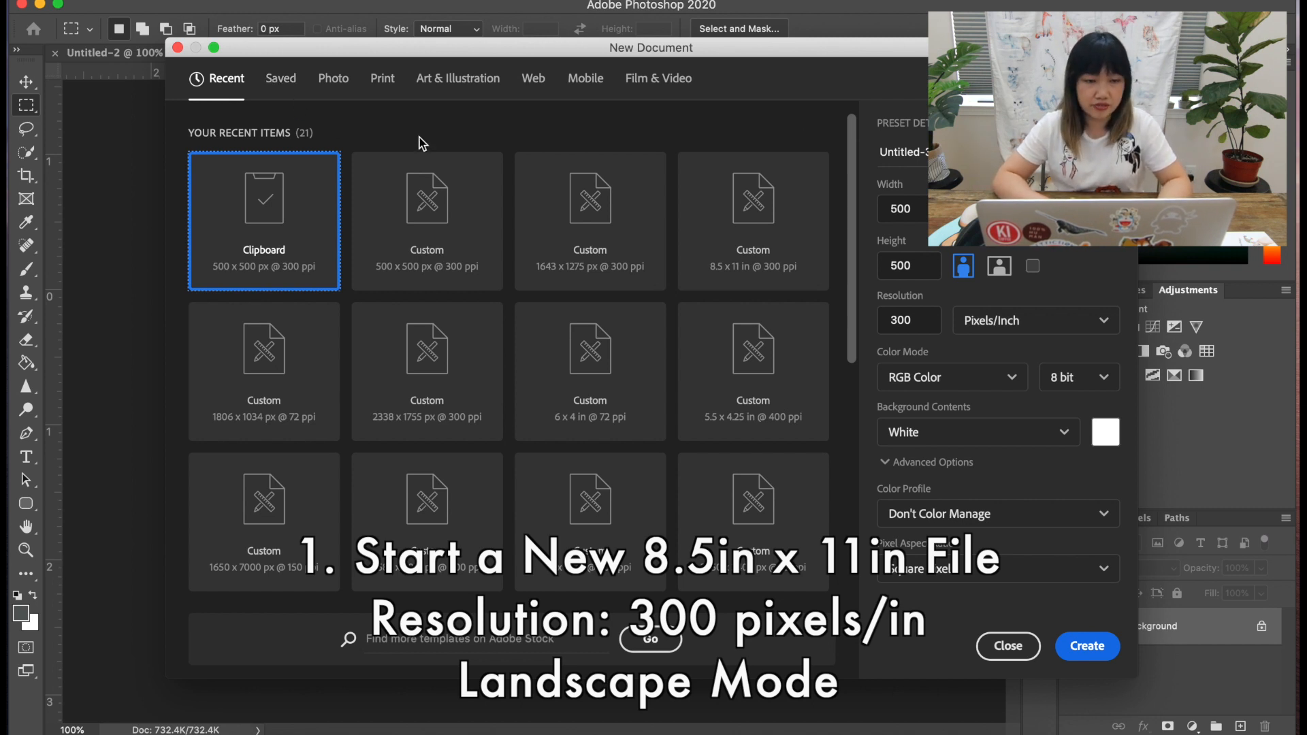
mouse_move(387, 348)
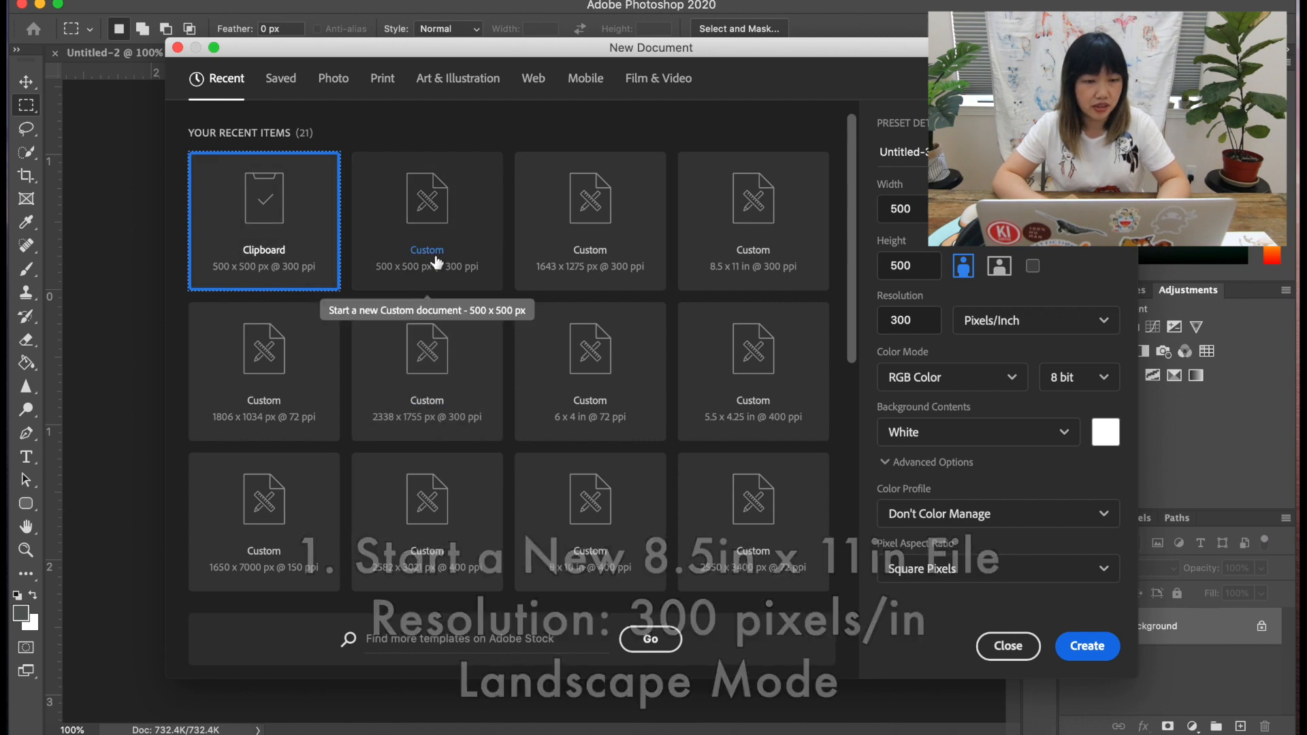
click(383, 78)
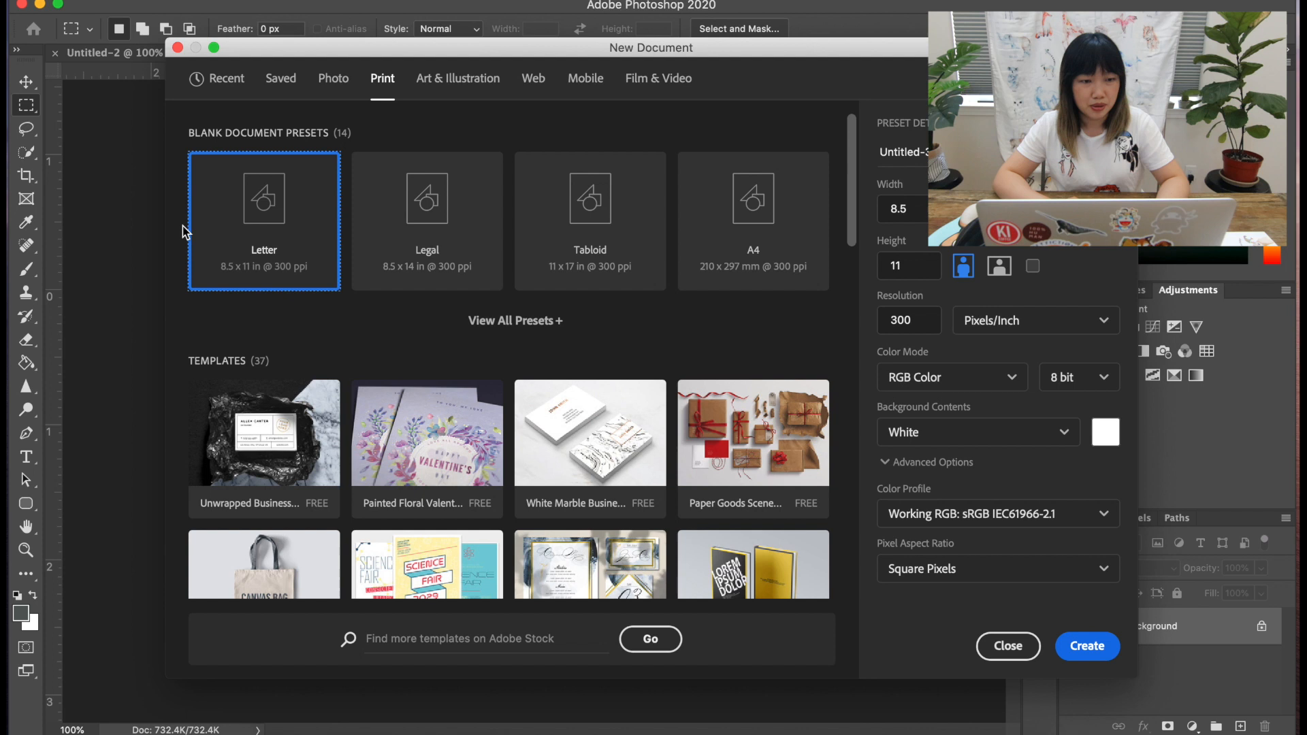
mouse_move(229, 277)
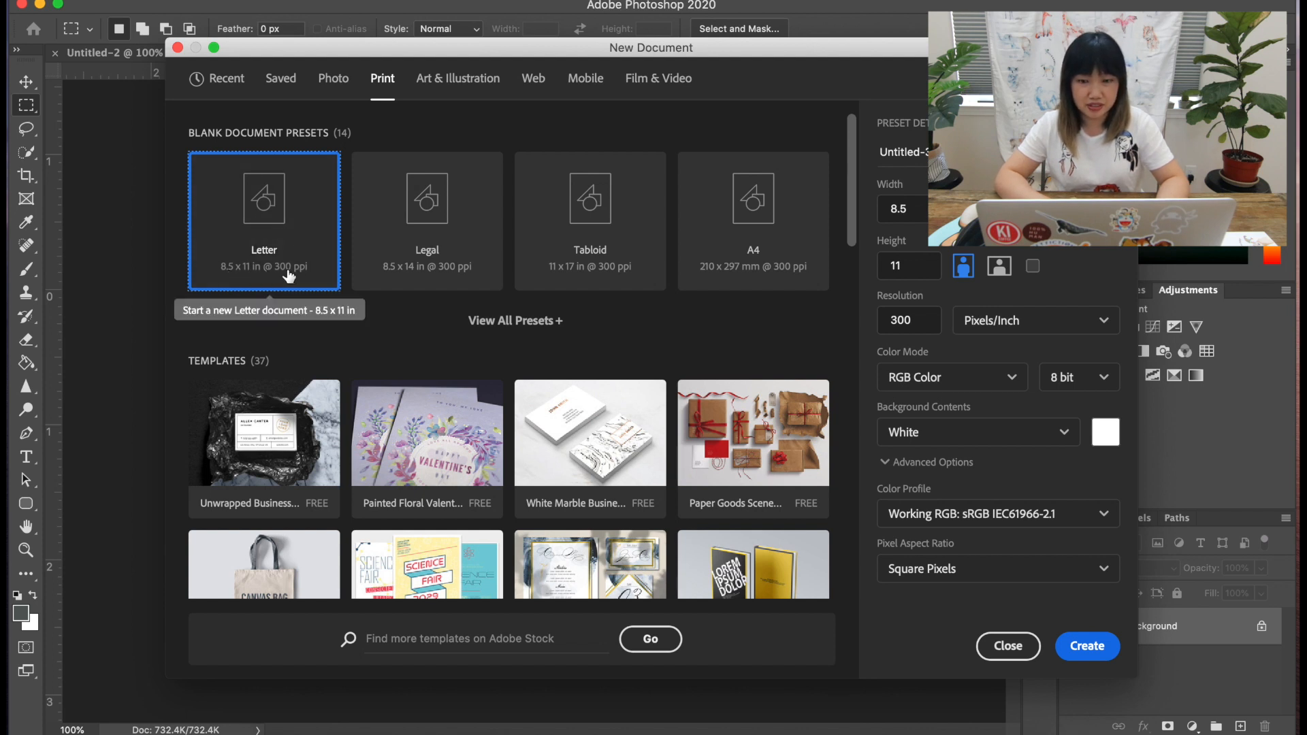
mouse_move(872, 363)
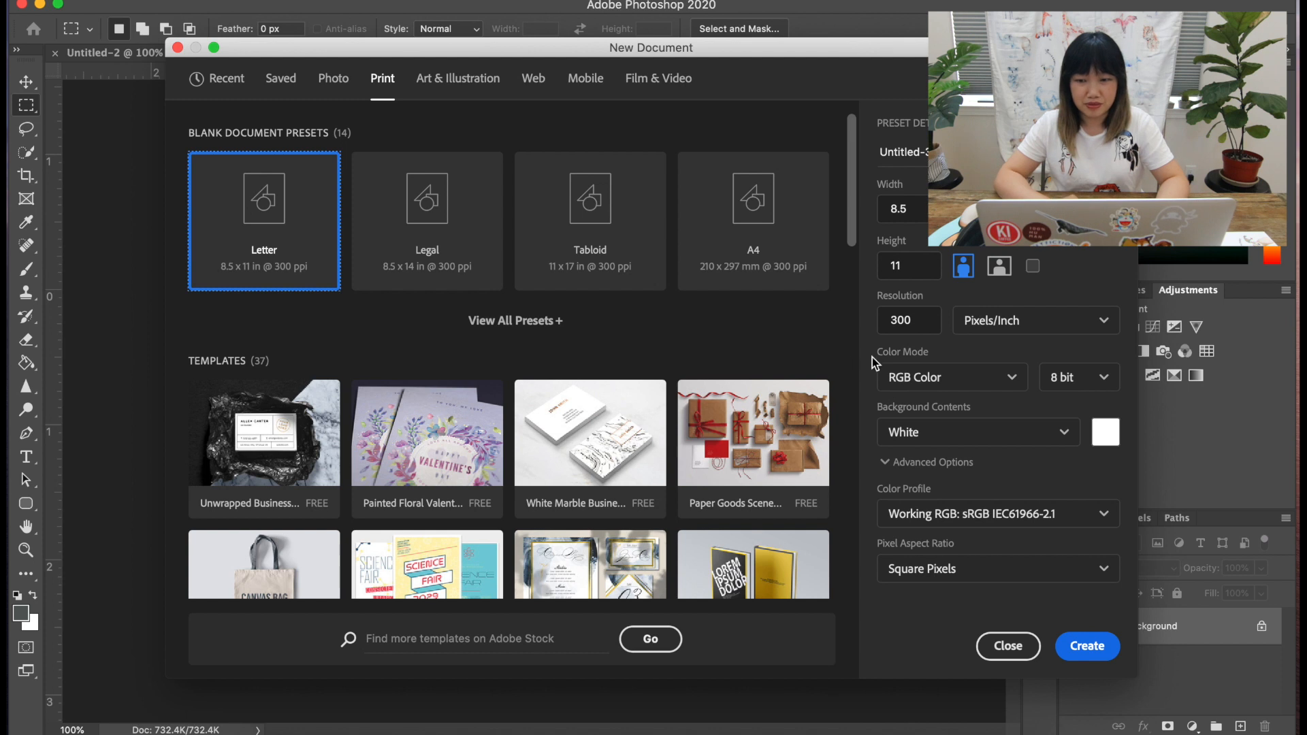
mouse_move(835, 349)
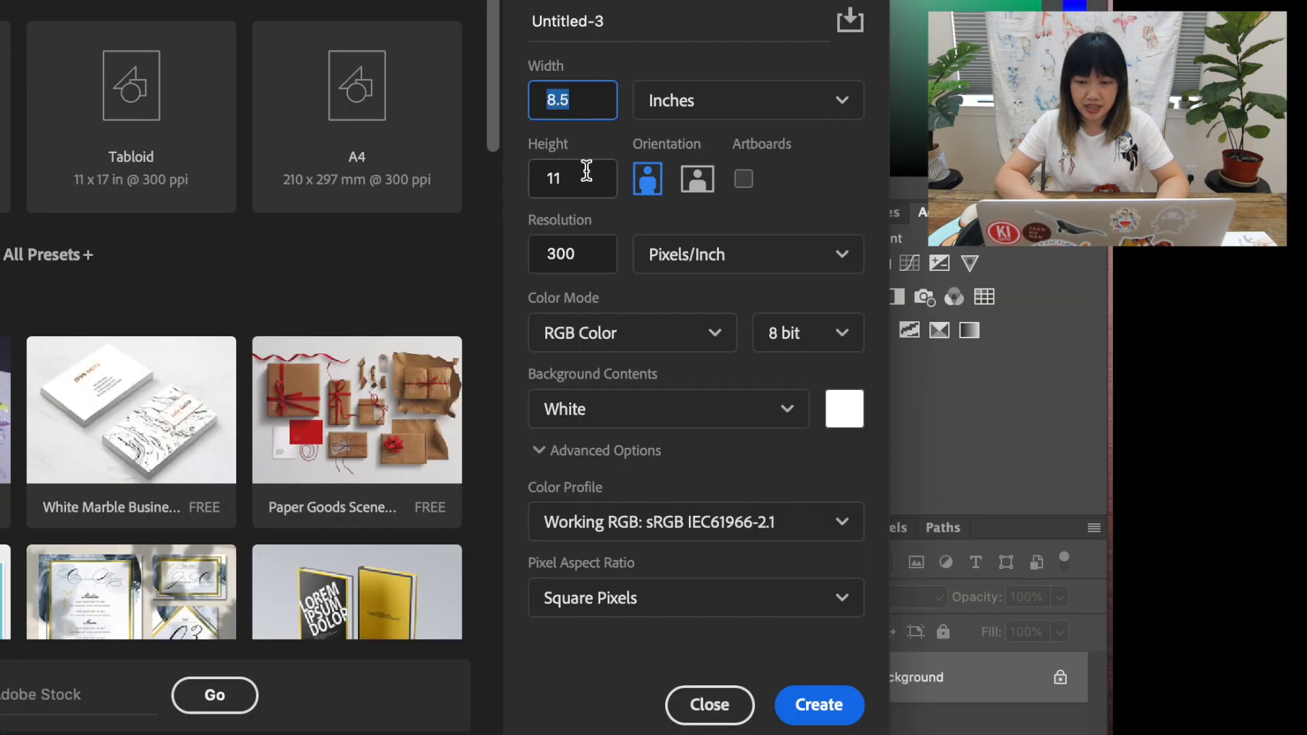
Switch the Letter preset to landscape, 11 × 8.5 in at 300 ppi, and create it.
click(697, 178)
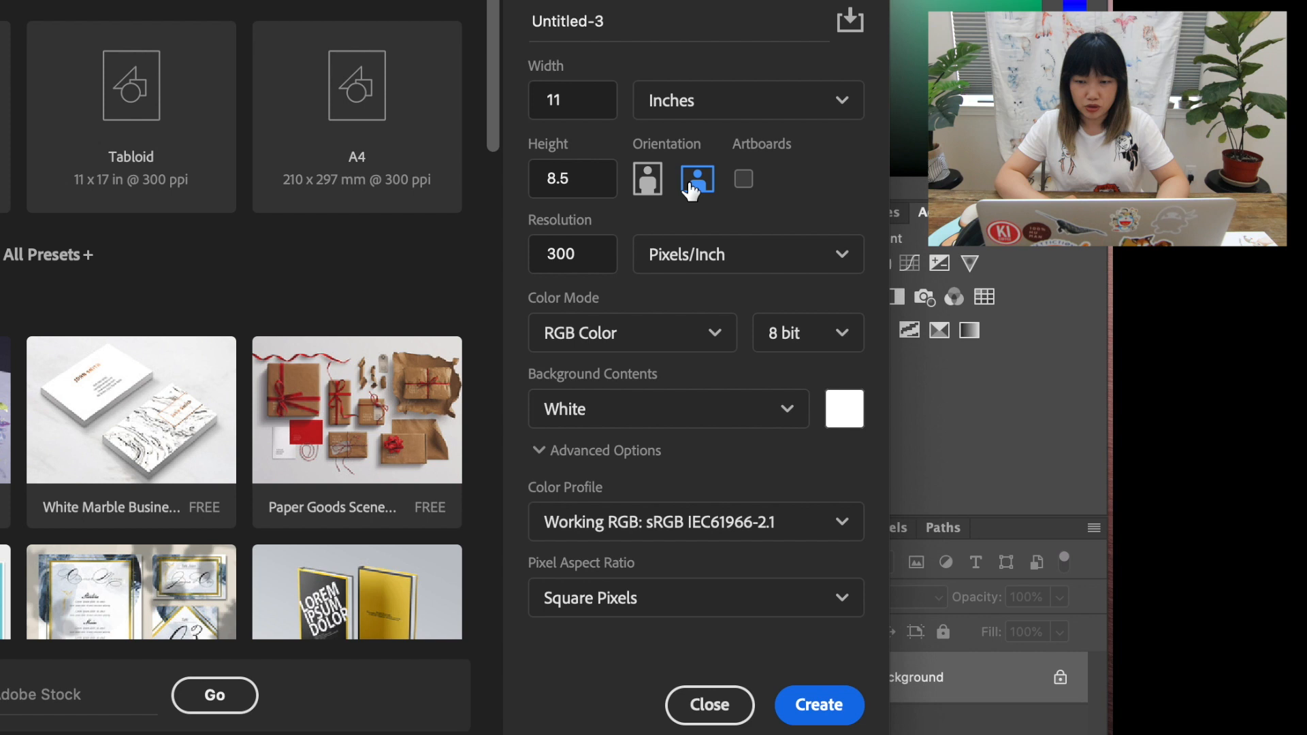
mouse_move(736, 164)
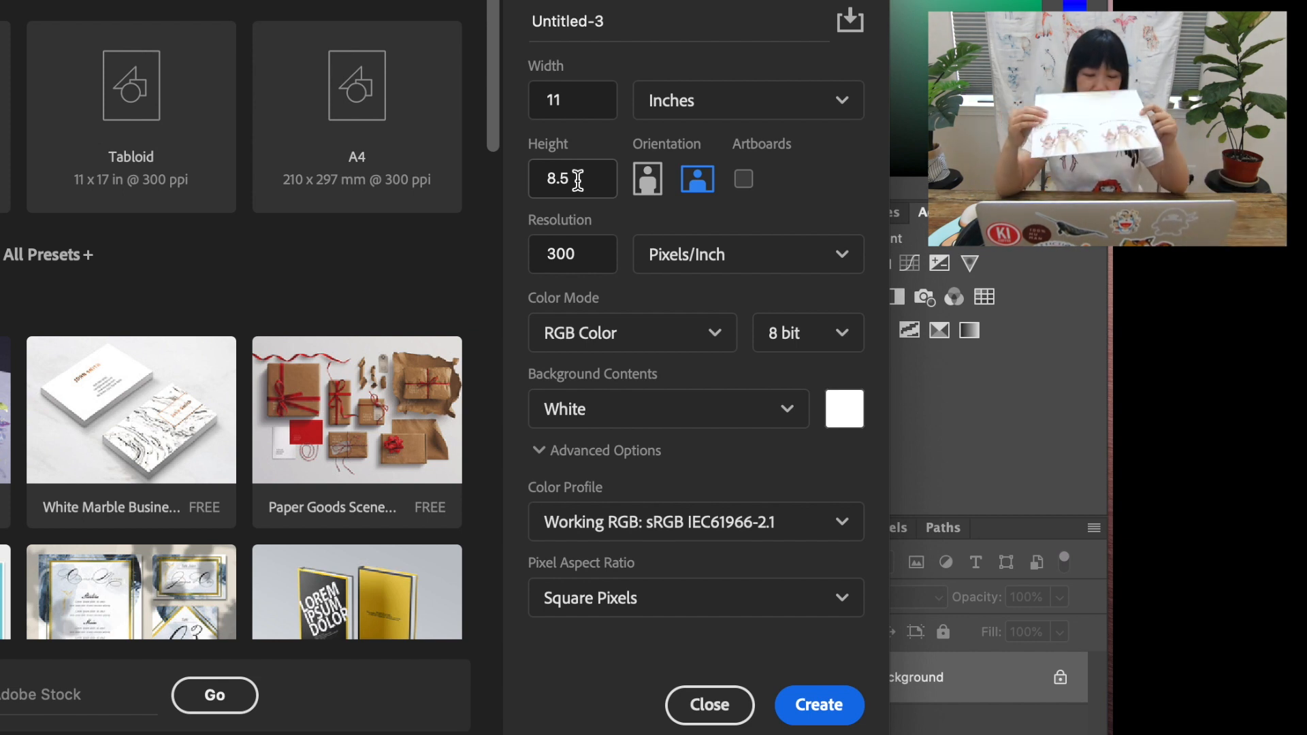
click(572, 253)
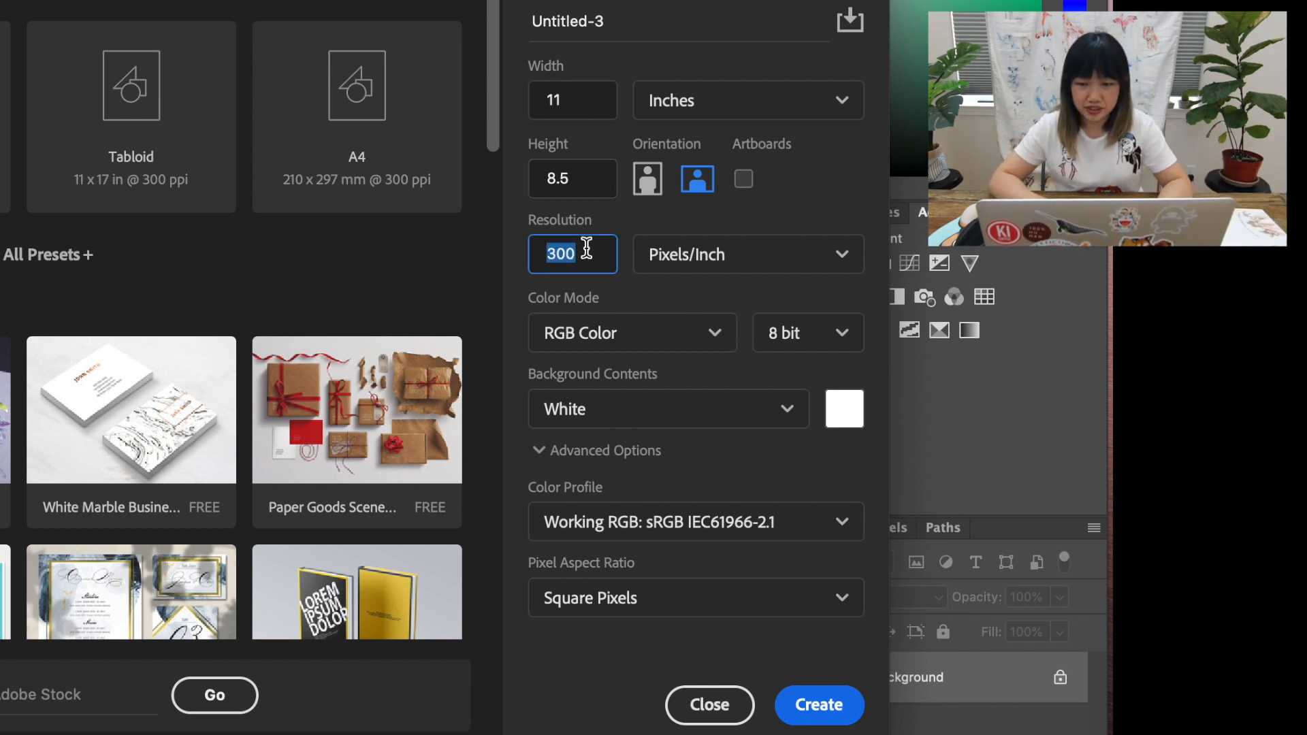
mouse_move(719, 382)
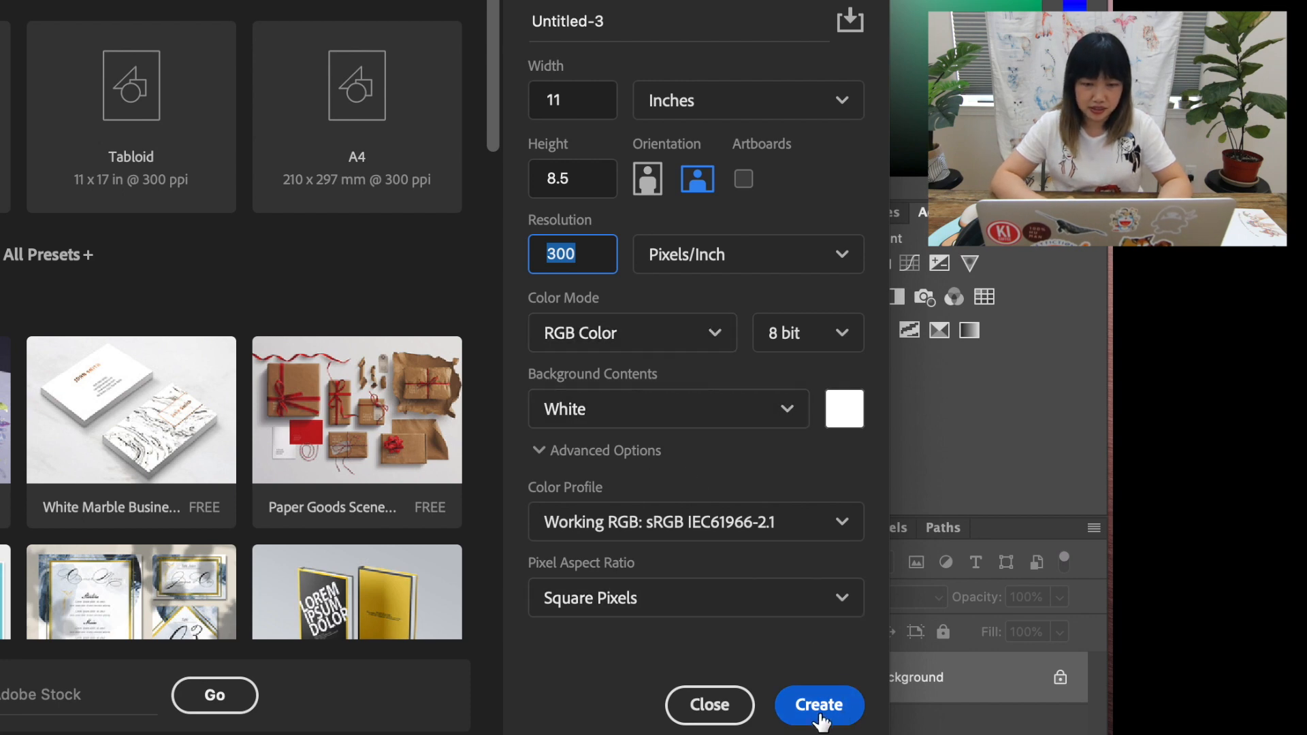
click(818, 705)
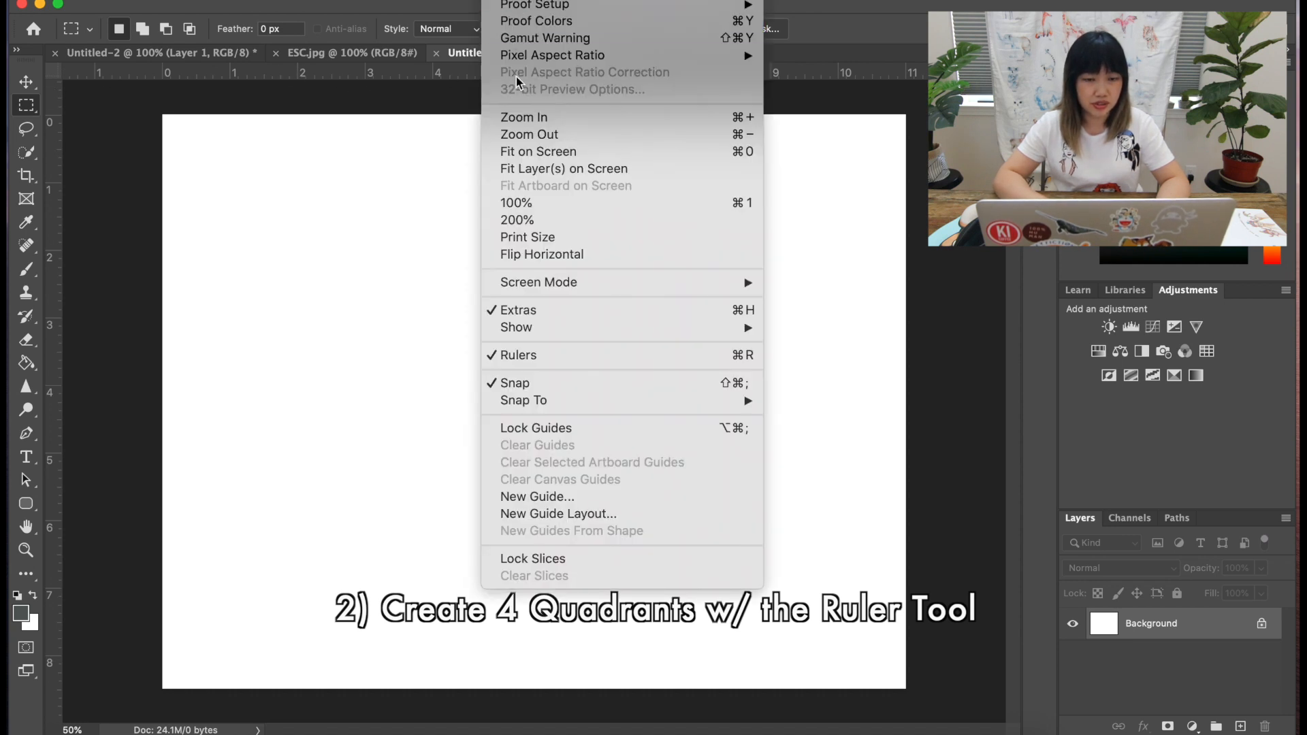
mouse_move(539, 383)
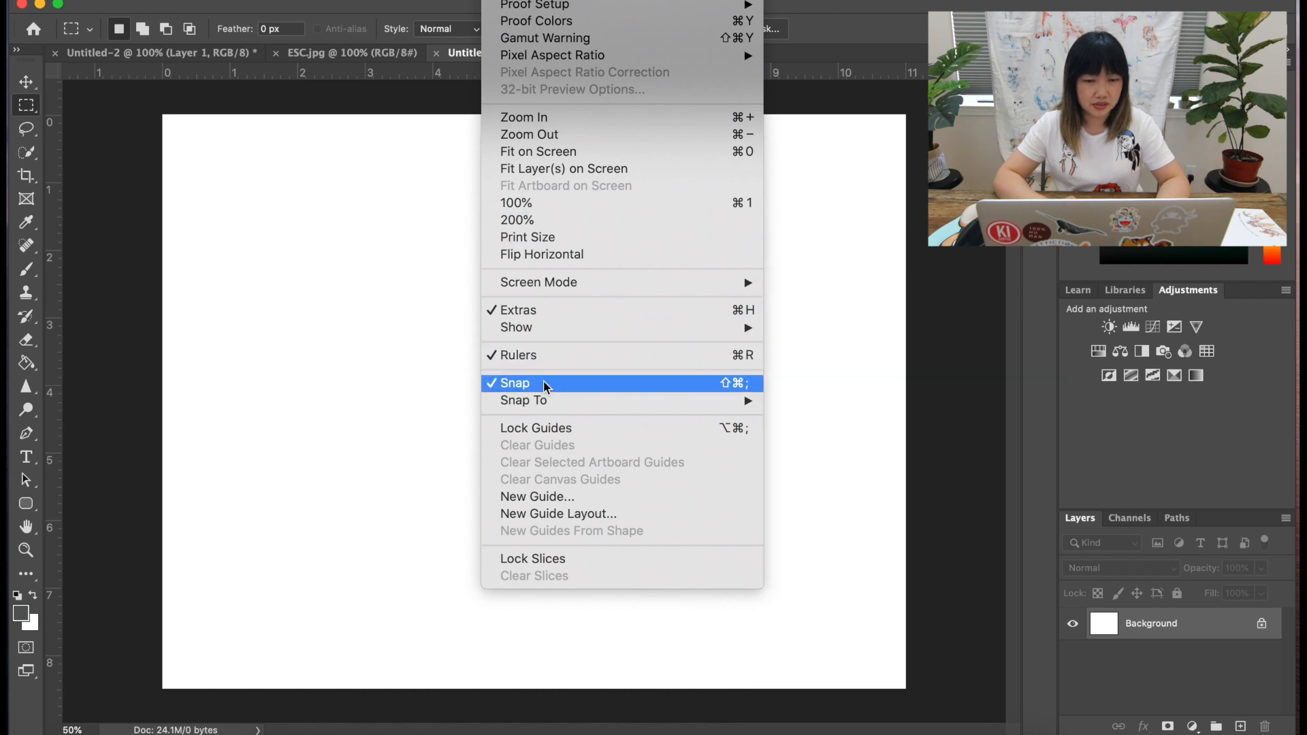
mouse_move(516, 354)
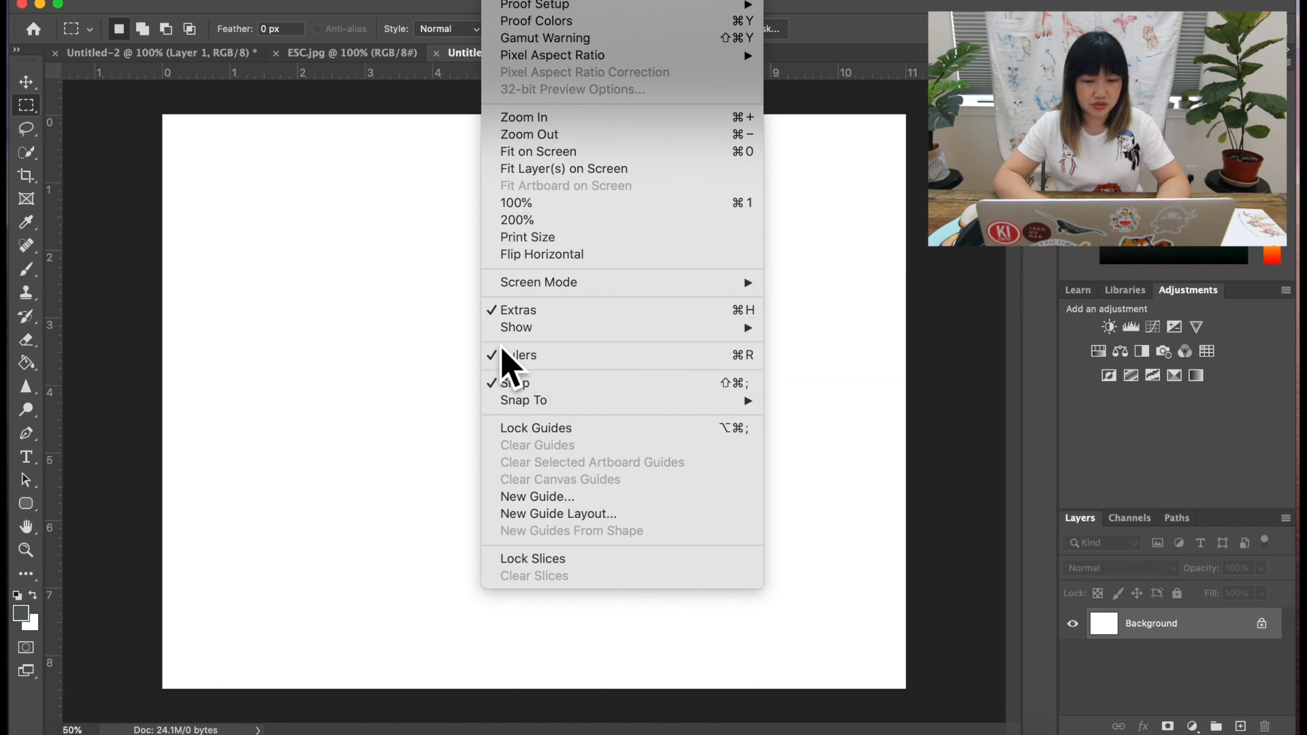
click(521, 355)
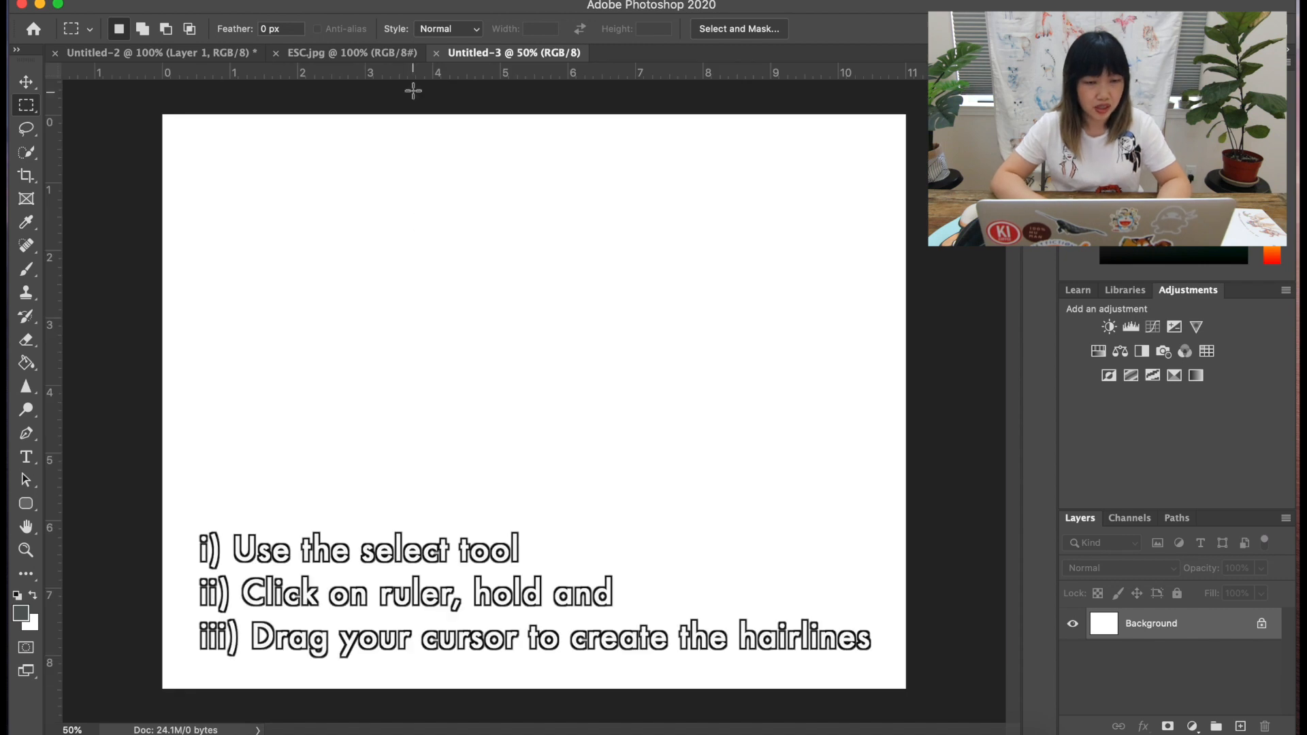
mouse_move(590, 419)
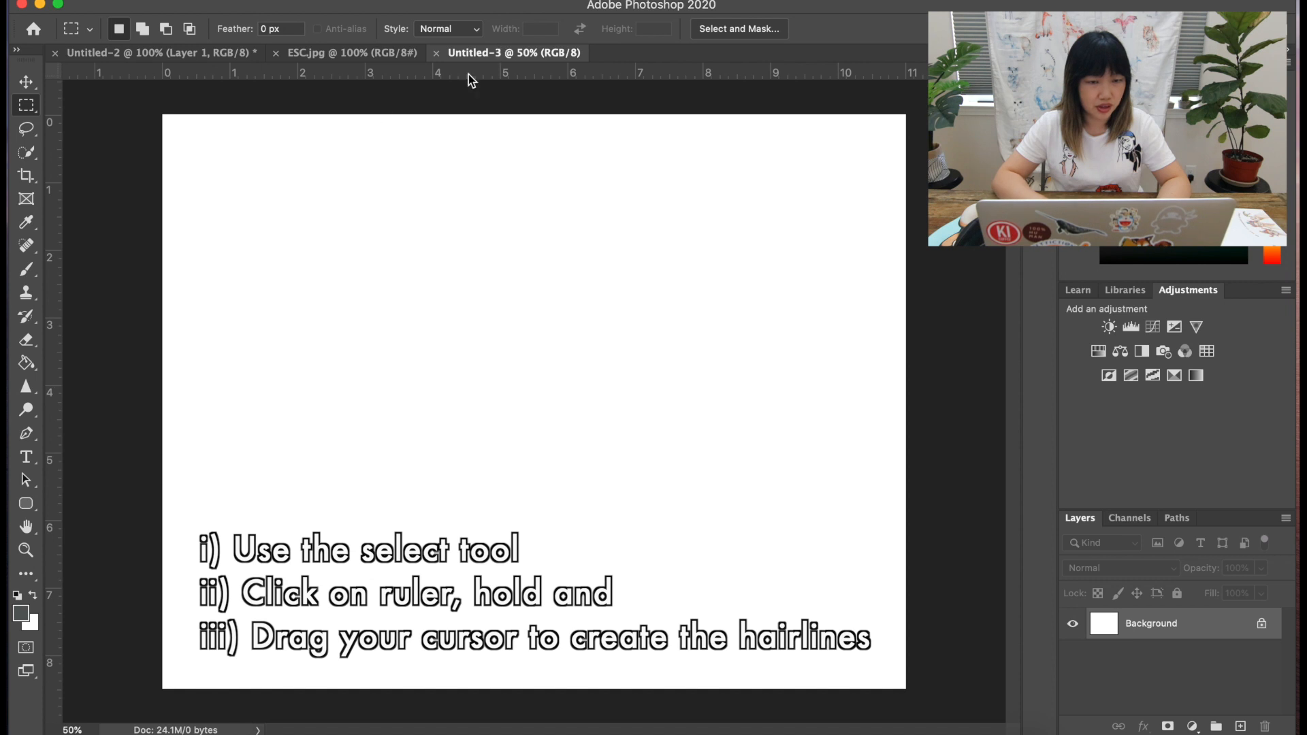
Drag a guide from the ruler through the middle of the page.
drag(471, 75, 442, 412)
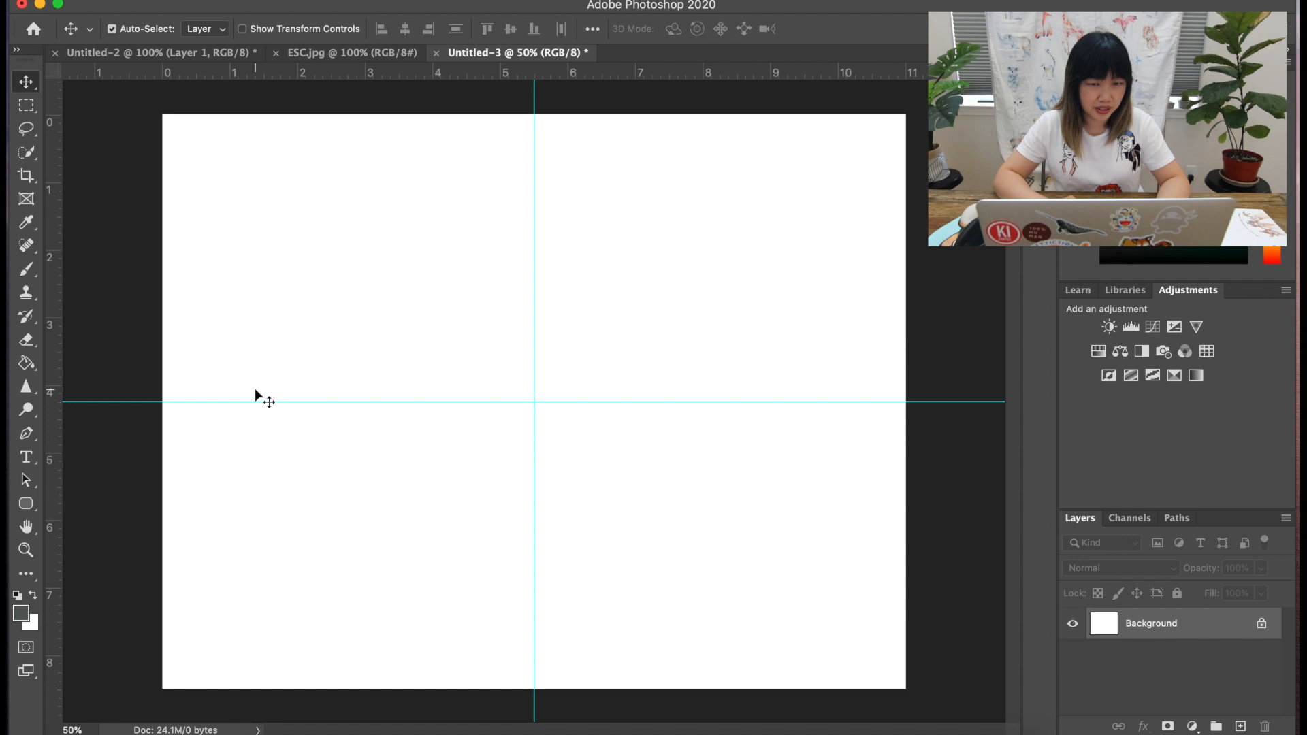
mouse_move(125, 404)
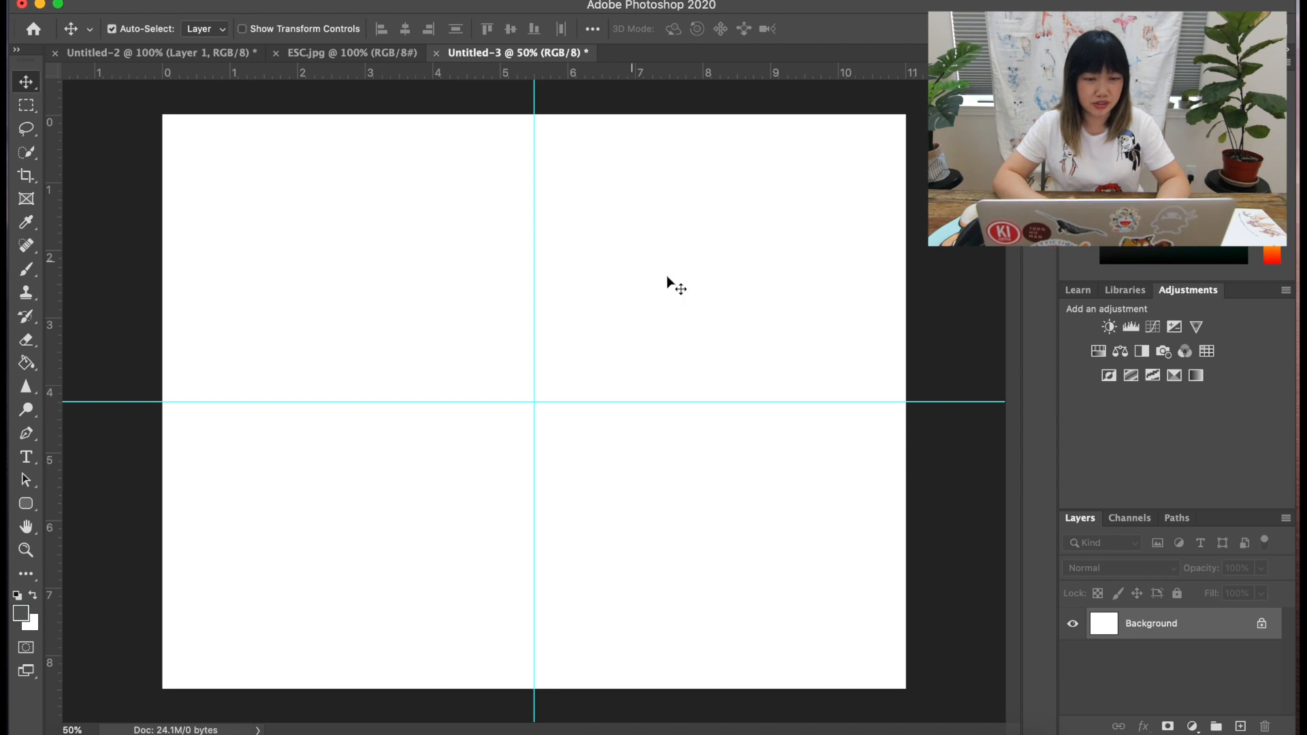
mouse_move(367, 302)
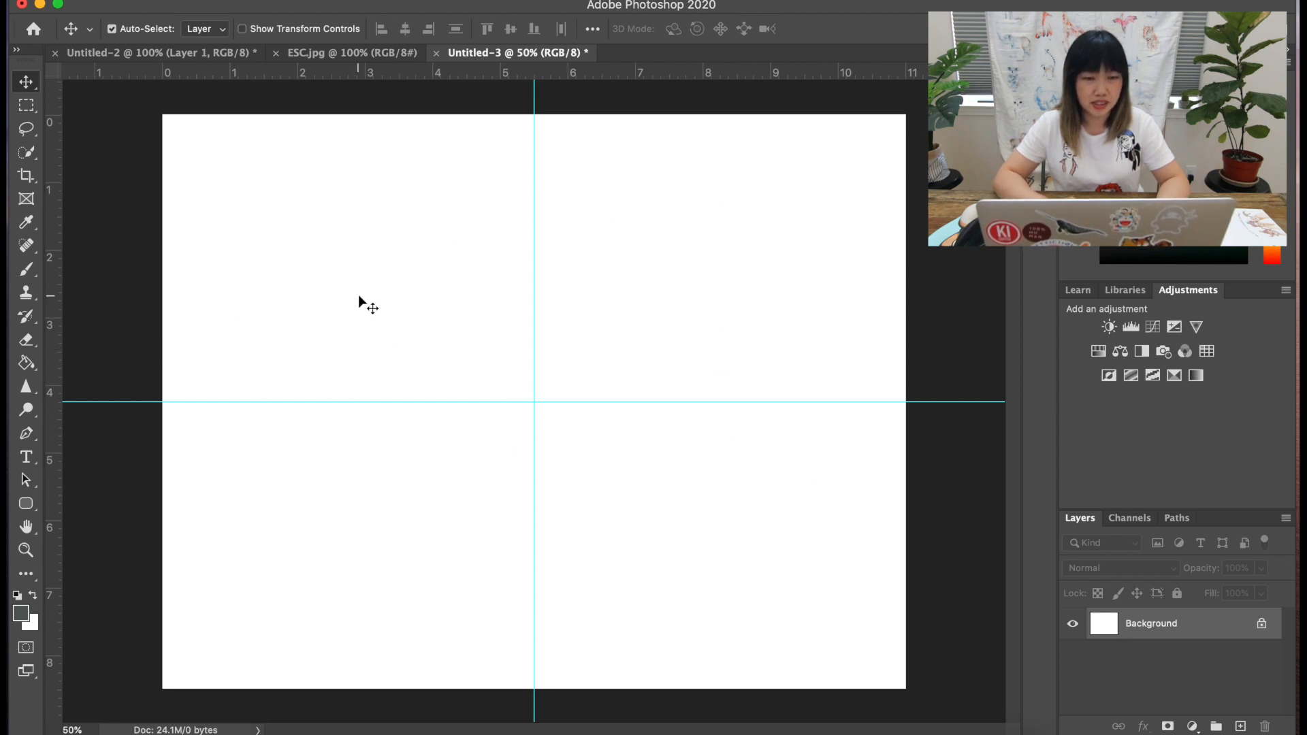
mouse_move(554, 327)
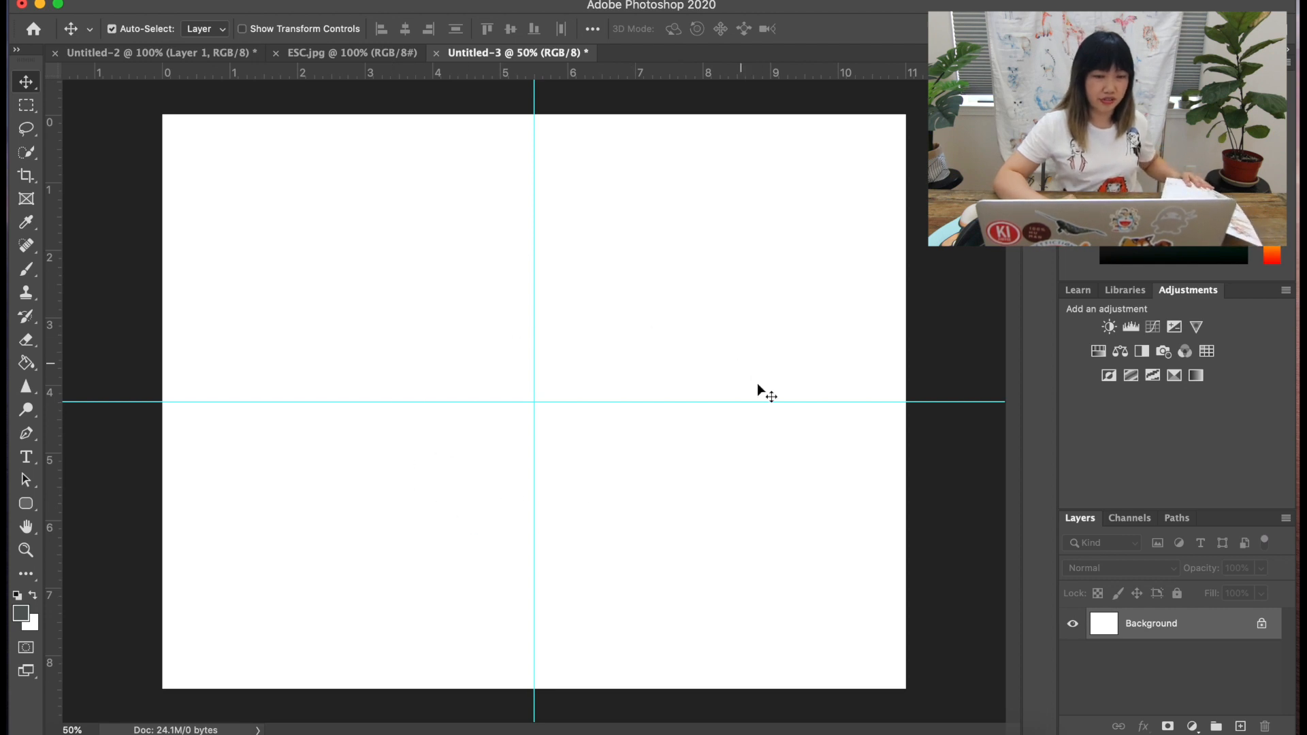
mouse_move(570, 401)
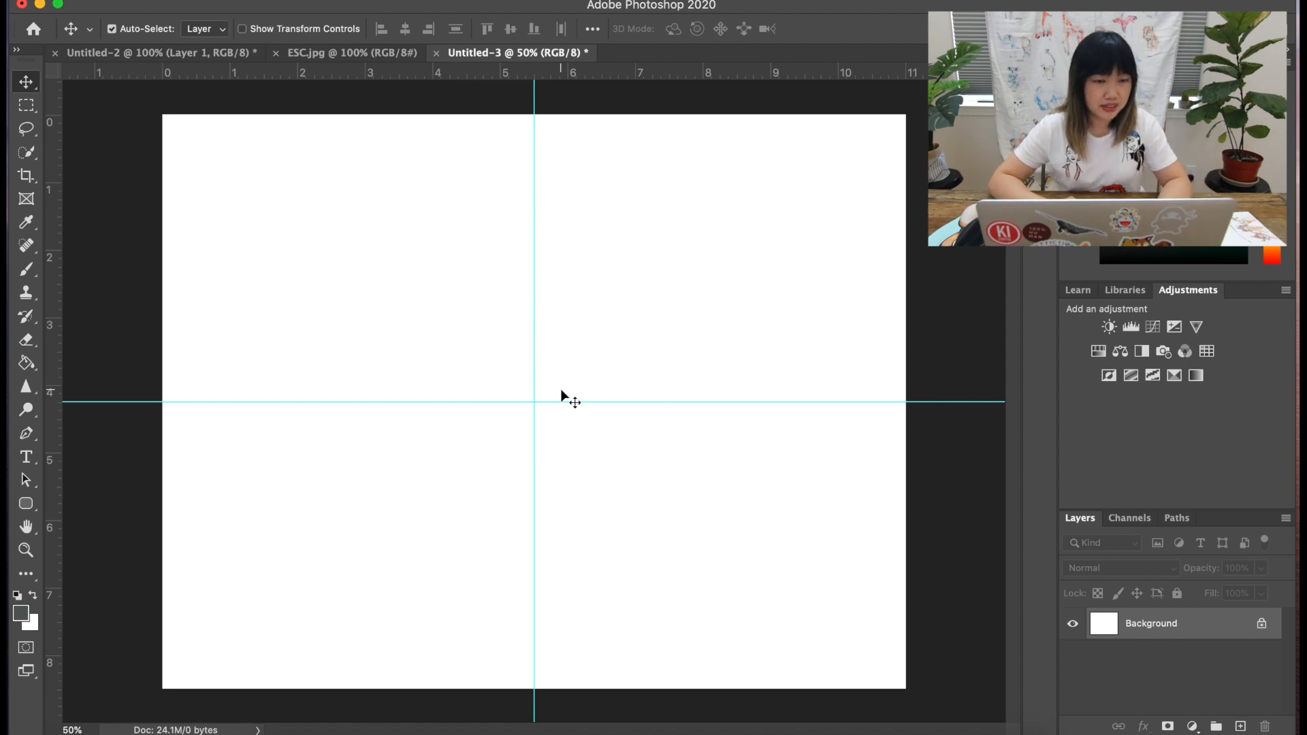
mouse_move(169, 76)
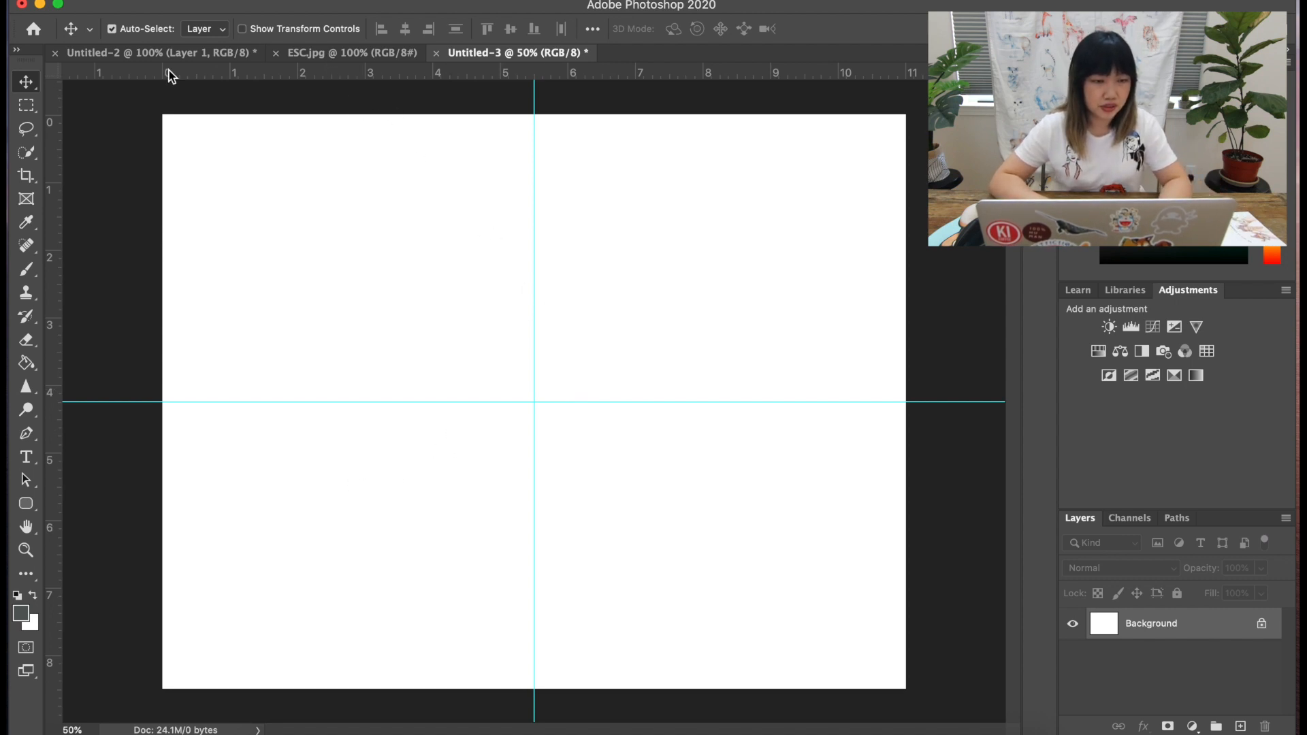
mouse_move(155, 52)
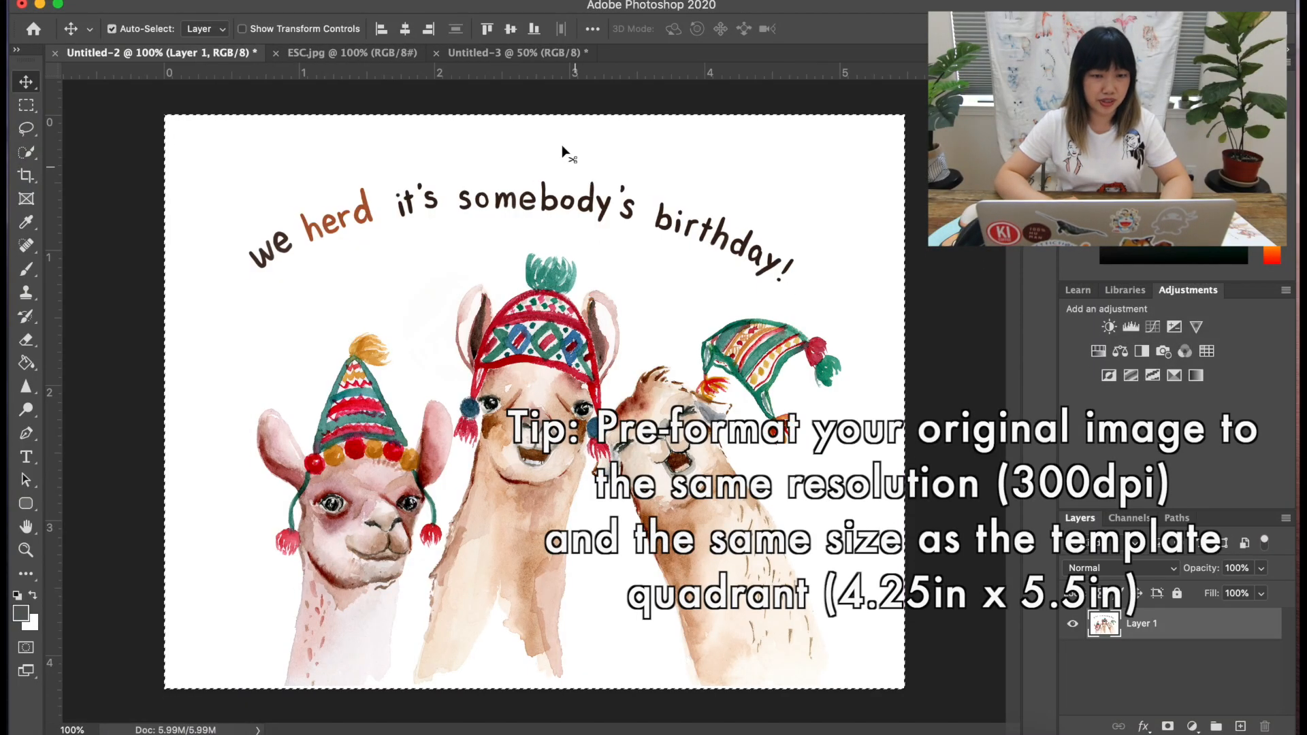
Switch to the Untitled-2 llama artwork tab.
click(491, 52)
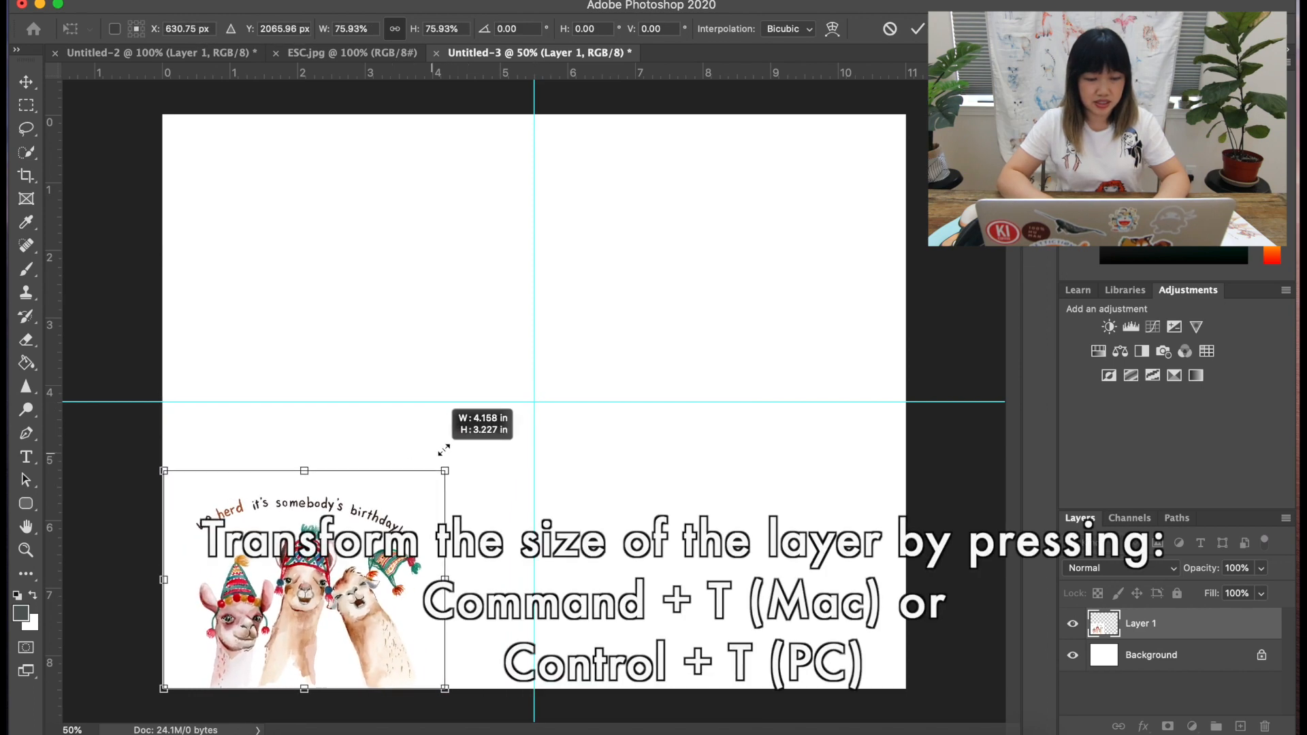
Scale and position the llama artwork to fill the lower-left quadrant up to the middle guide.
drag(441, 471, 464, 448)
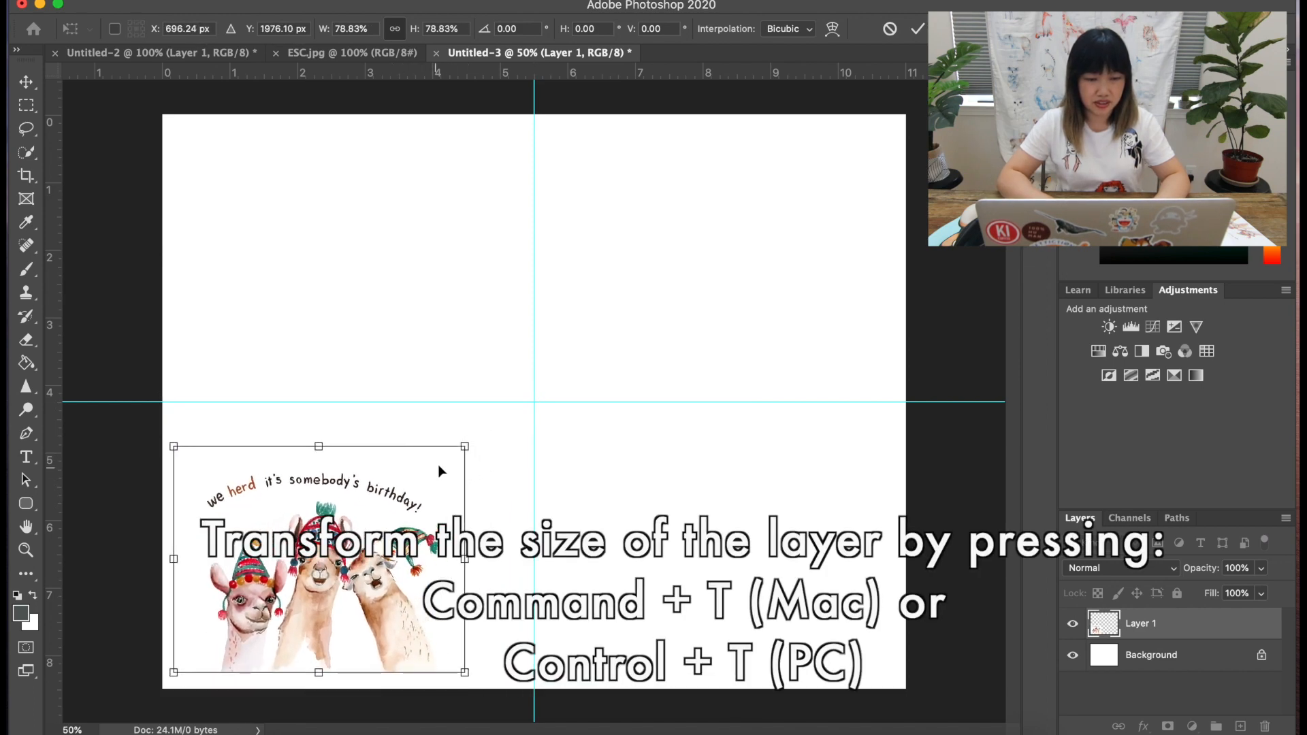
drag(464, 446, 516, 400)
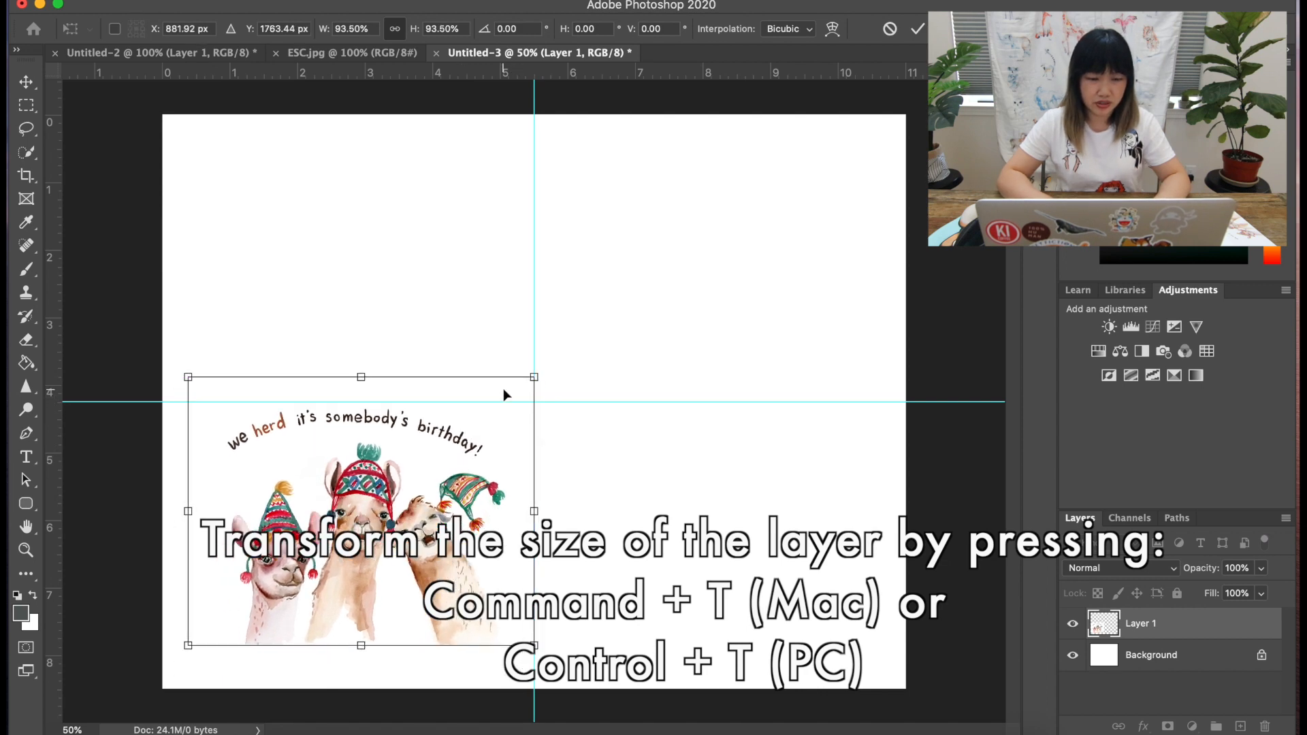
drag(534, 376, 354, 517)
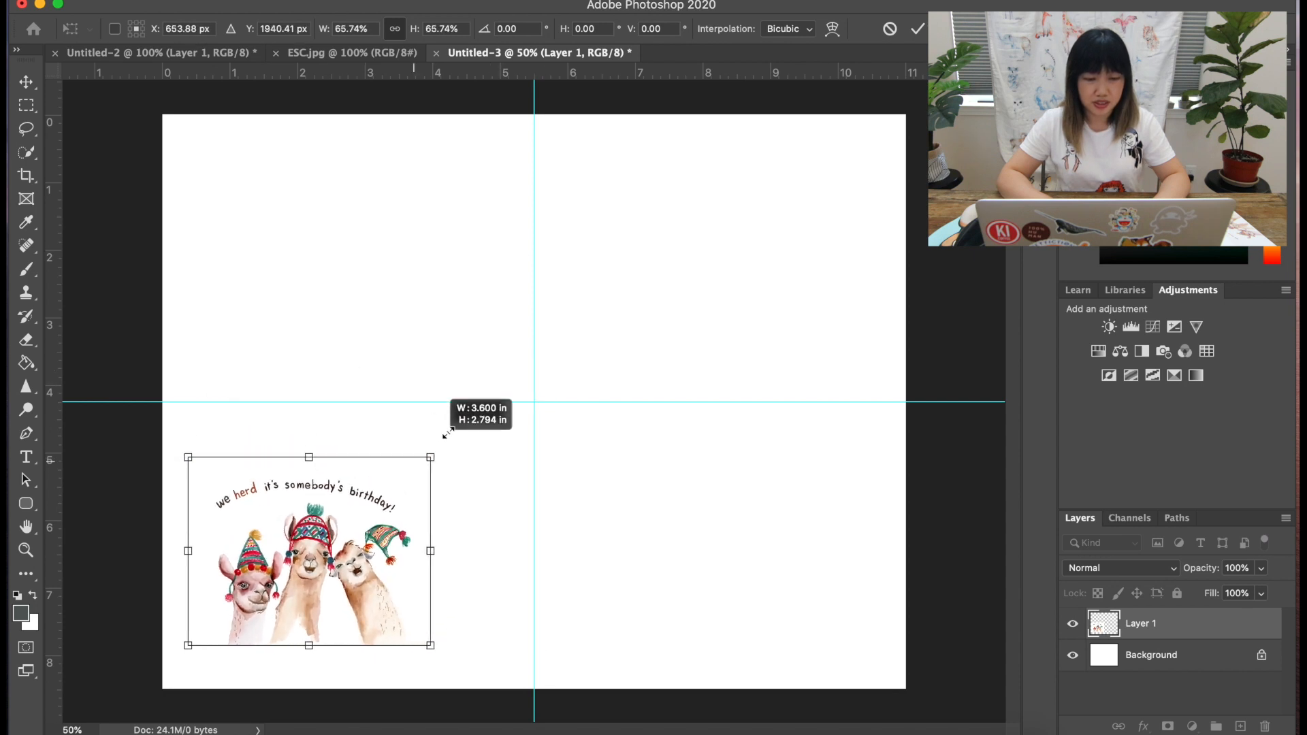
drag(431, 456, 607, 320)
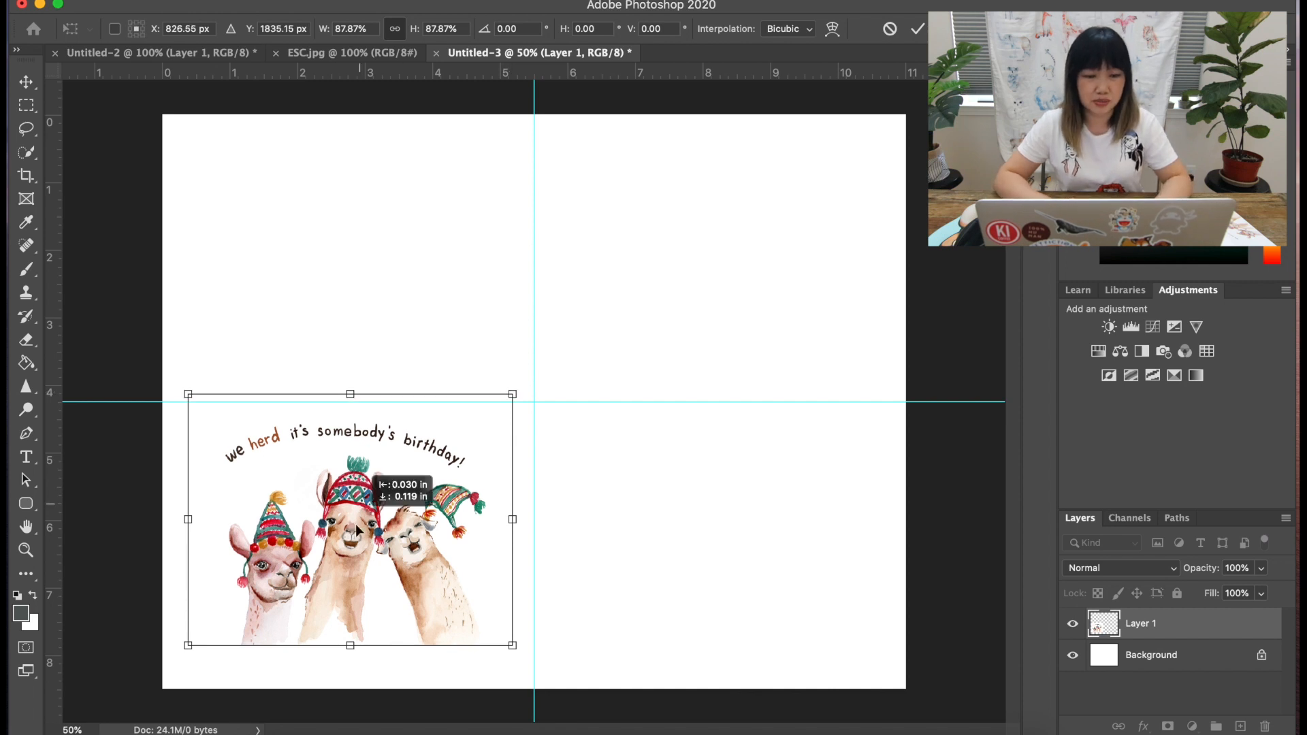
drag(349, 518, 334, 547)
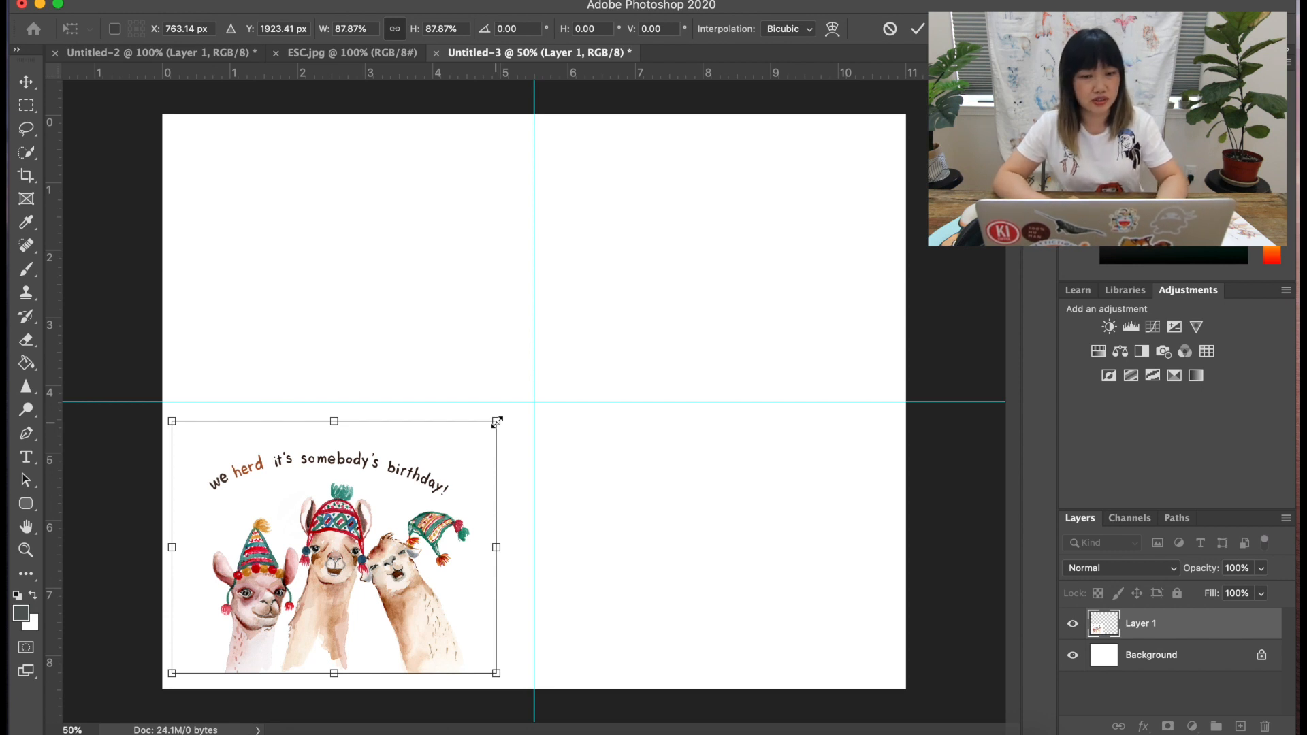
drag(497, 421, 520, 409)
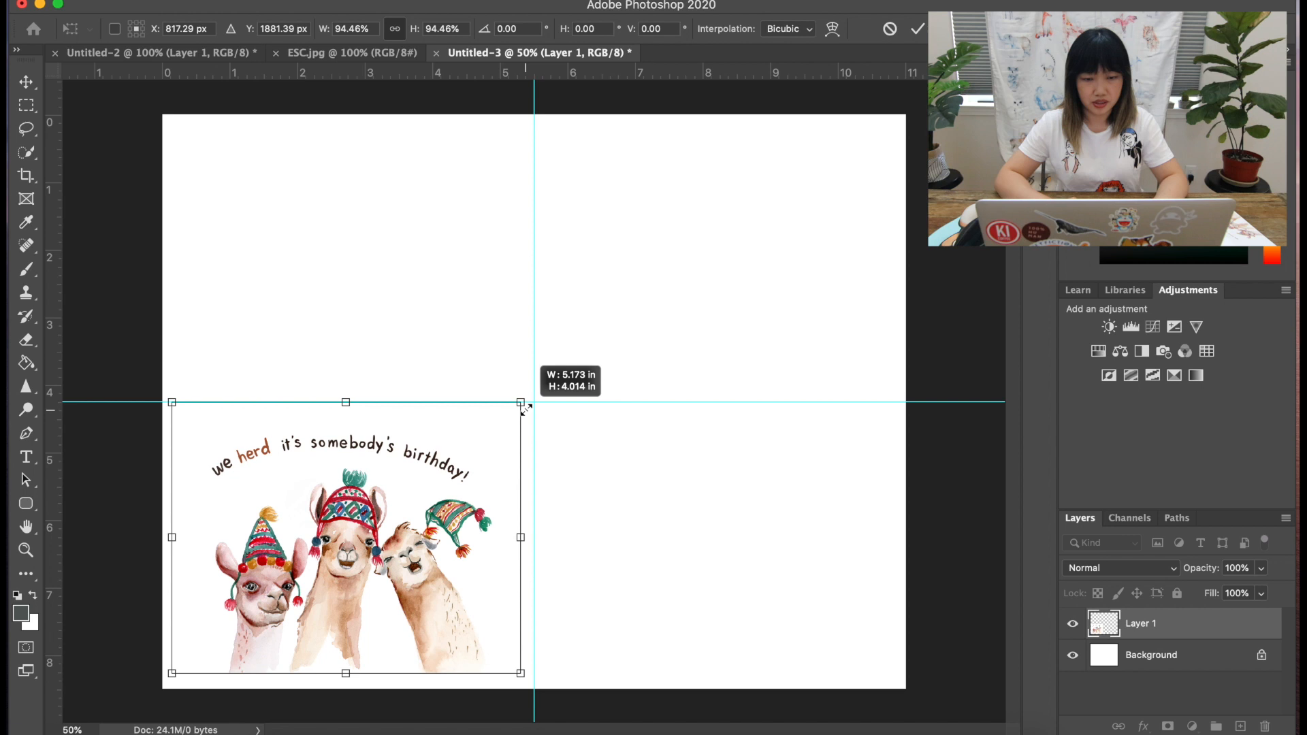
drag(521, 408, 512, 415)
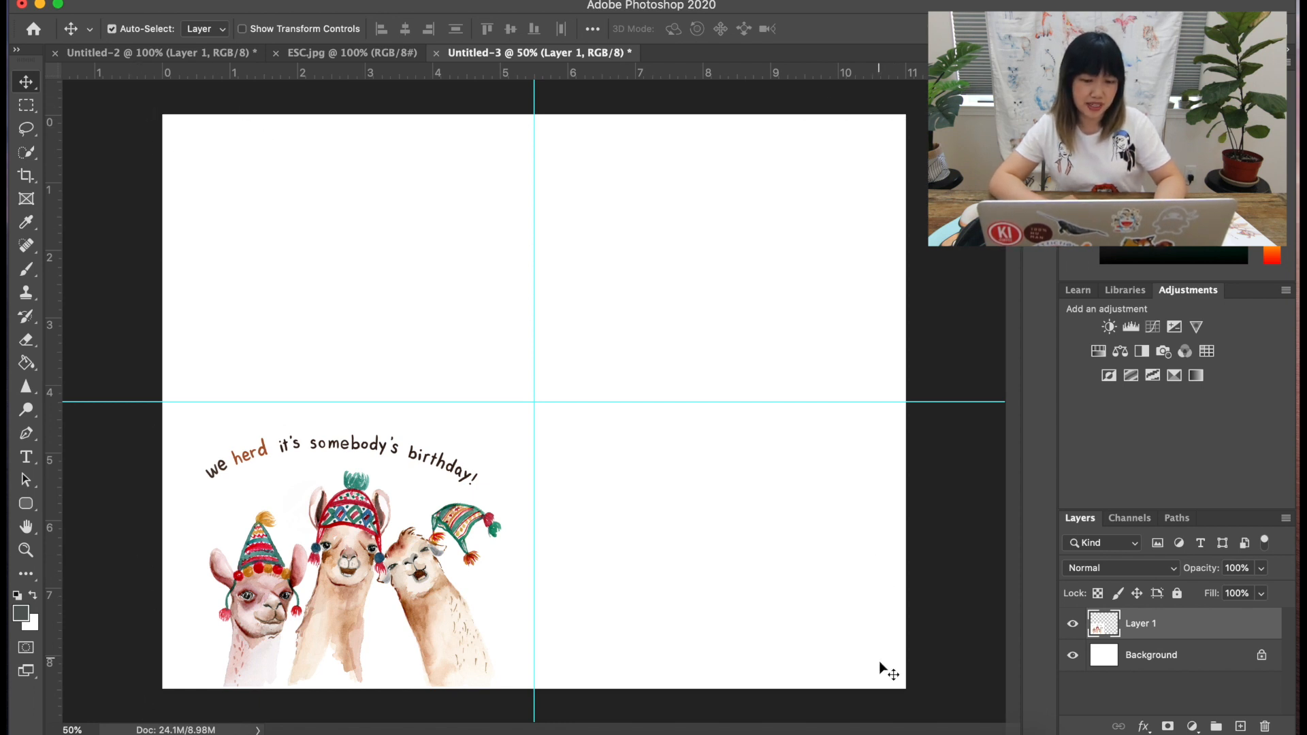
mouse_move(349, 595)
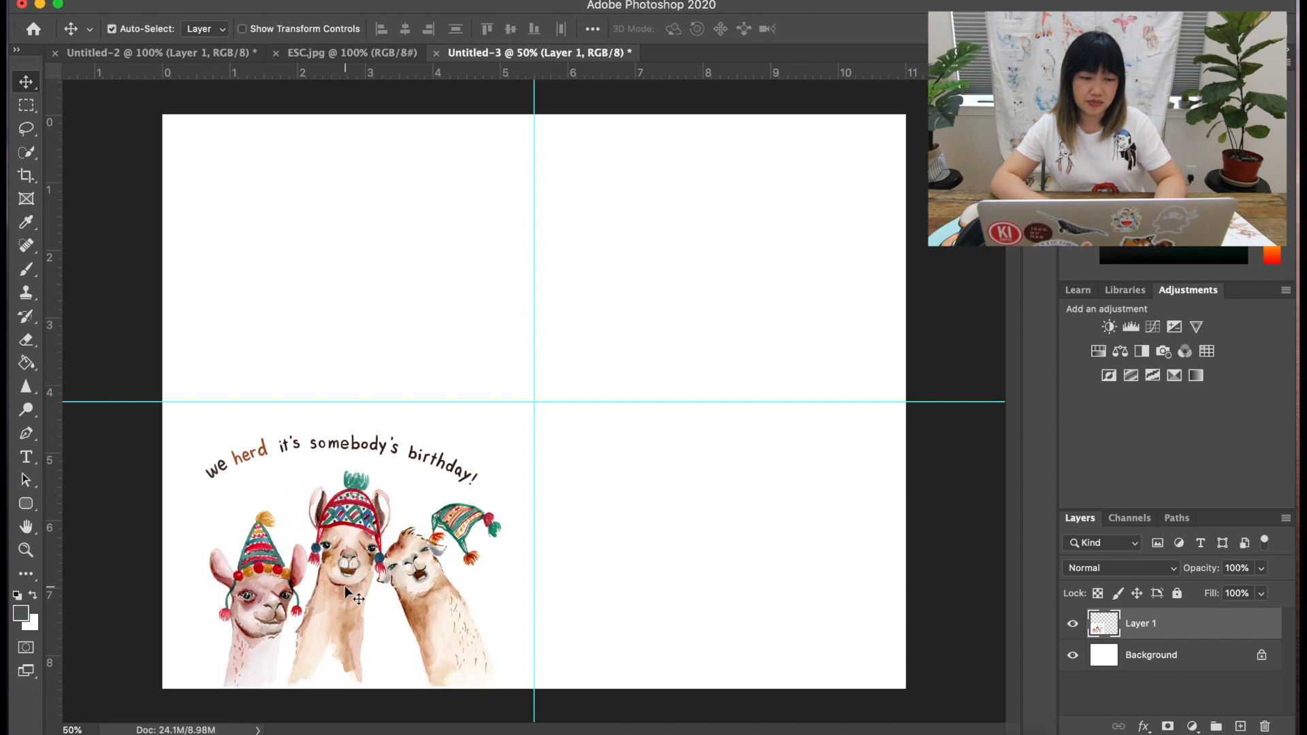
mouse_move(467, 507)
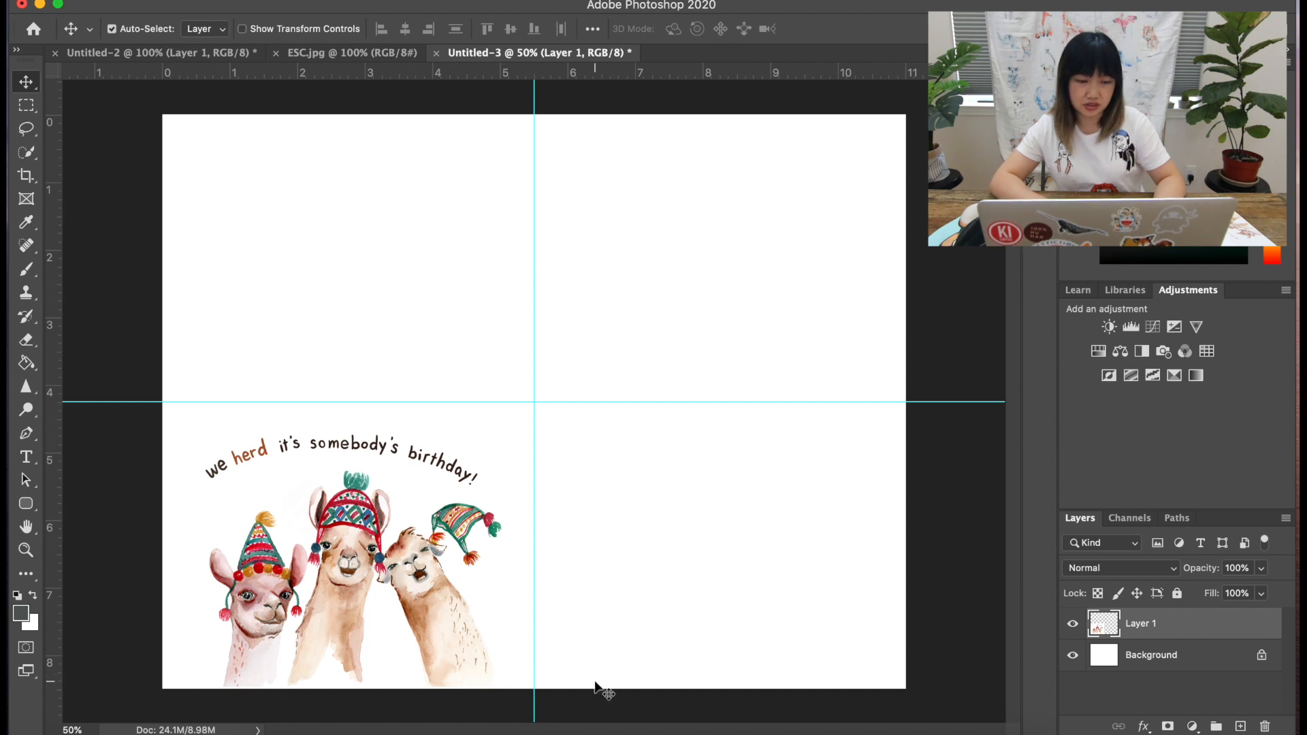
mouse_move(392, 522)
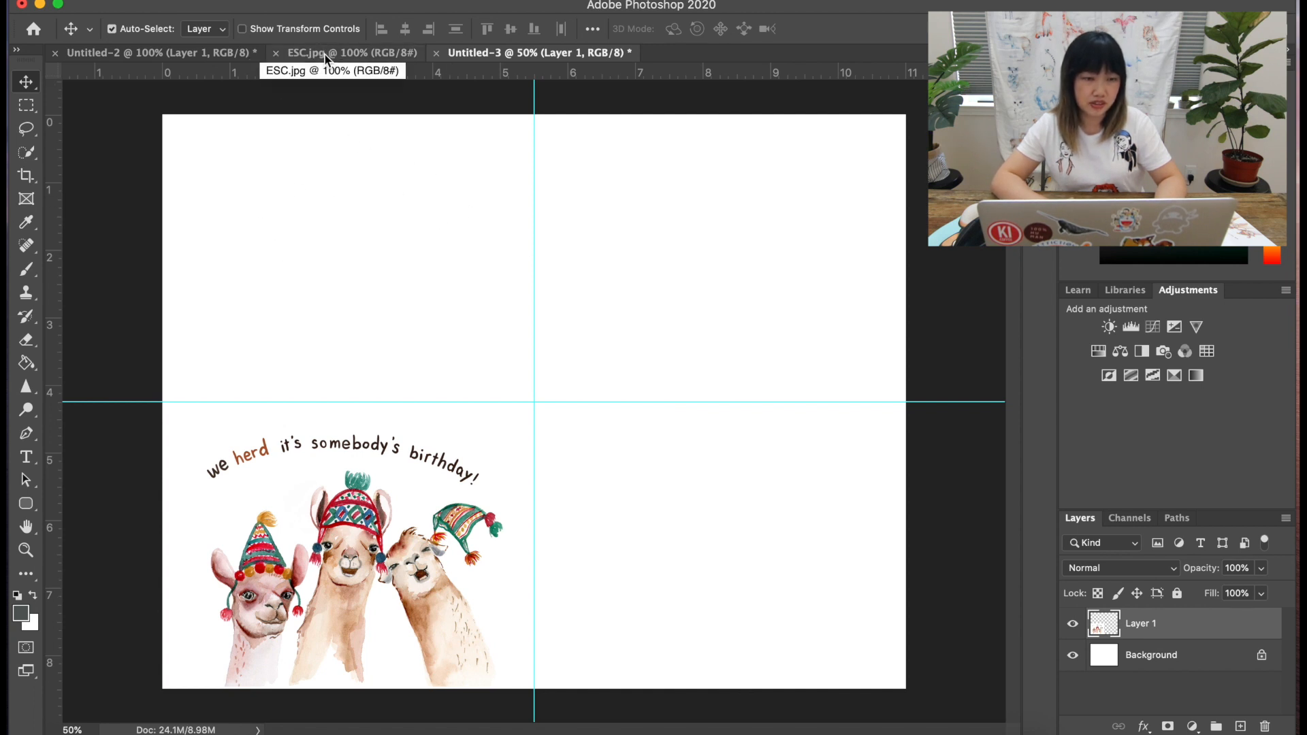
Bring the ESC.jpg logo into the card and rotate it 180° with Free Transform.
click(351, 52)
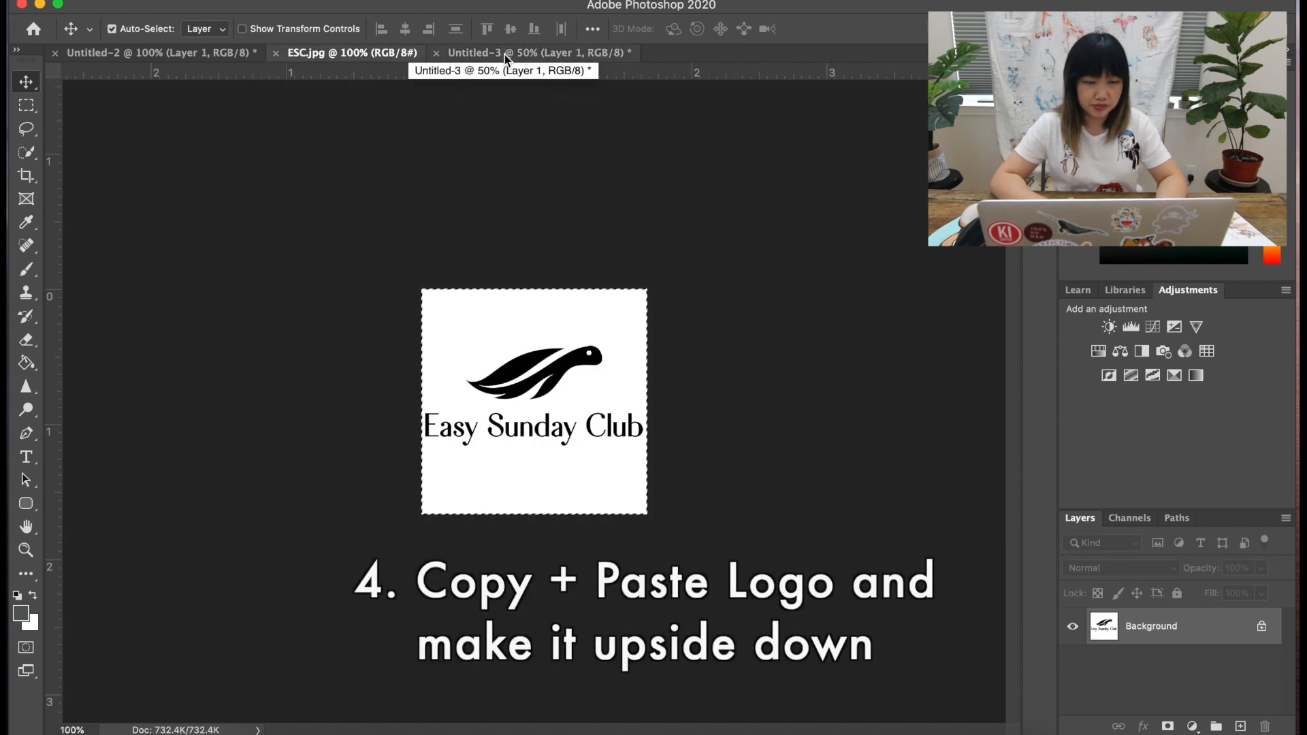
click(534, 52)
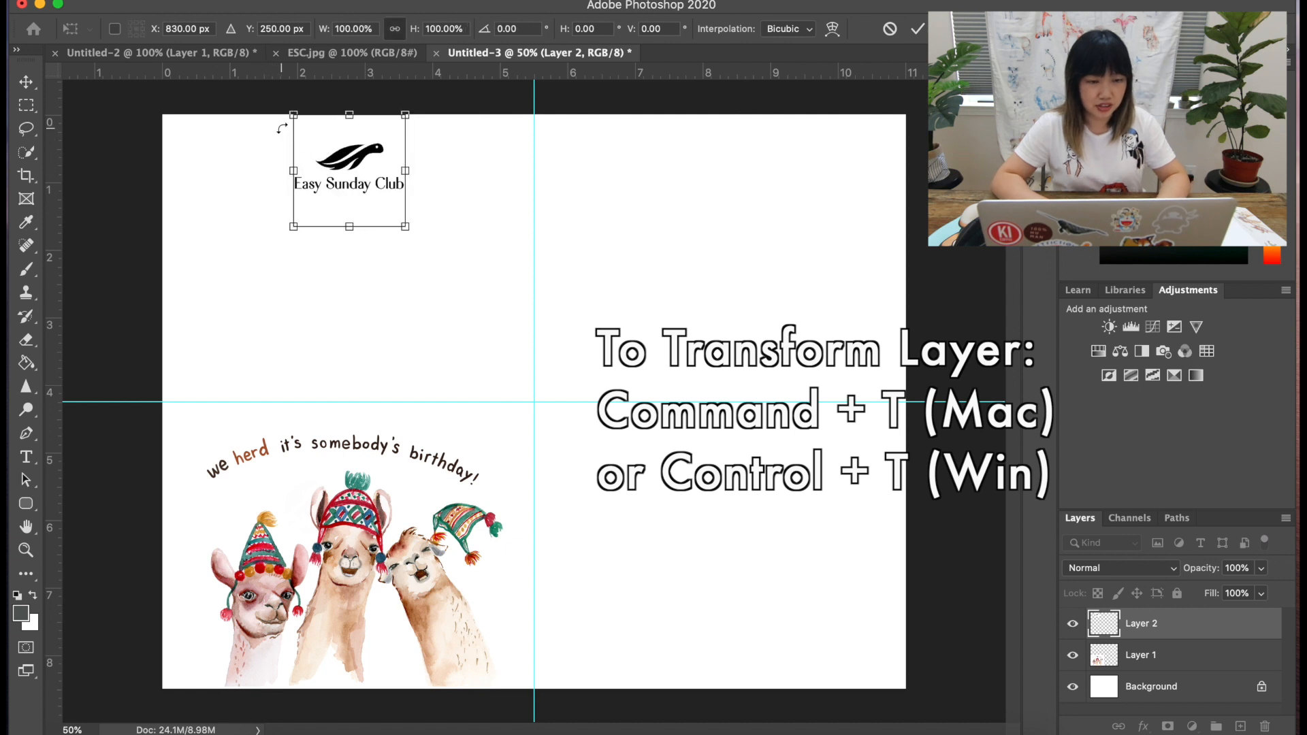
mouse_move(429, 250)
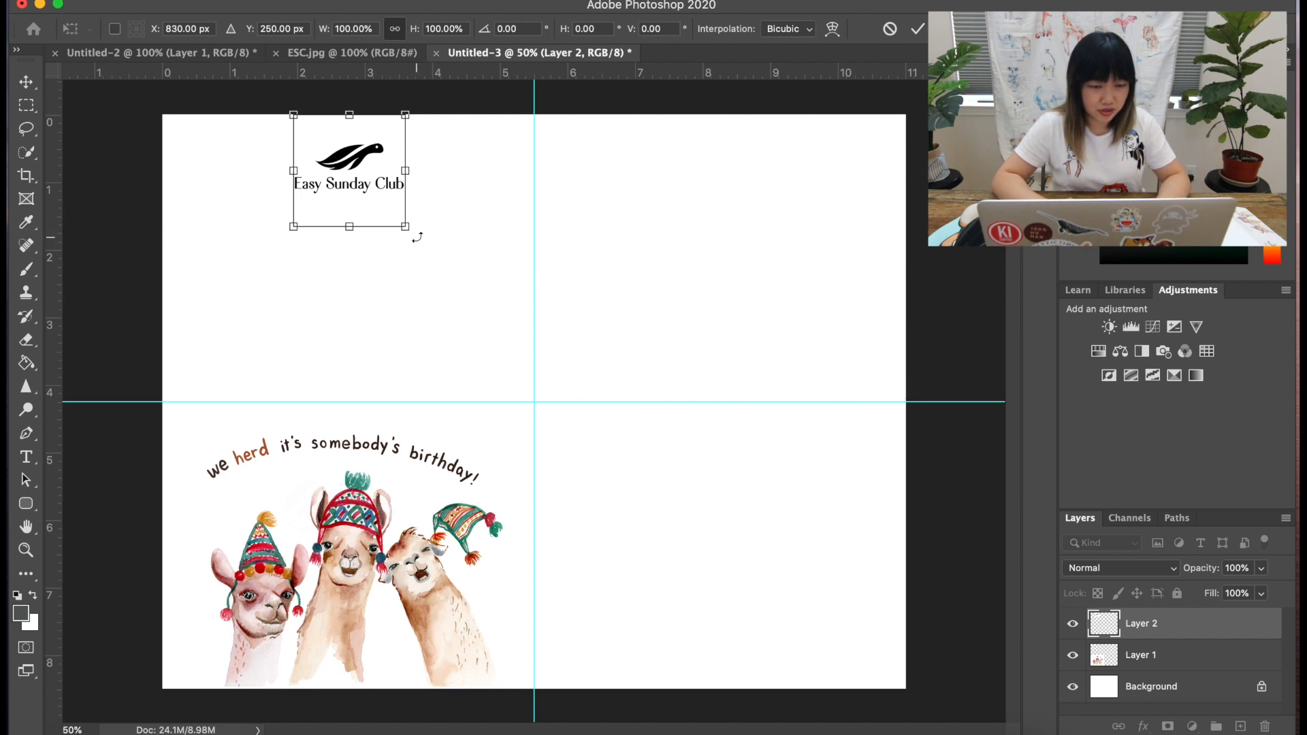
key(cmd+t)
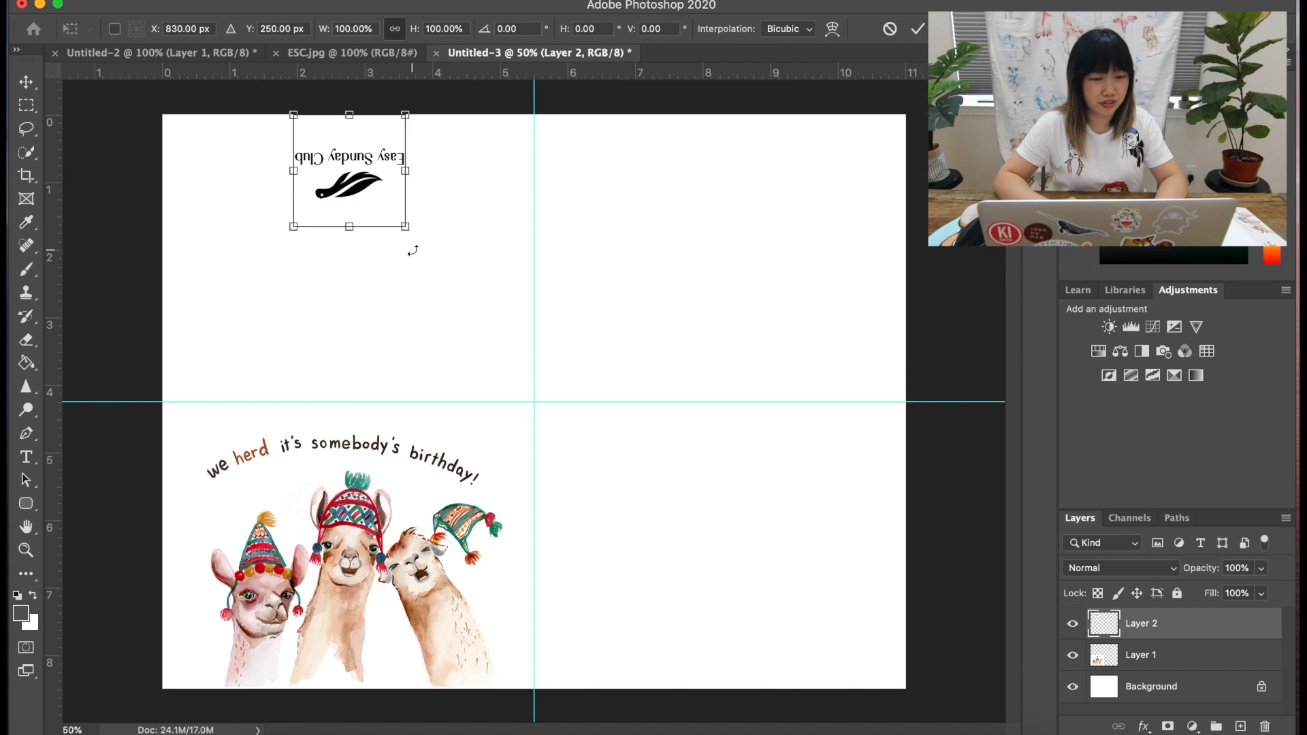
drag(406, 226, 403, 223)
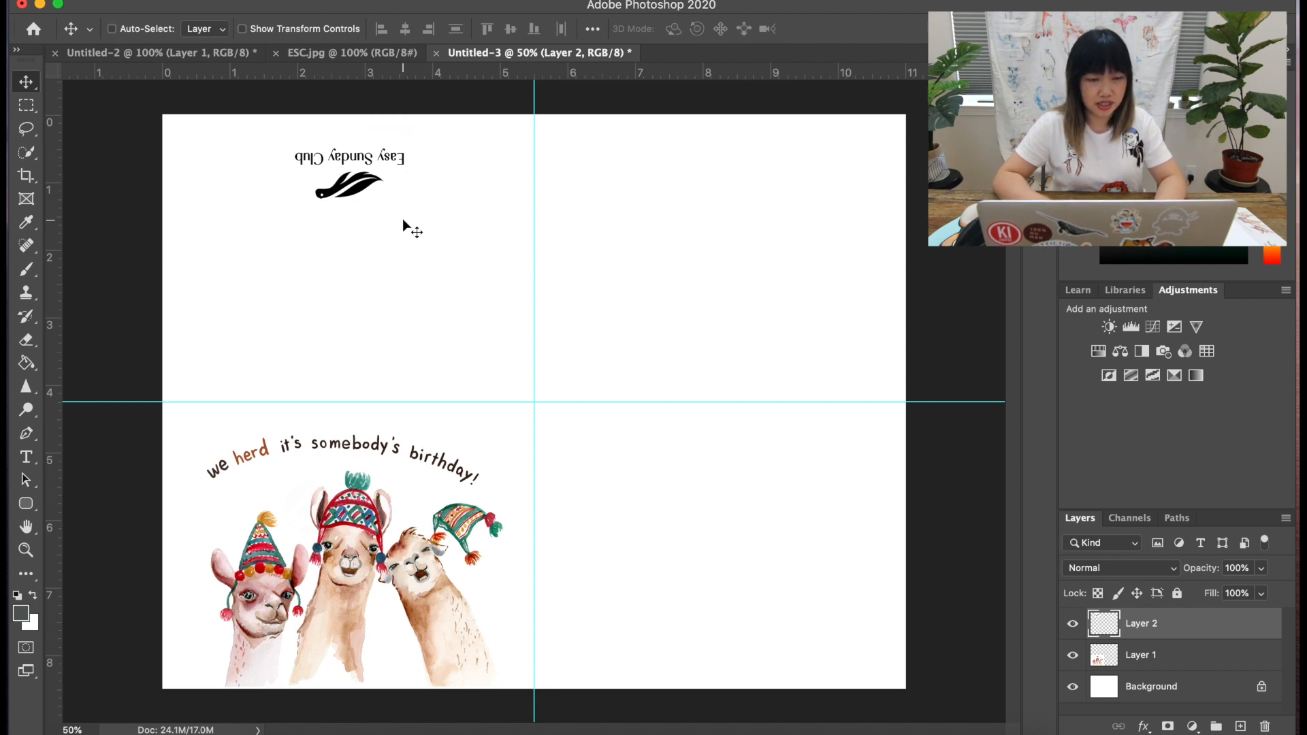
Scale the upside-down logo down proportionally with Free Transform and commit the new size.
key(cmd+t)
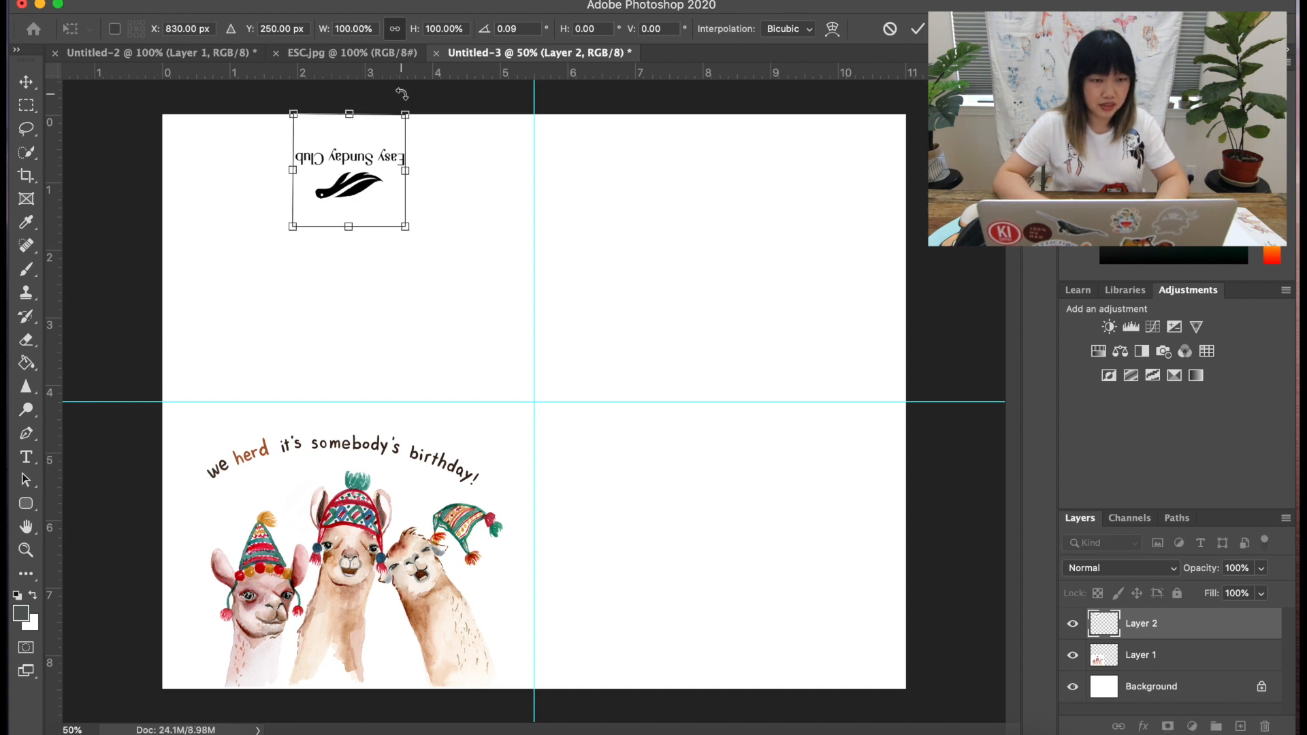
drag(405, 226, 411, 230)
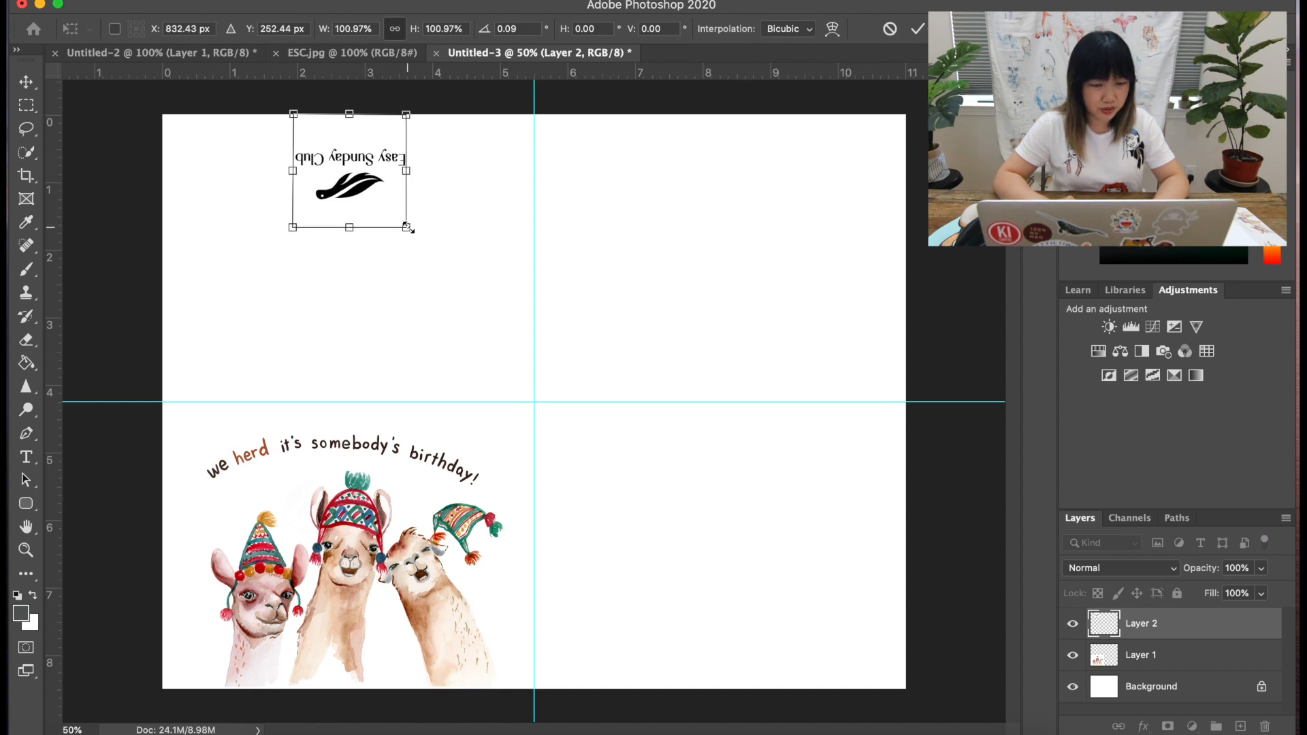
drag(407, 227, 368, 185)
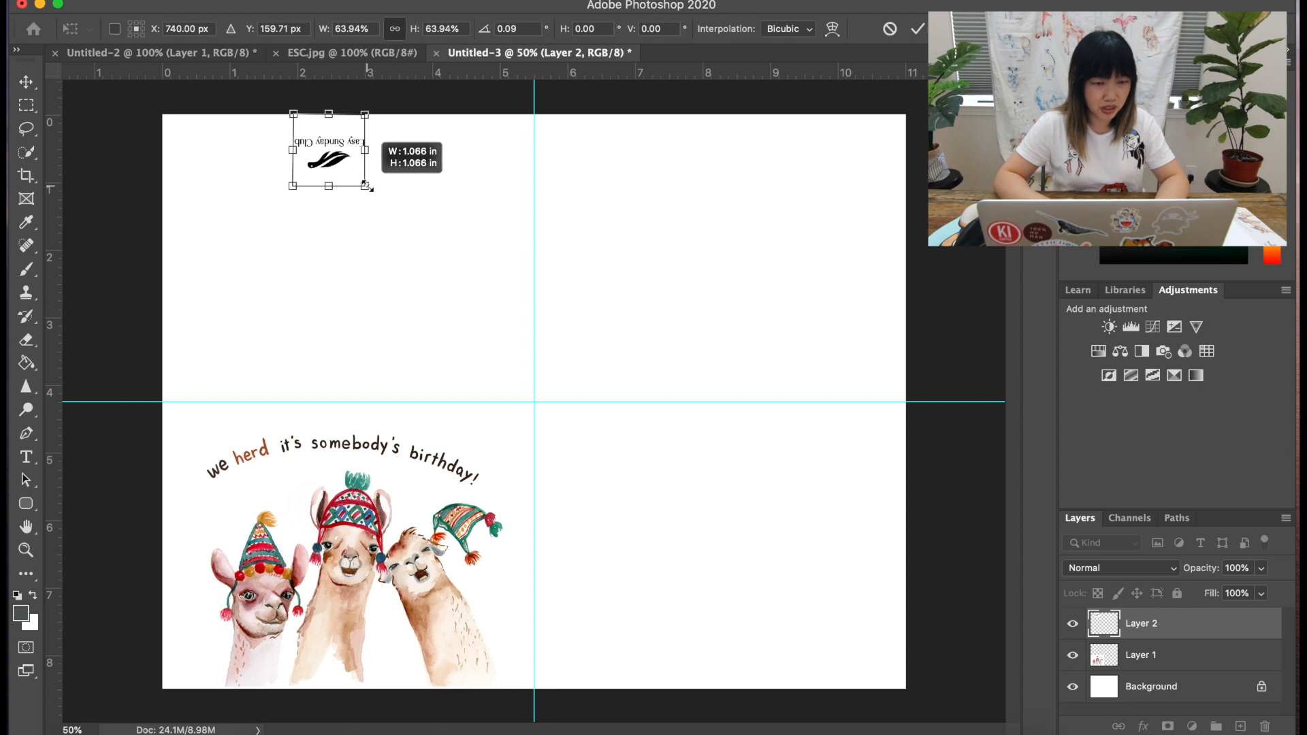
drag(365, 185, 399, 219)
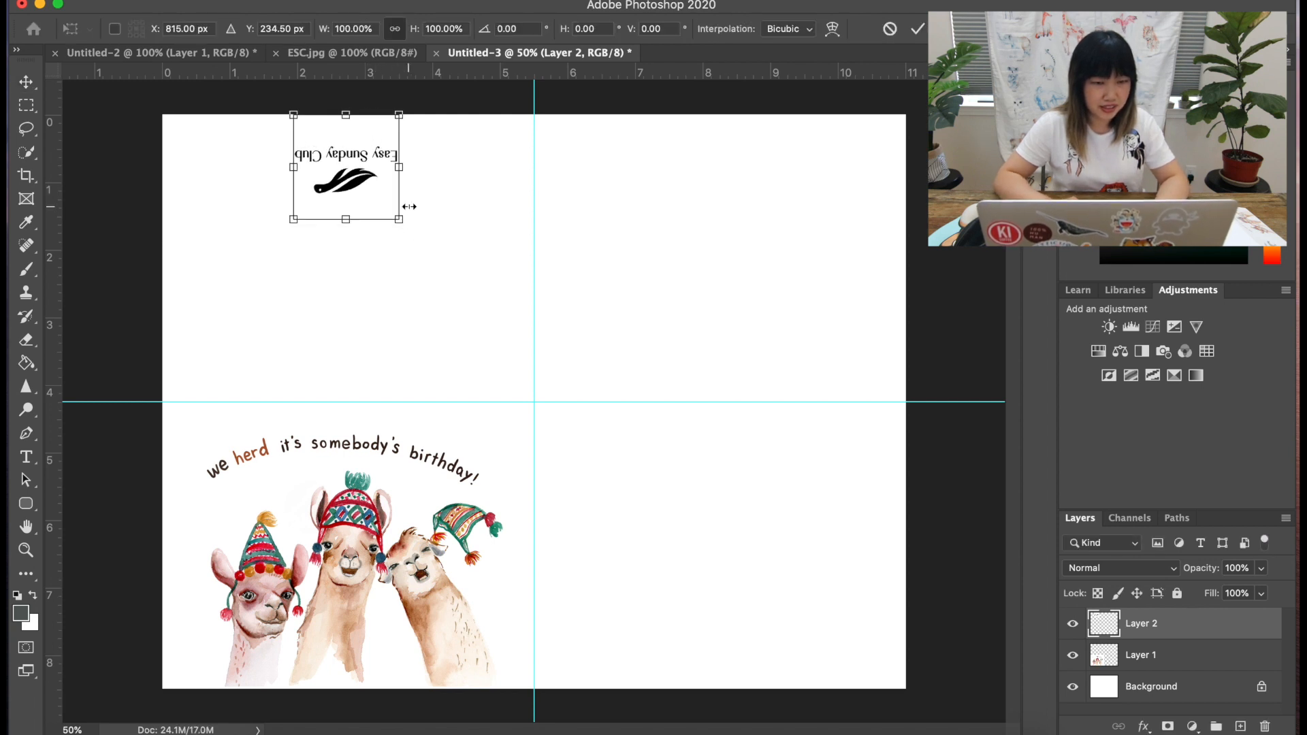
drag(397, 219, 376, 196)
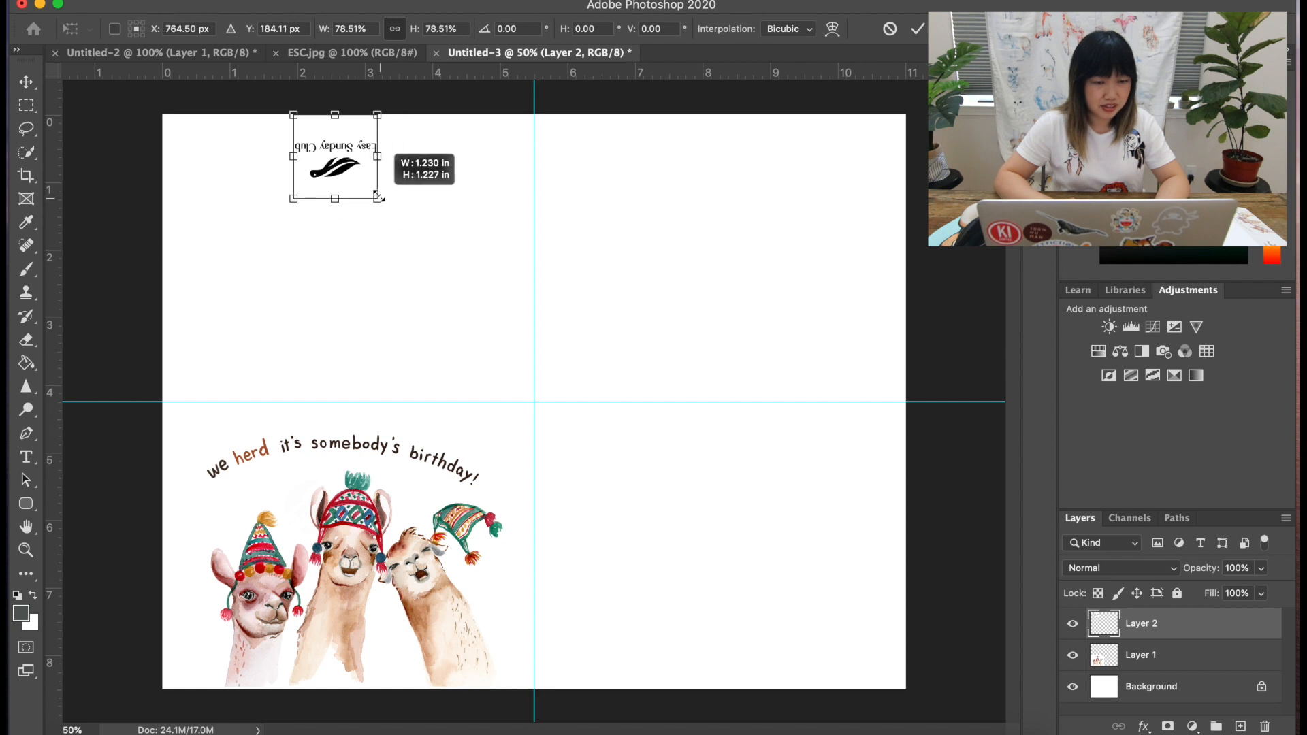
drag(380, 197, 397, 223)
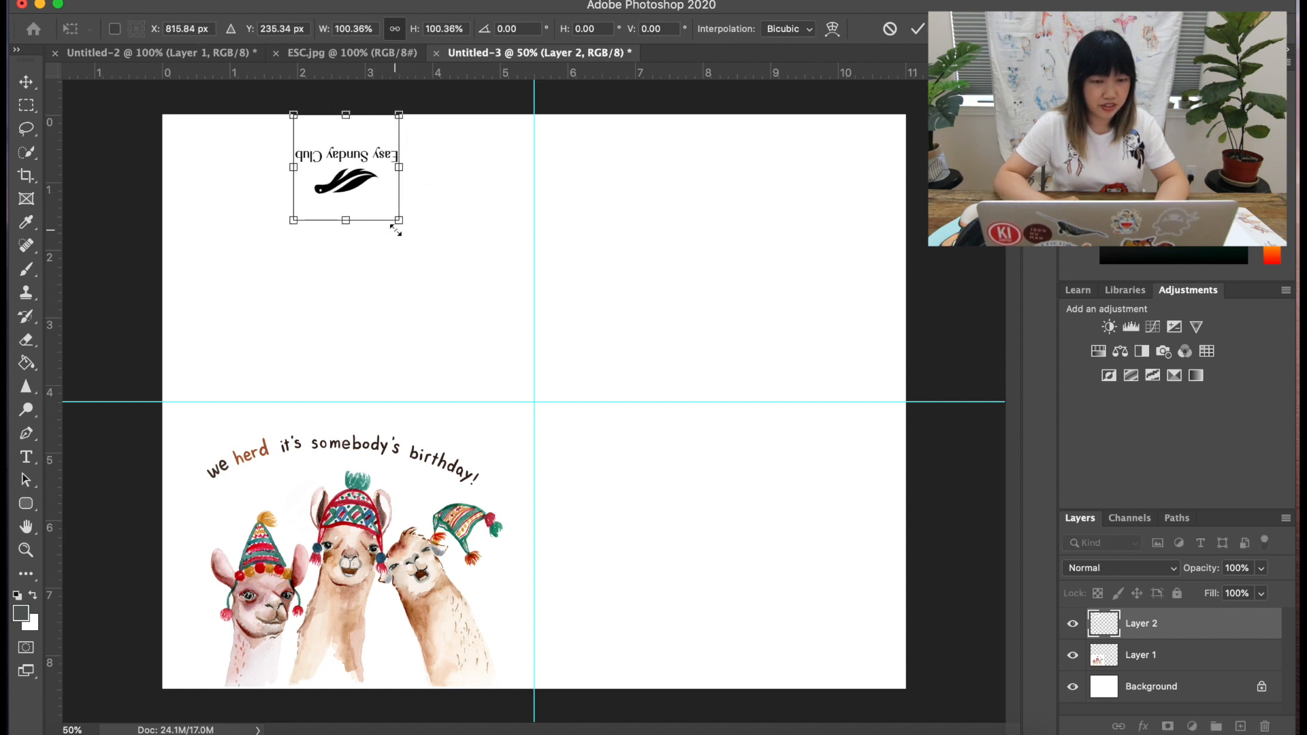
drag(397, 219, 372, 223)
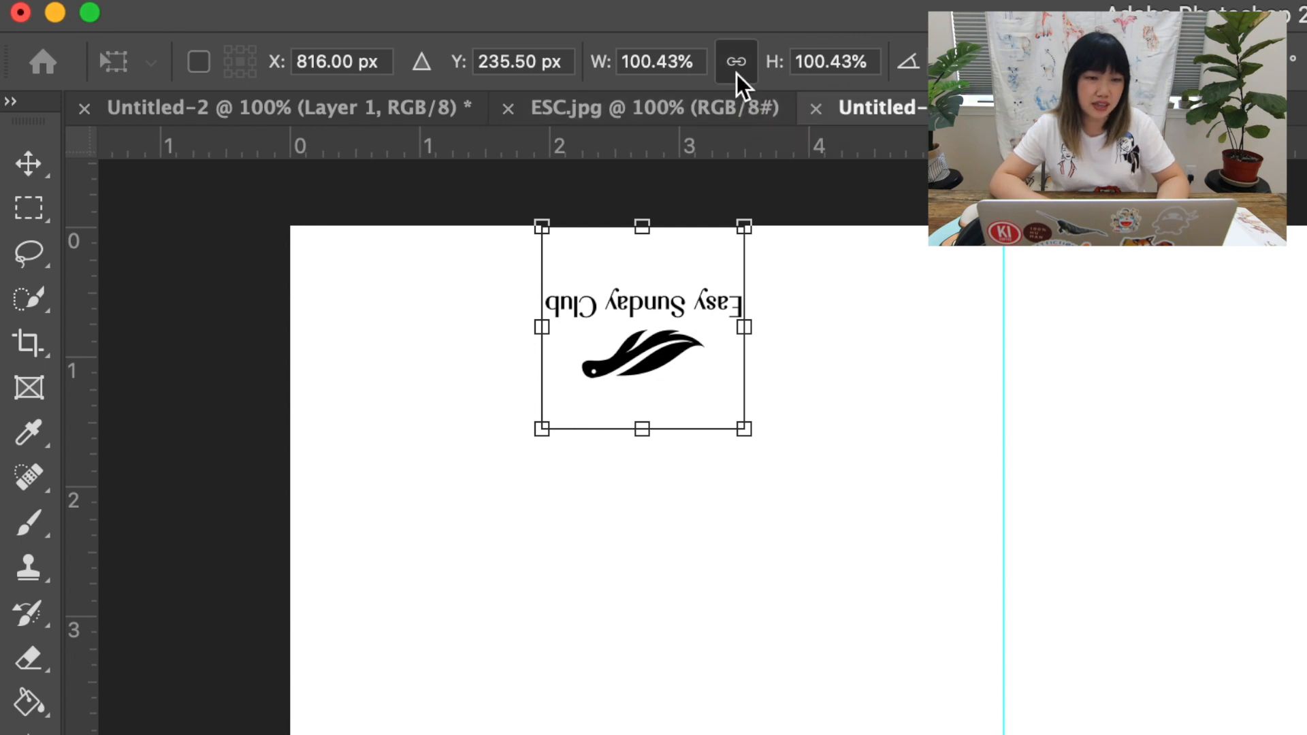
mouse_move(742, 430)
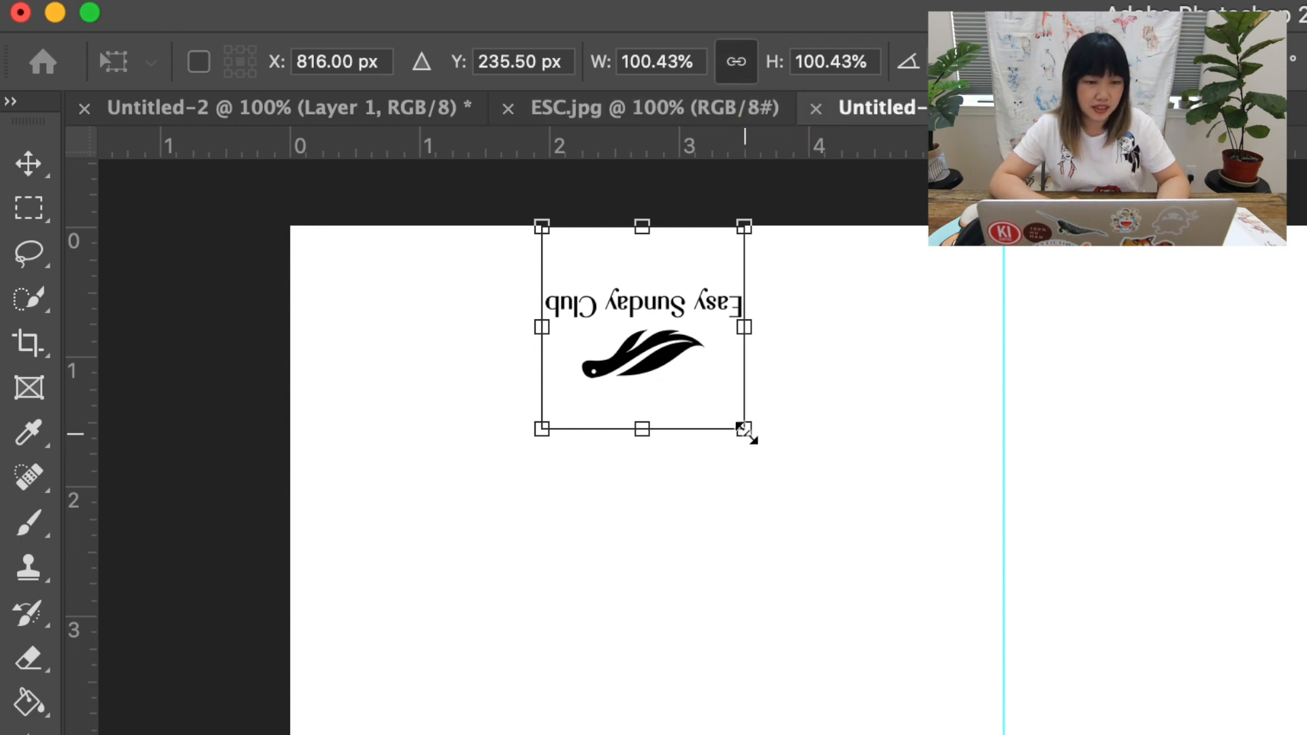
drag(743, 431, 672, 355)
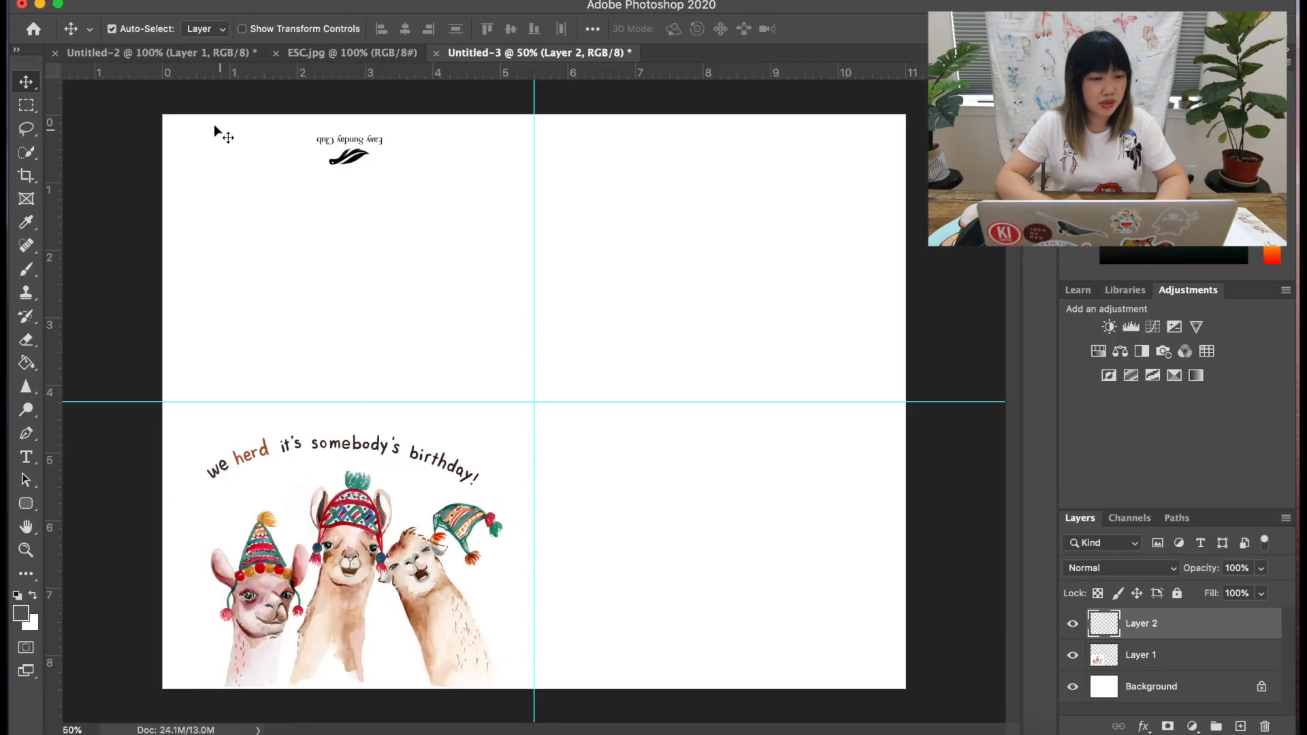
click(25, 456)
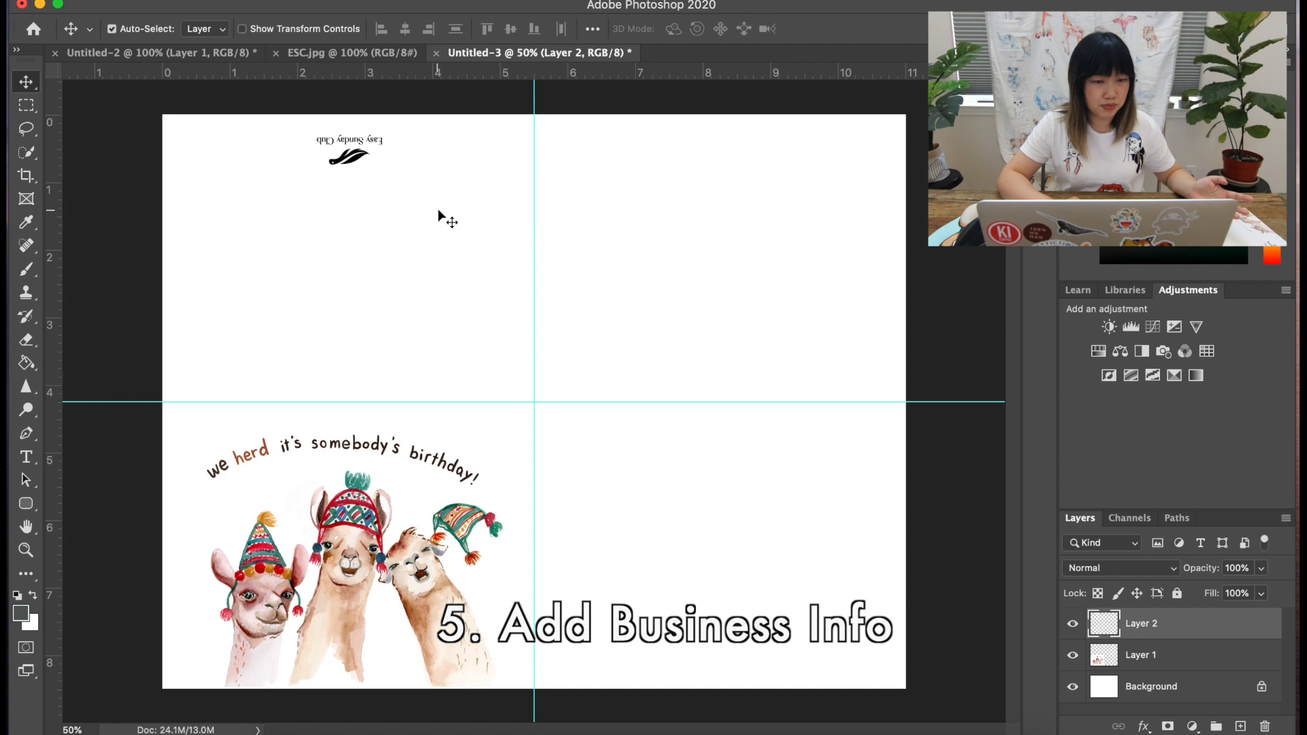
mouse_move(394, 271)
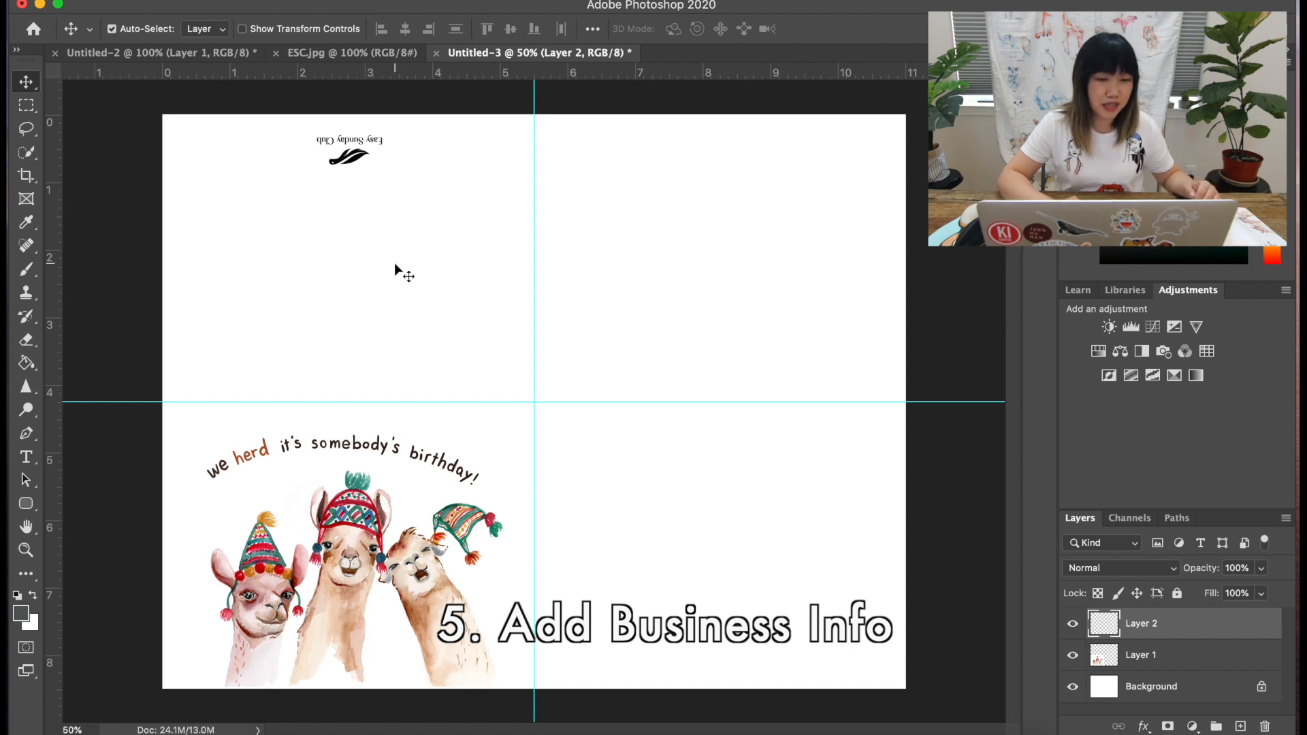
mouse_move(521, 283)
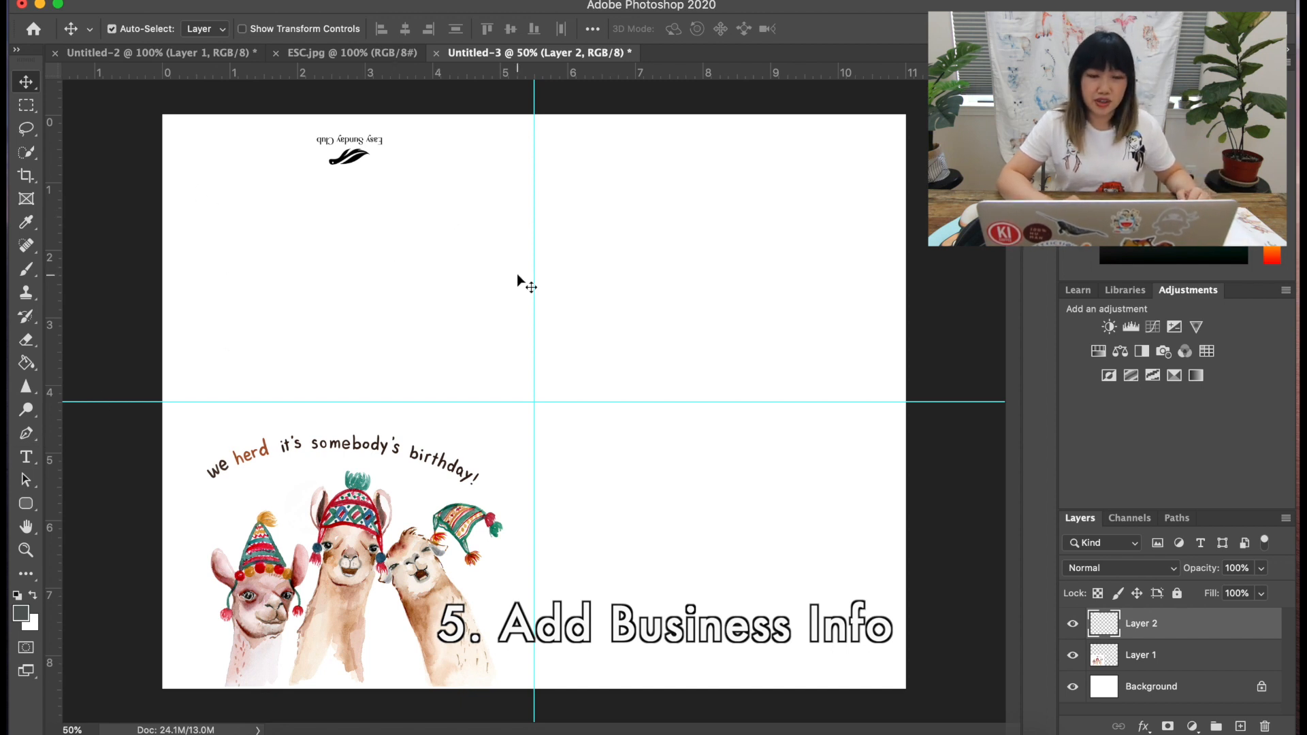
Type the text line 'Made in Los Angeles, CA' near the logo.
click(25, 456)
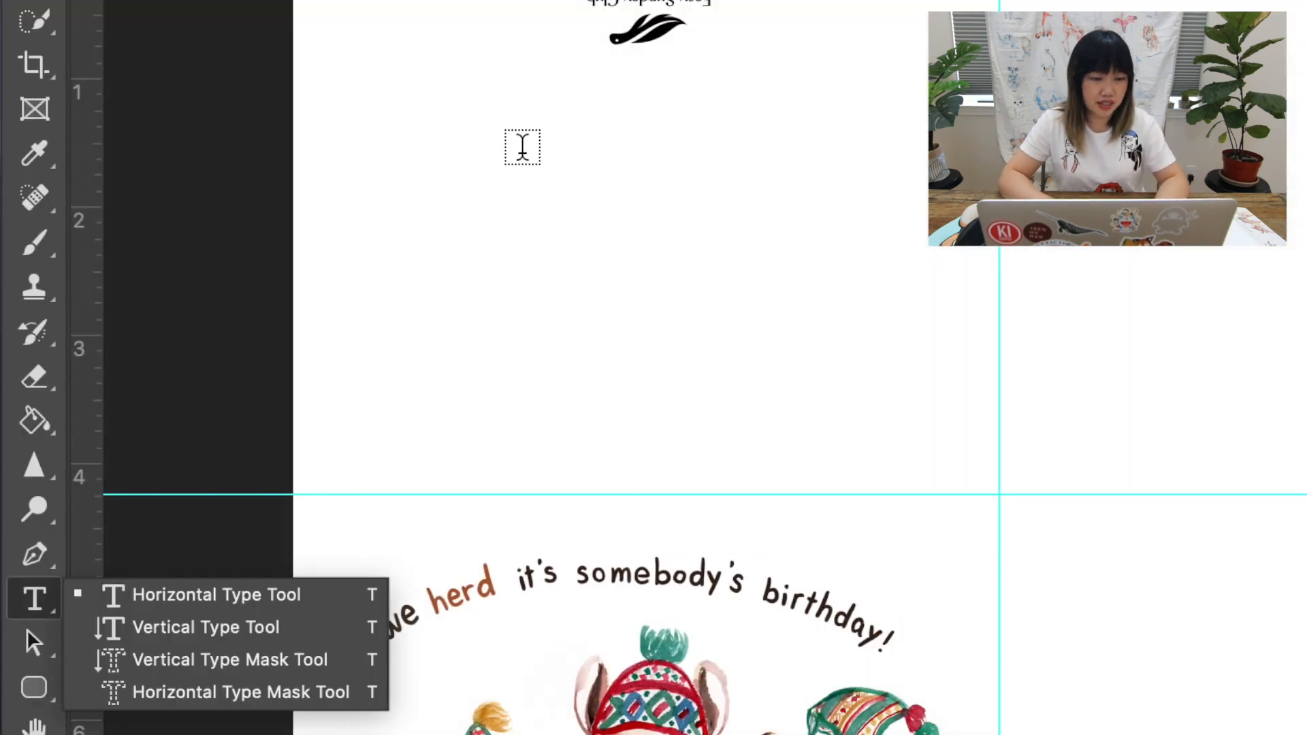
click(215, 594)
text(Made)
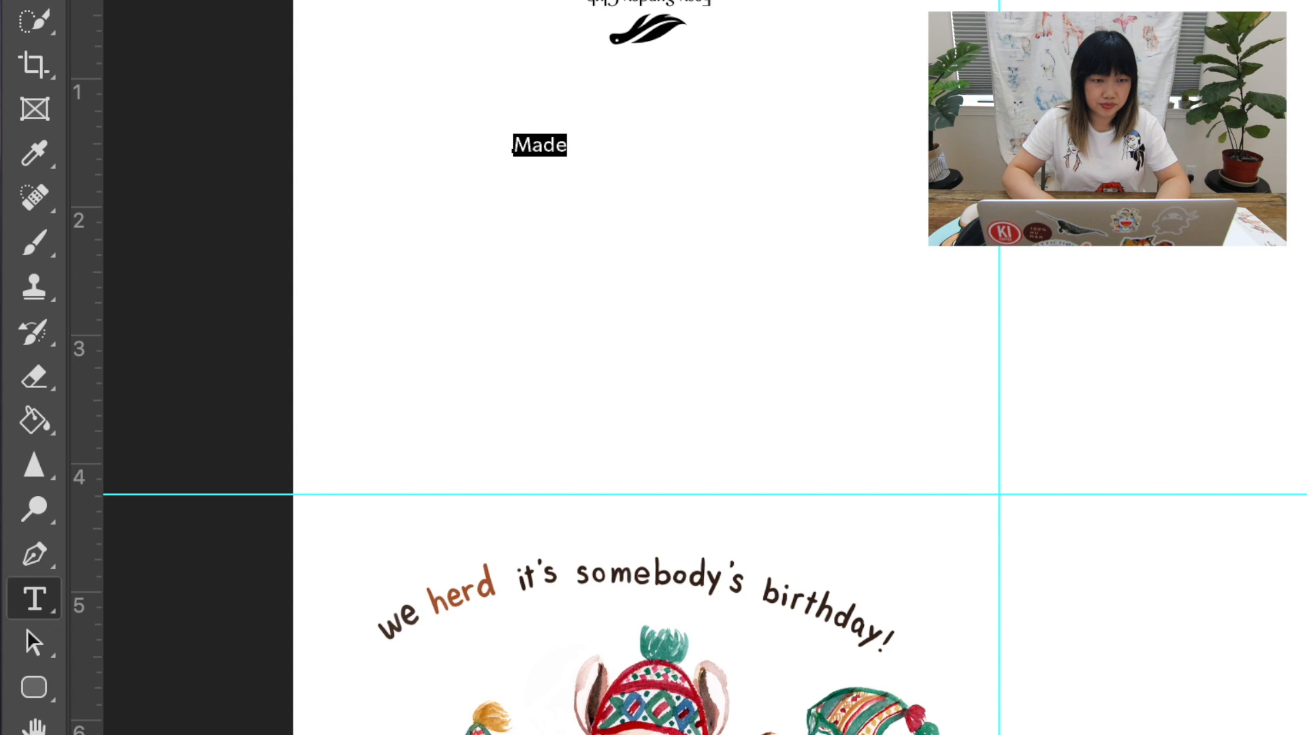
text(in)
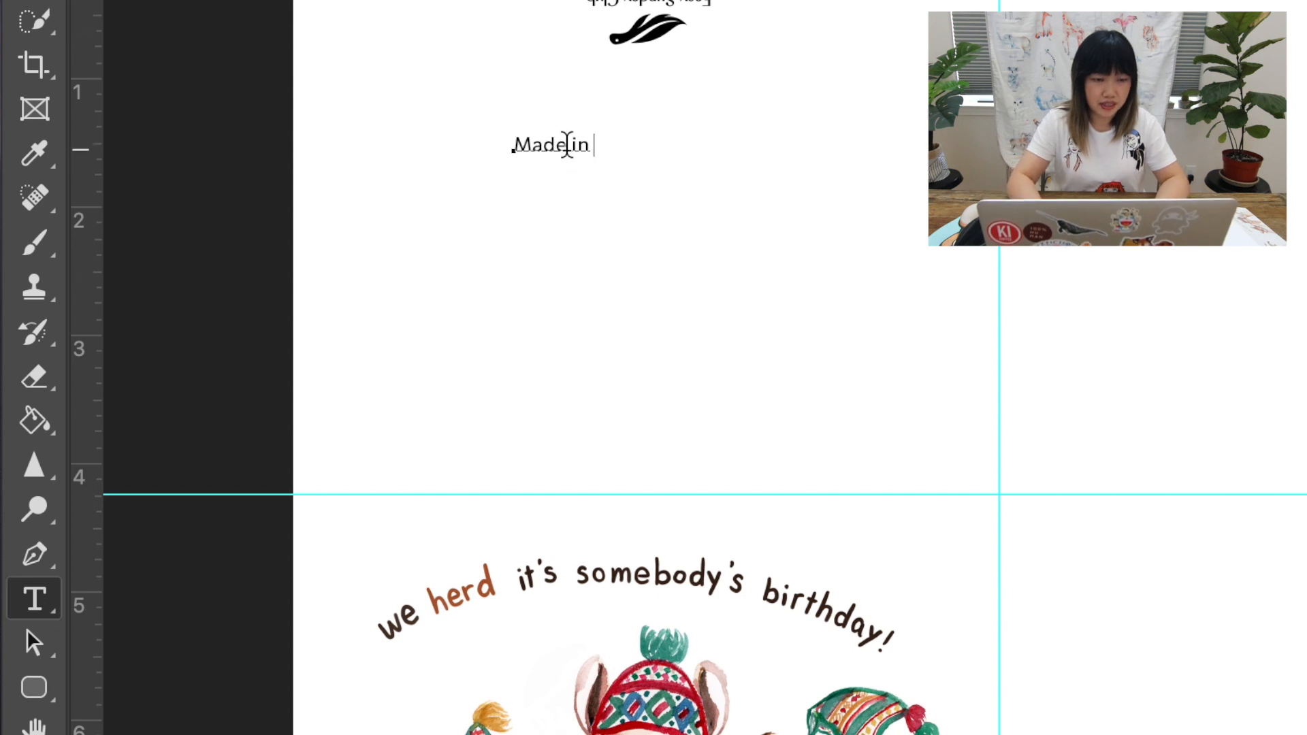
text(Los Angeles,)
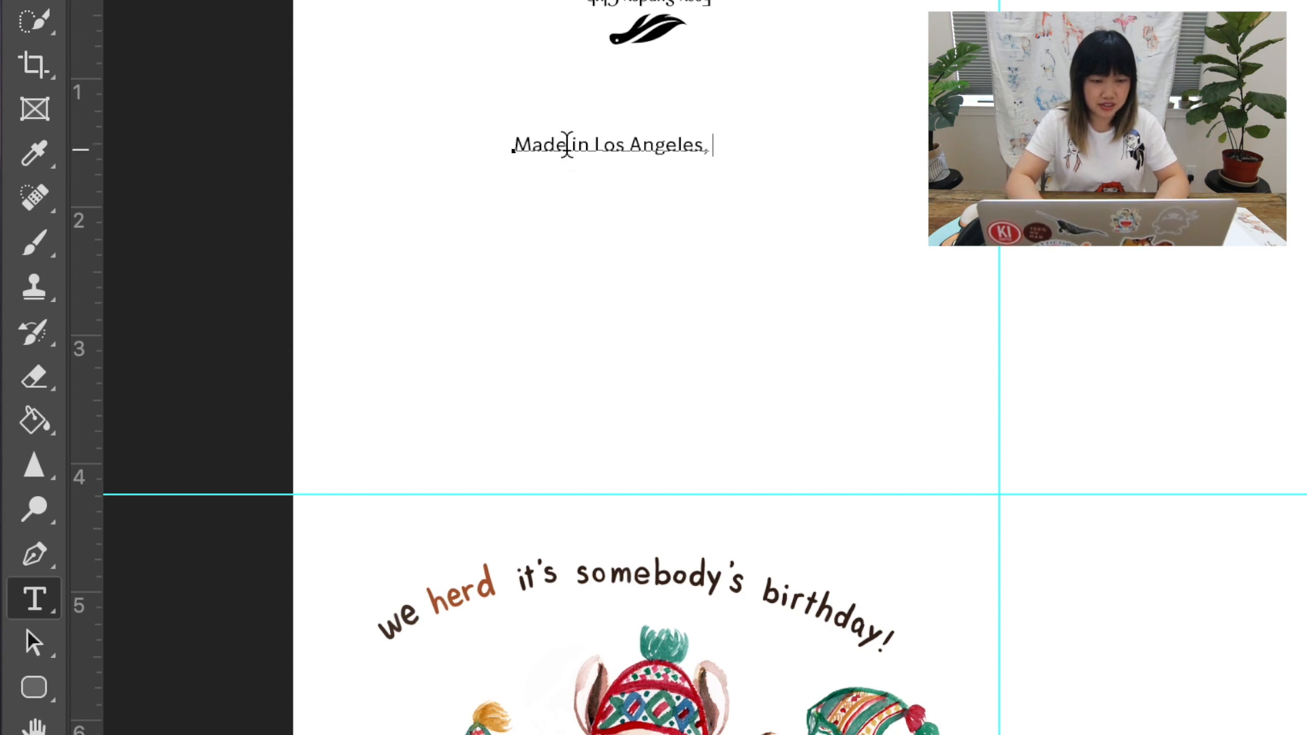
text(CA)
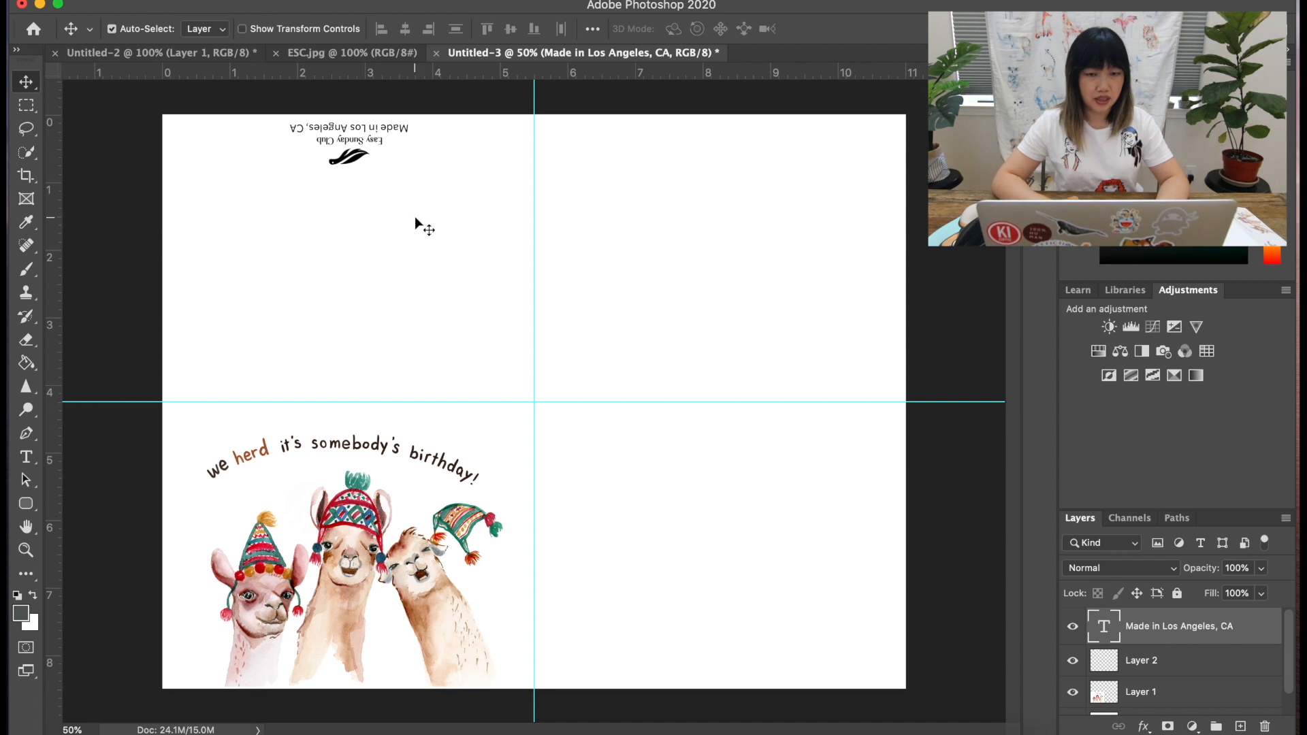
mouse_move(667, 333)
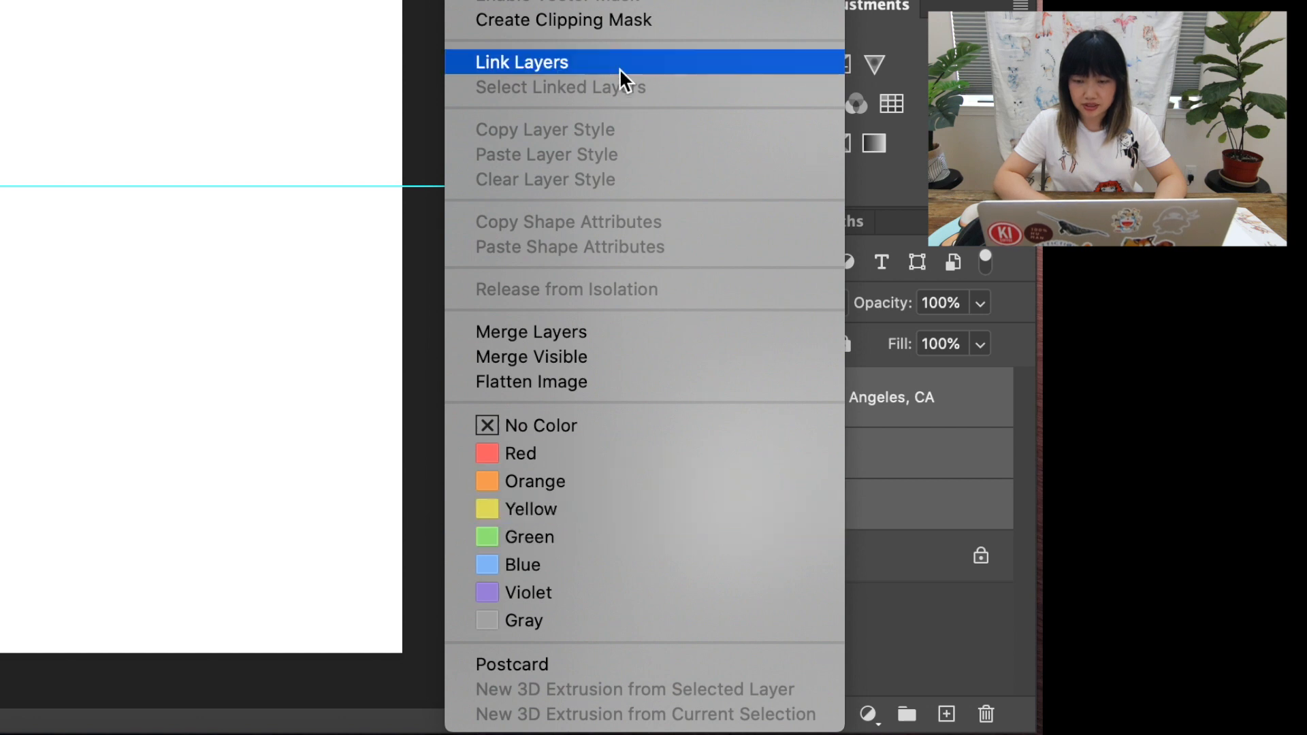
Link the text, logo and llama layers and choose Duplicate from their context menu.
click(522, 62)
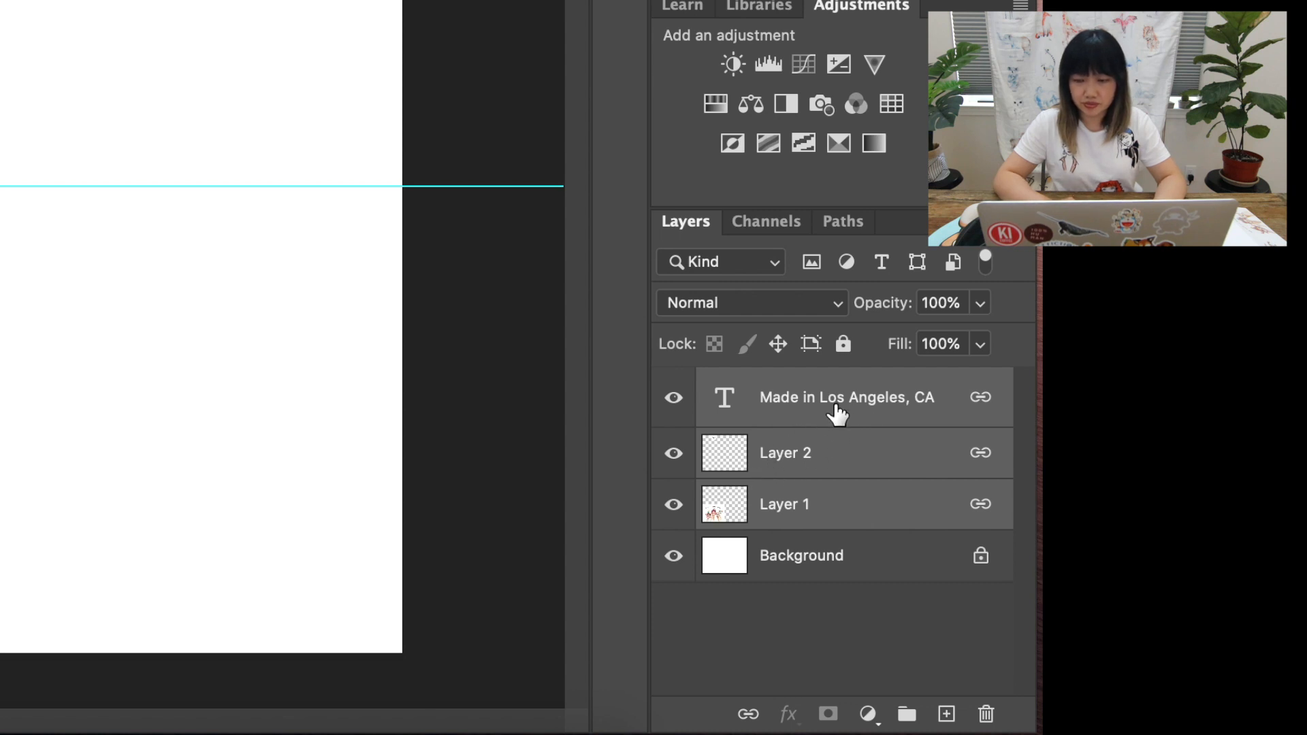
right_click(846, 397)
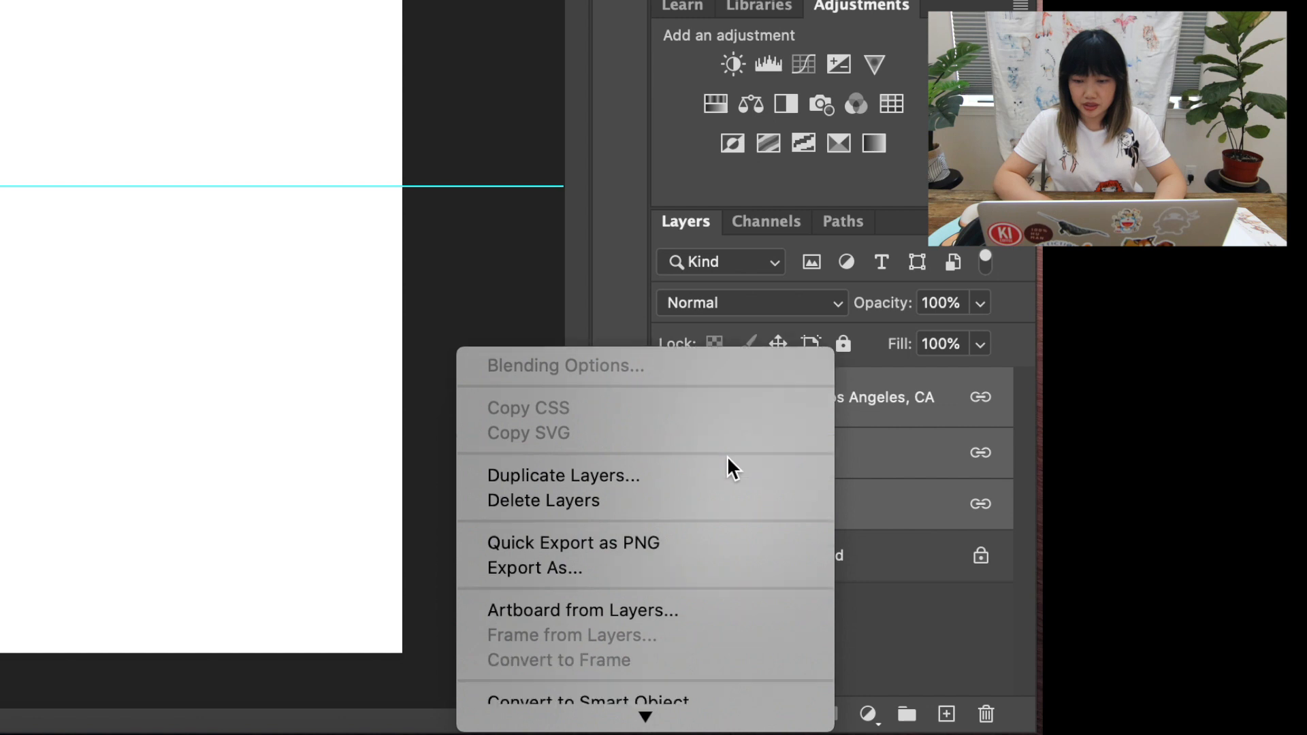
click(563, 475)
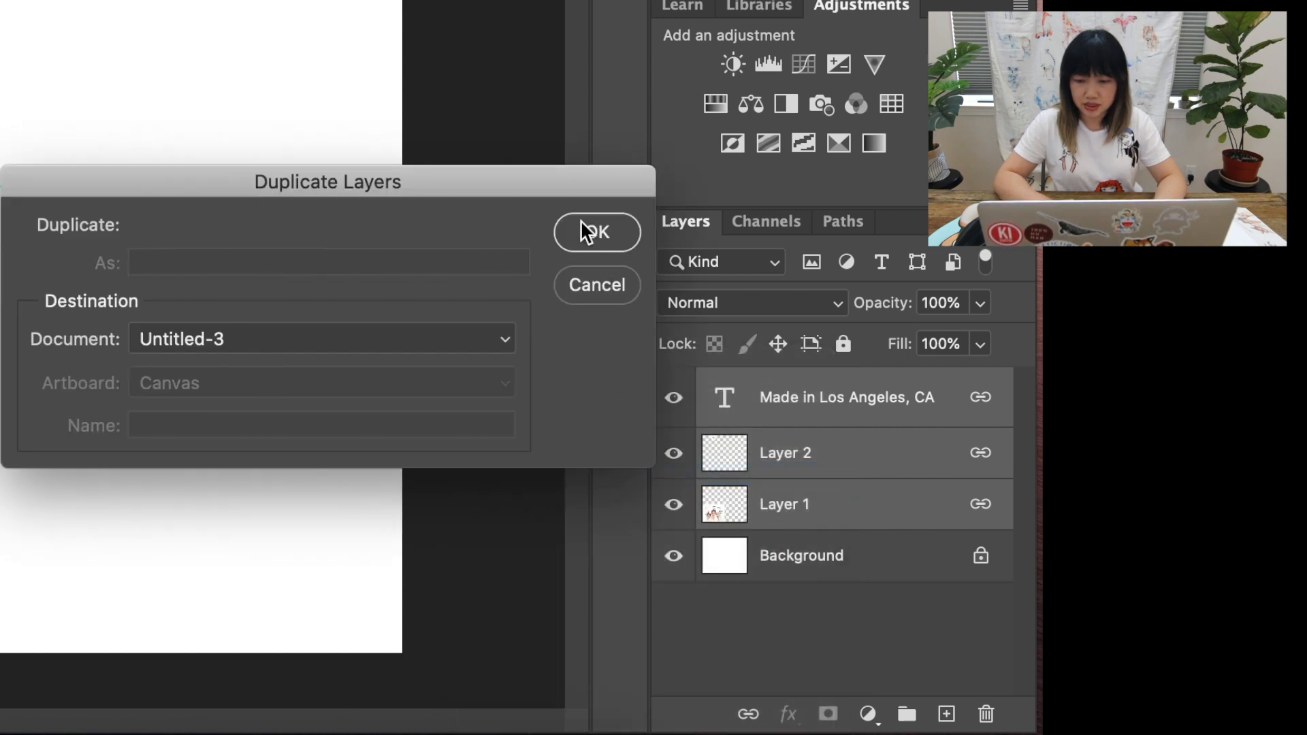
Confirm the layer duplicate and drag the copy into the sheet's right half.
click(596, 232)
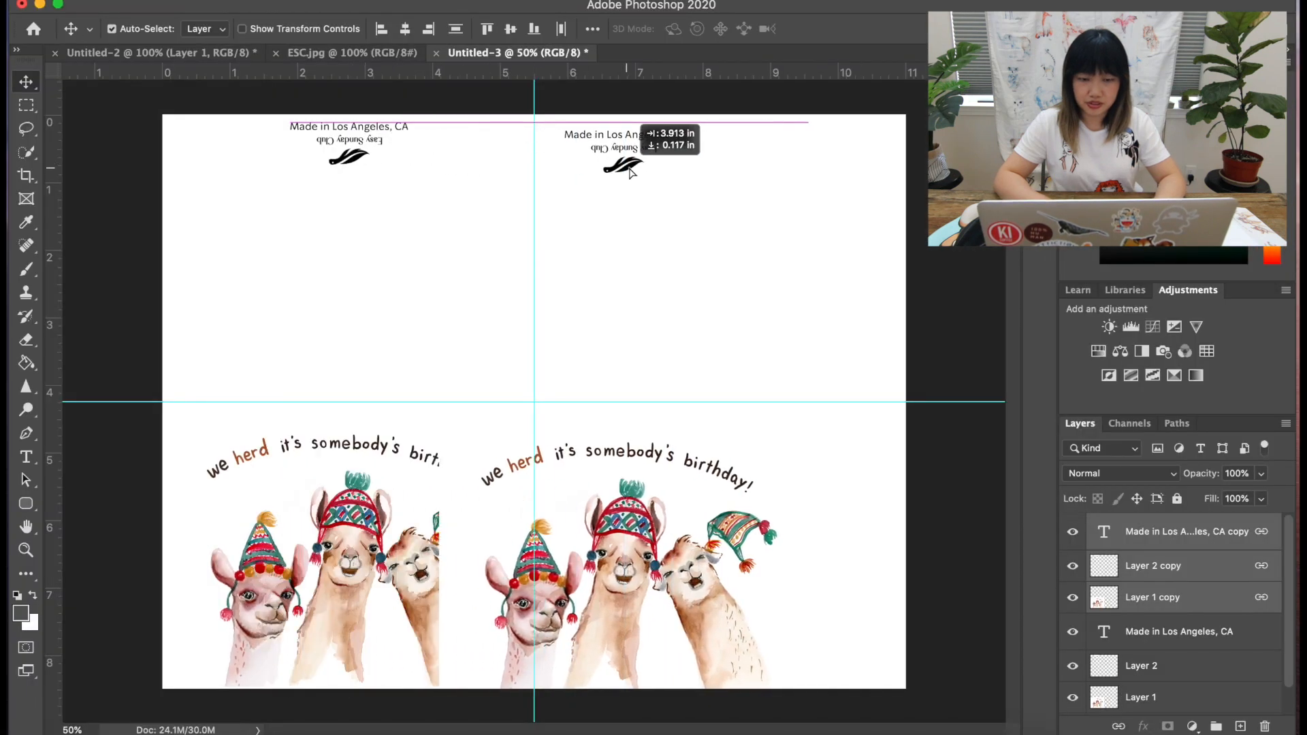
drag(621, 171, 718, 163)
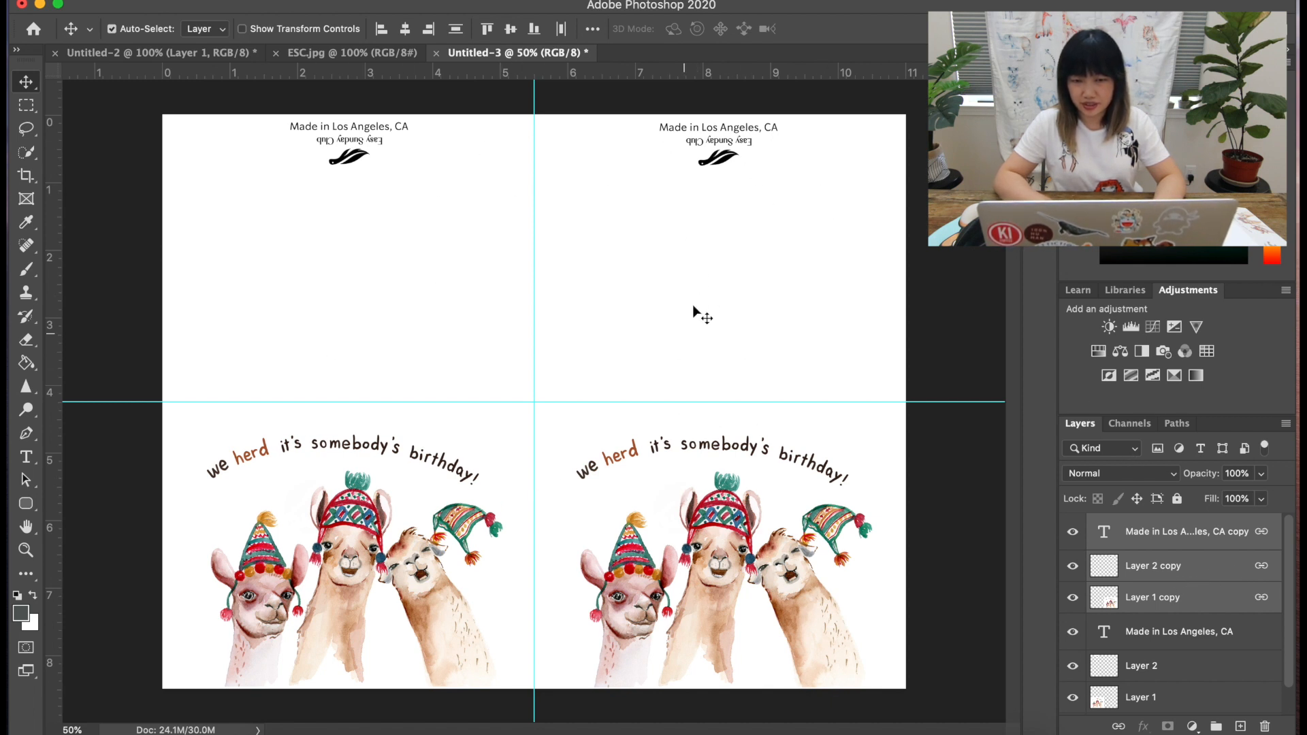
mouse_move(765, 475)
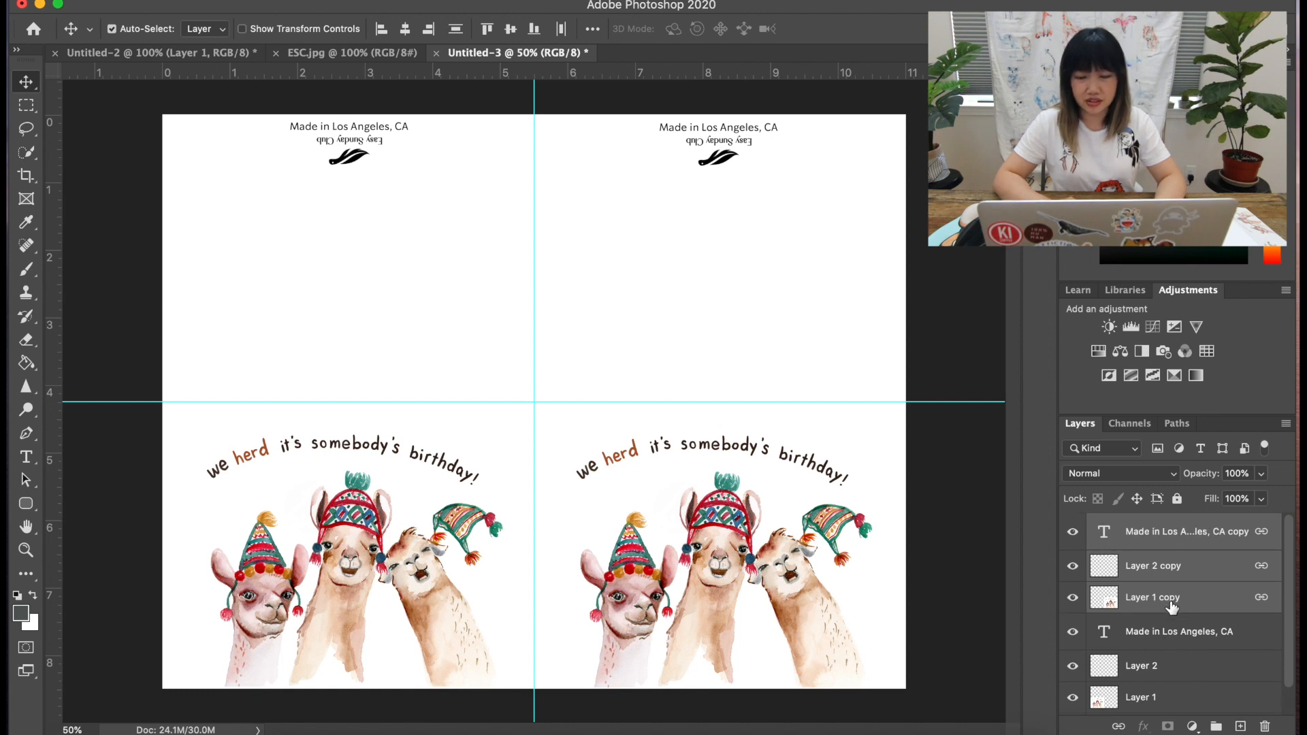
mouse_move(1152, 596)
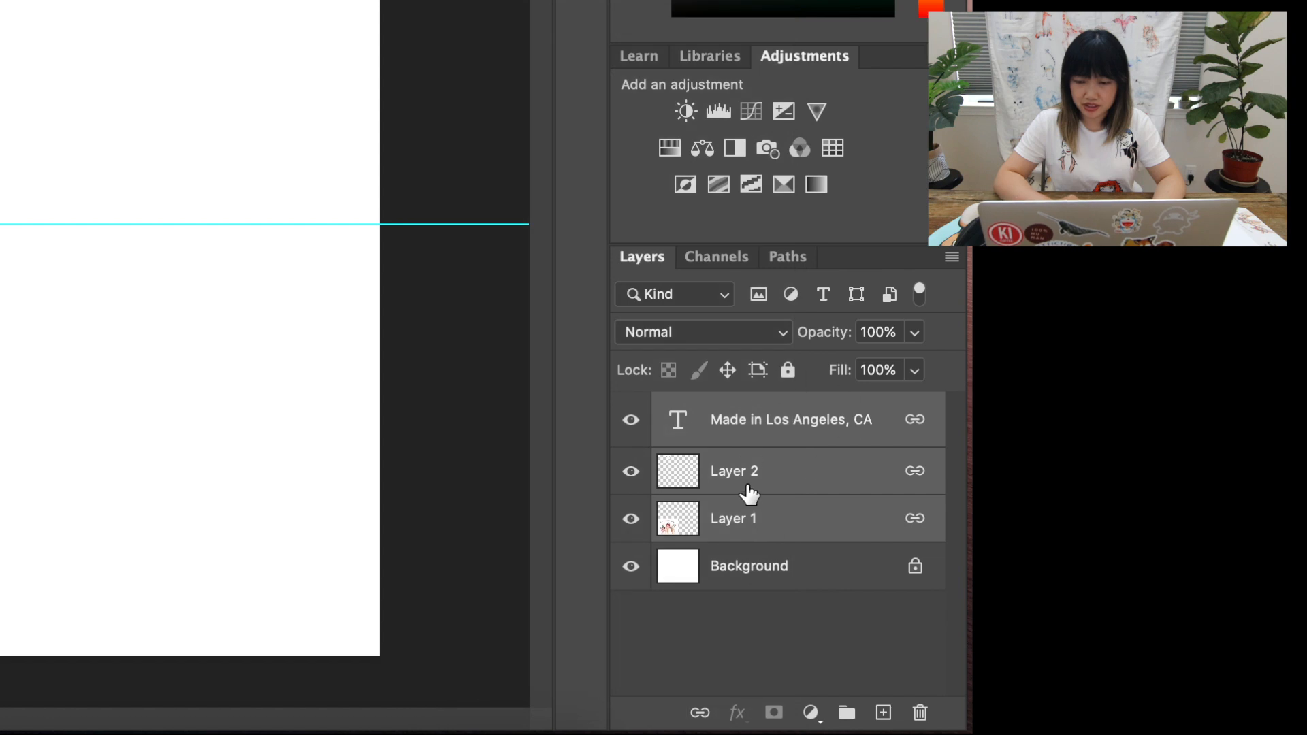
Merge the linked llama card layers into one layer and duplicate it as 'card-right'.
right_click(734, 470)
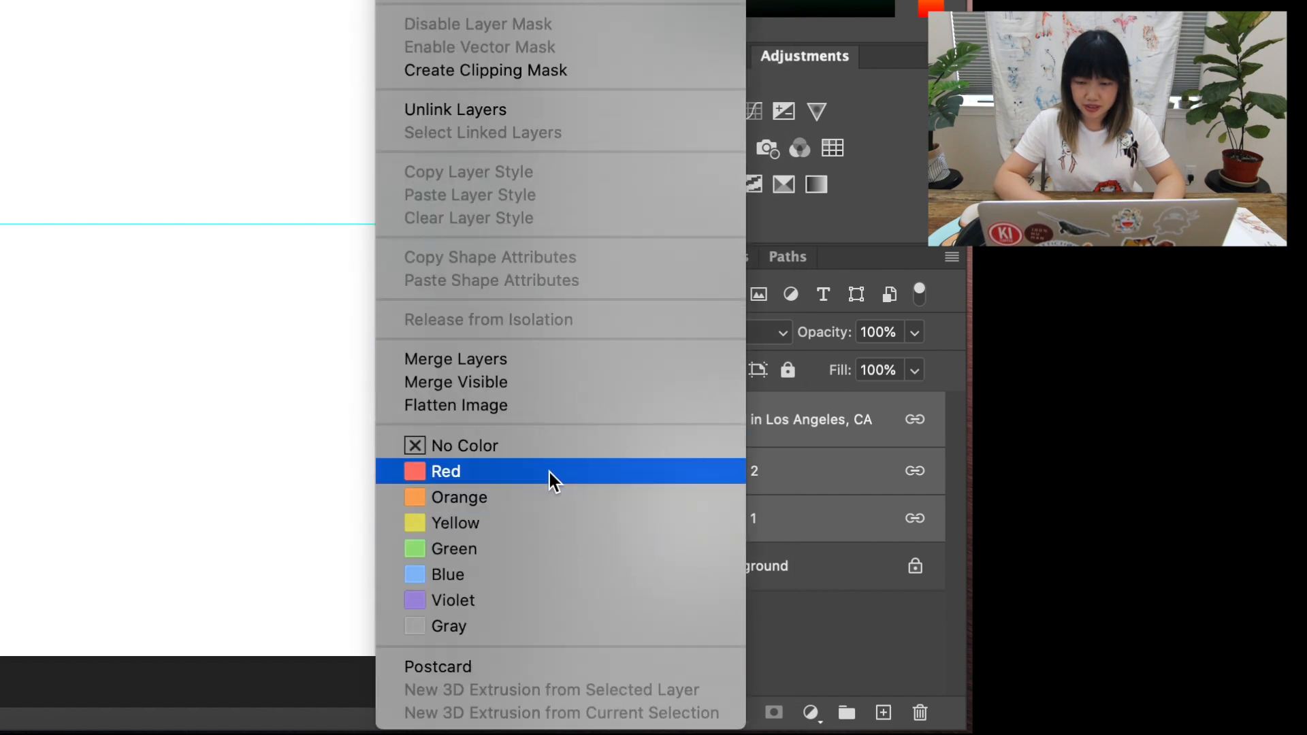
click(445, 471)
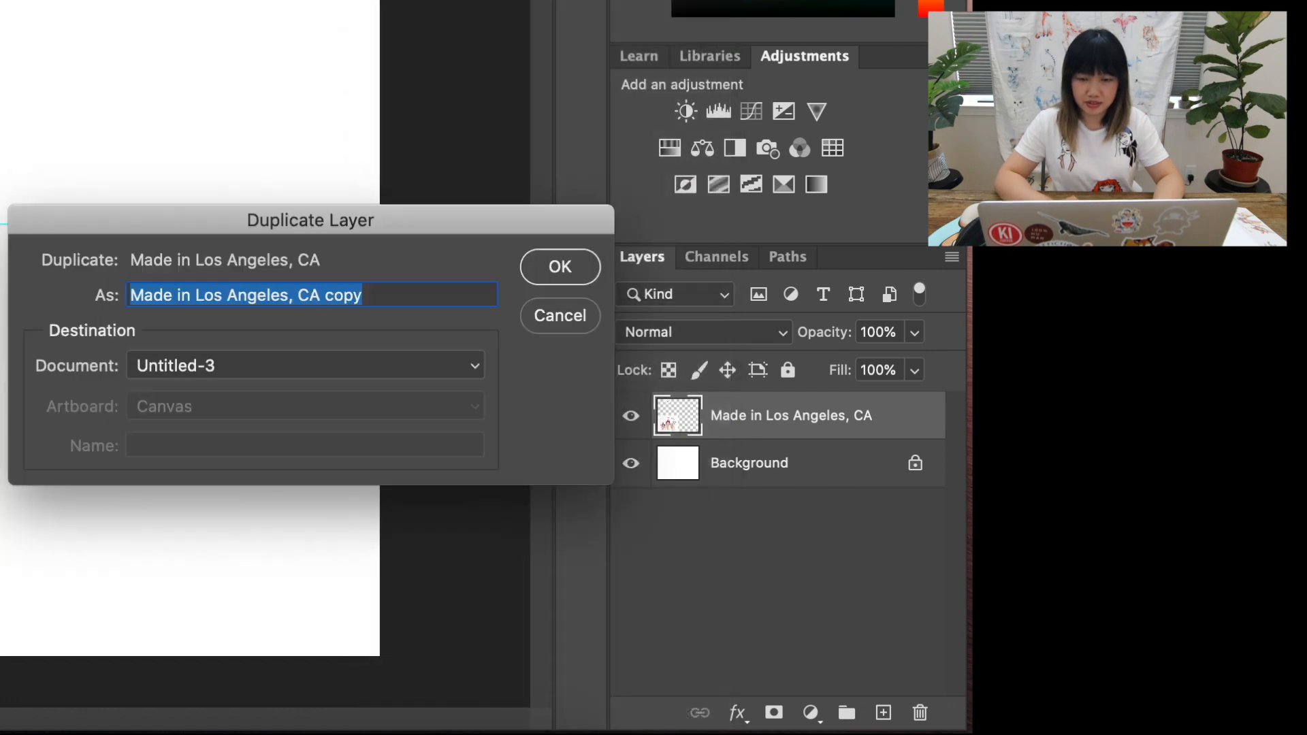
text(ca)
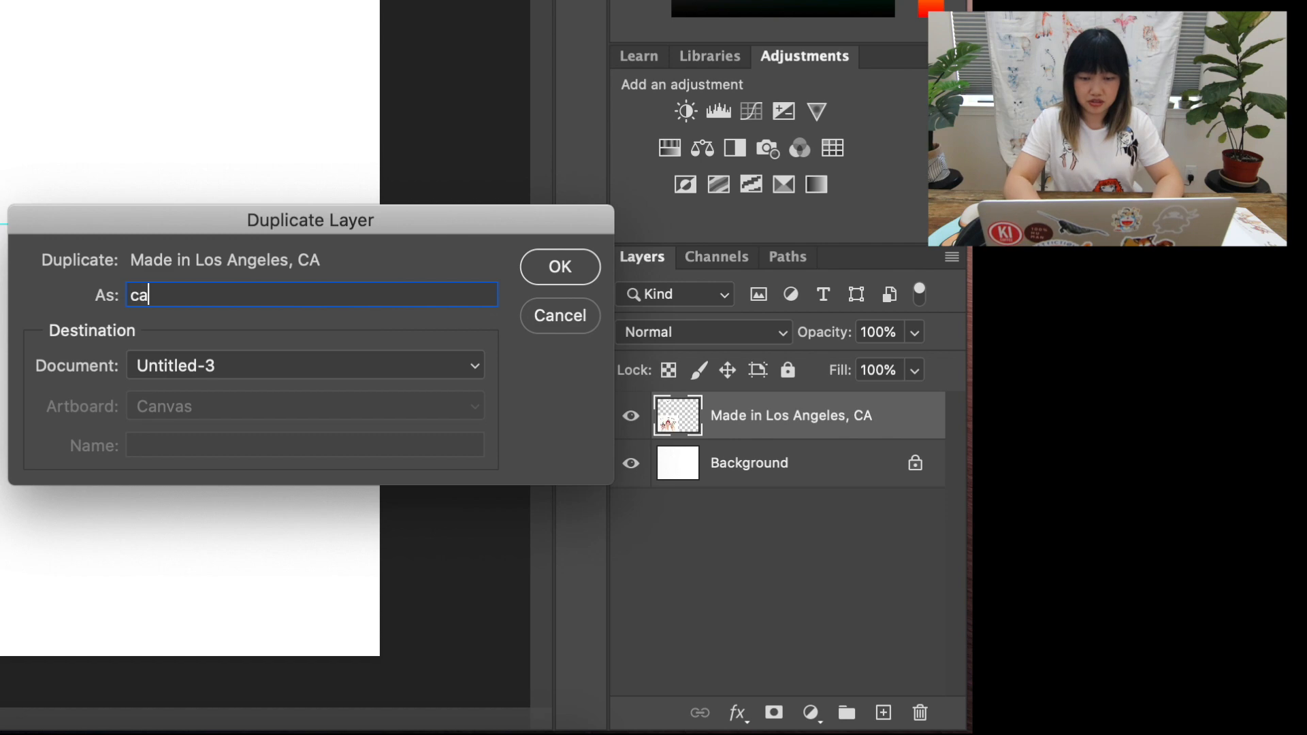
click(560, 267)
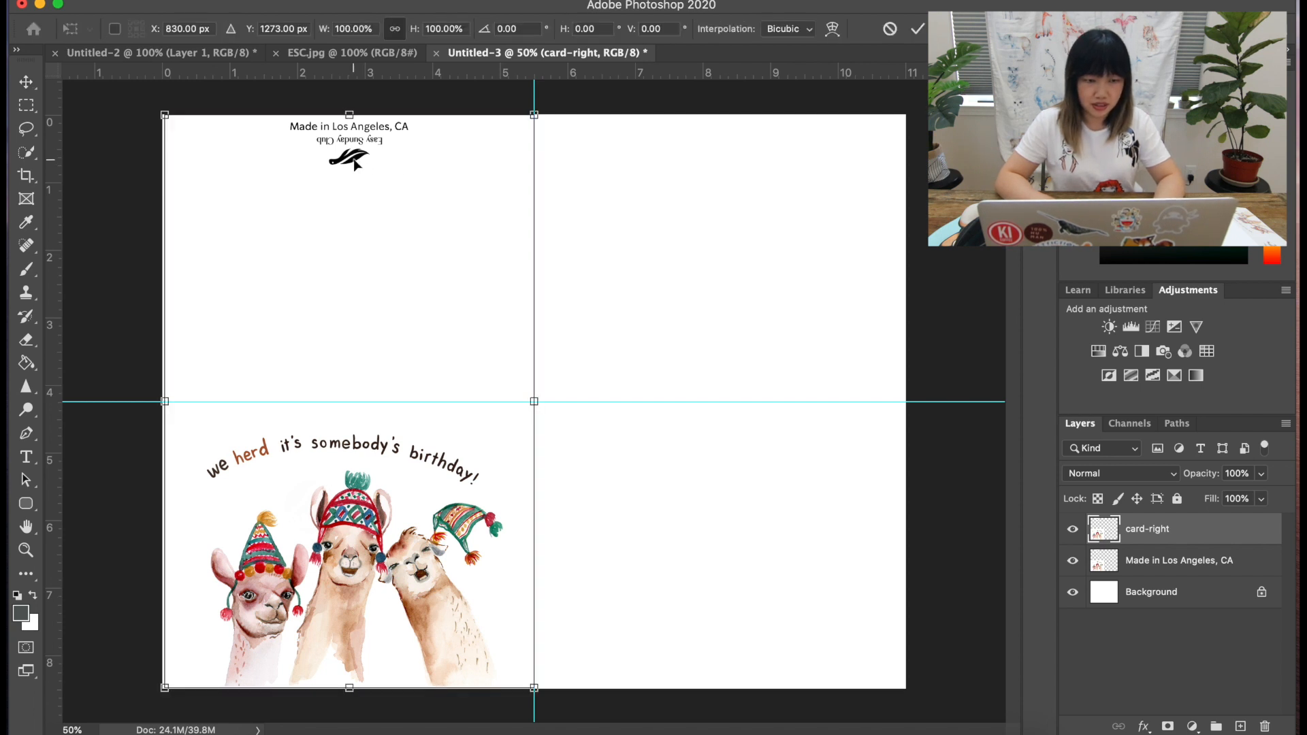
Drag the card-right layer from the left half into the right half of the canvas.
drag(349, 400, 662, 400)
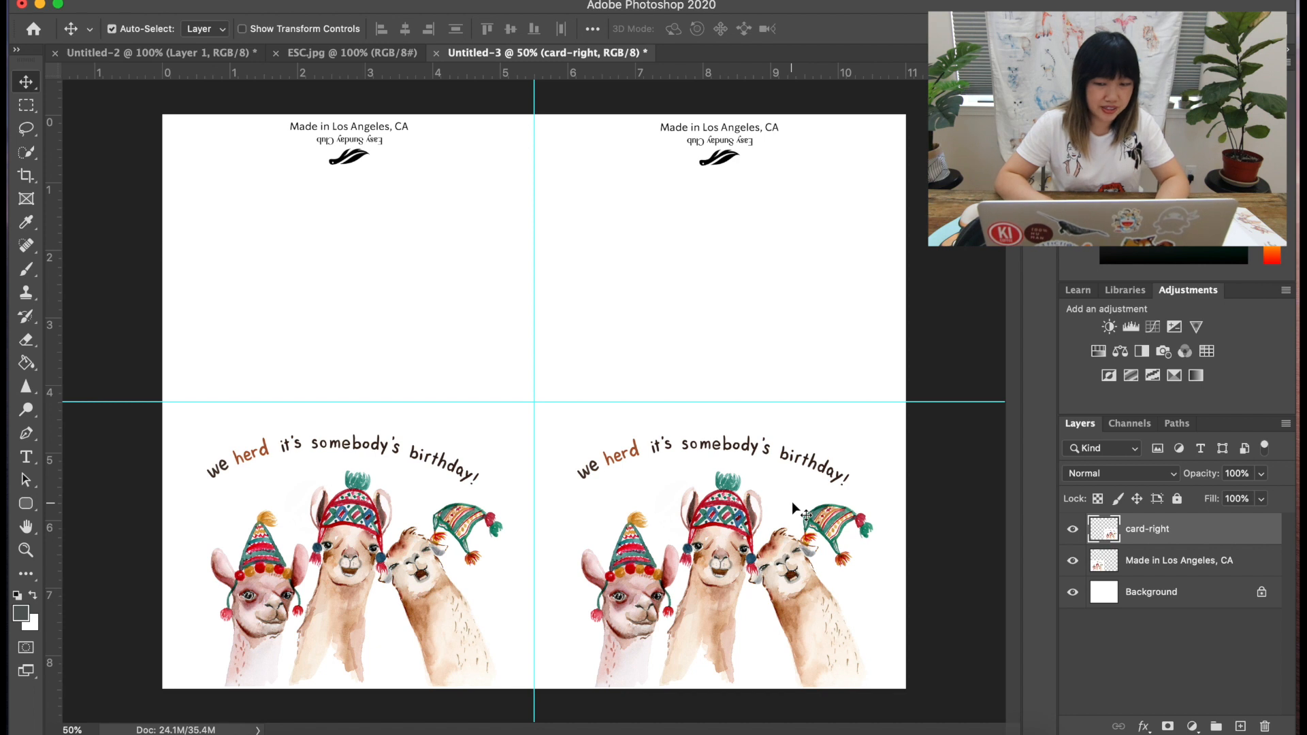
mouse_move(1154, 550)
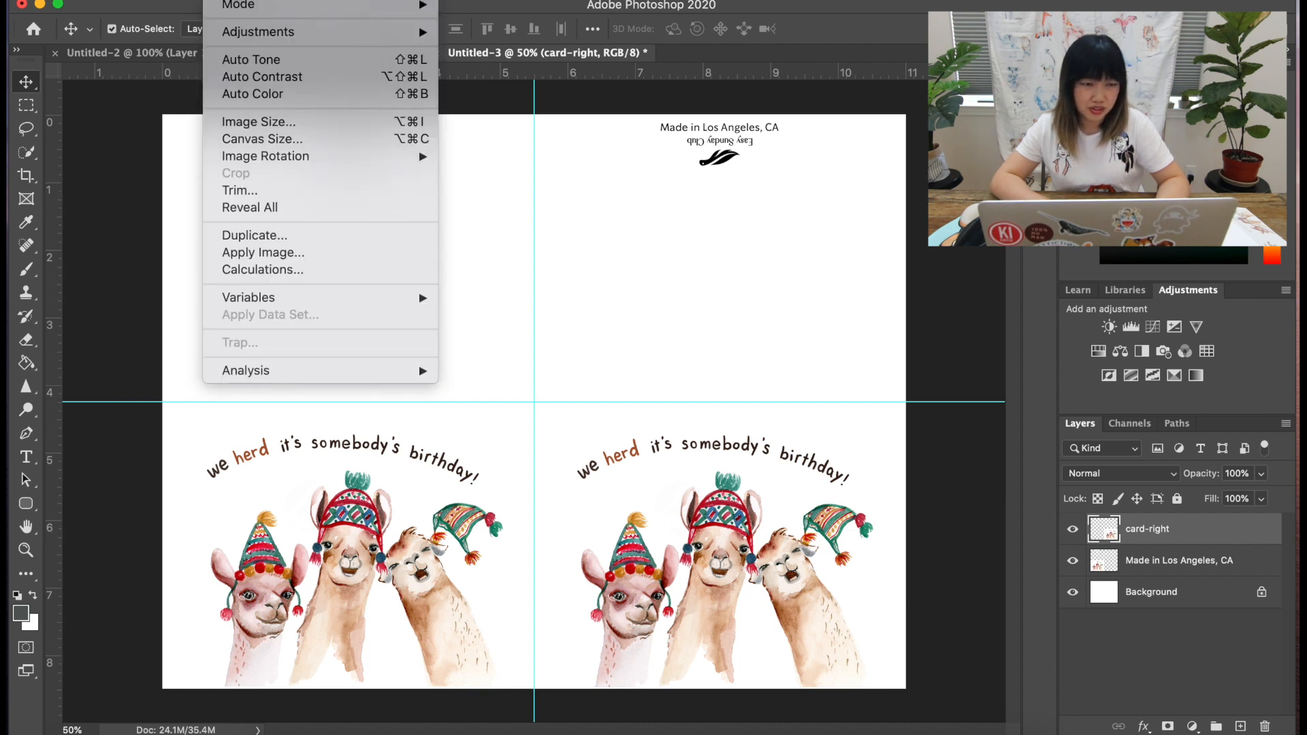
mouse_move(257, 32)
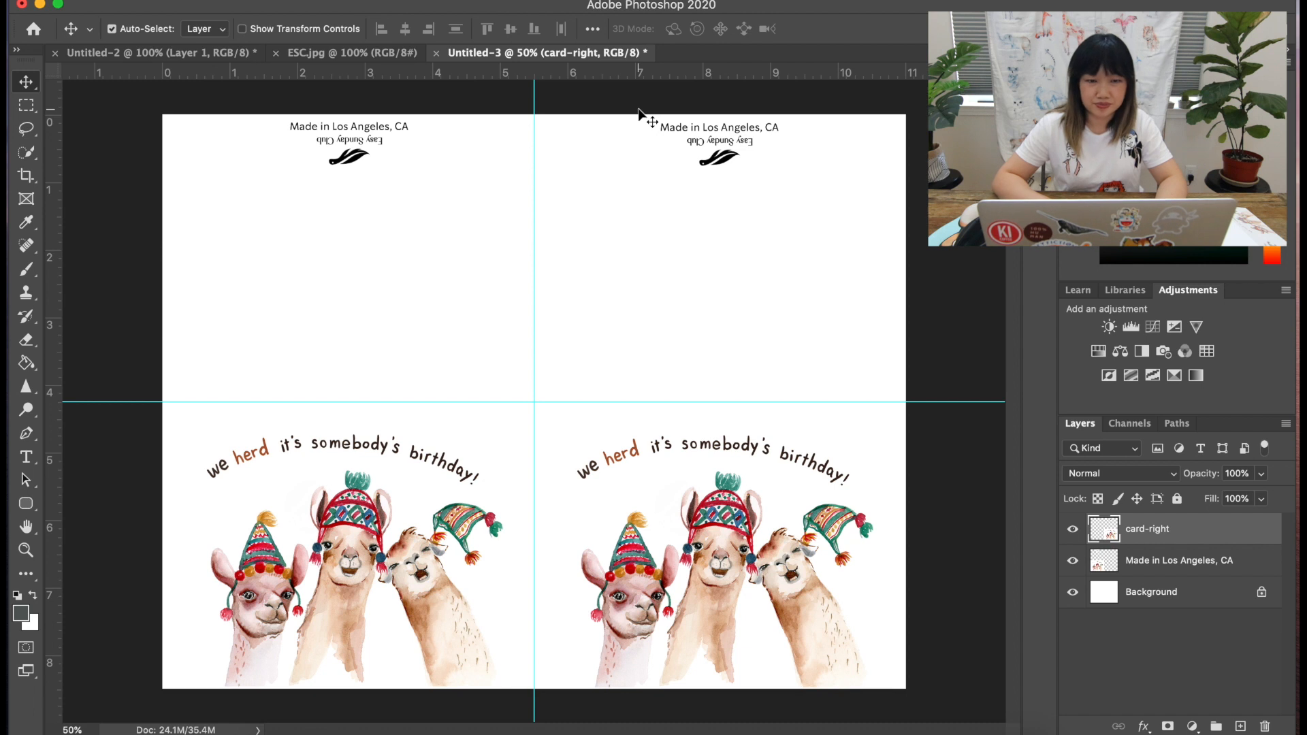
mouse_move(231, 304)
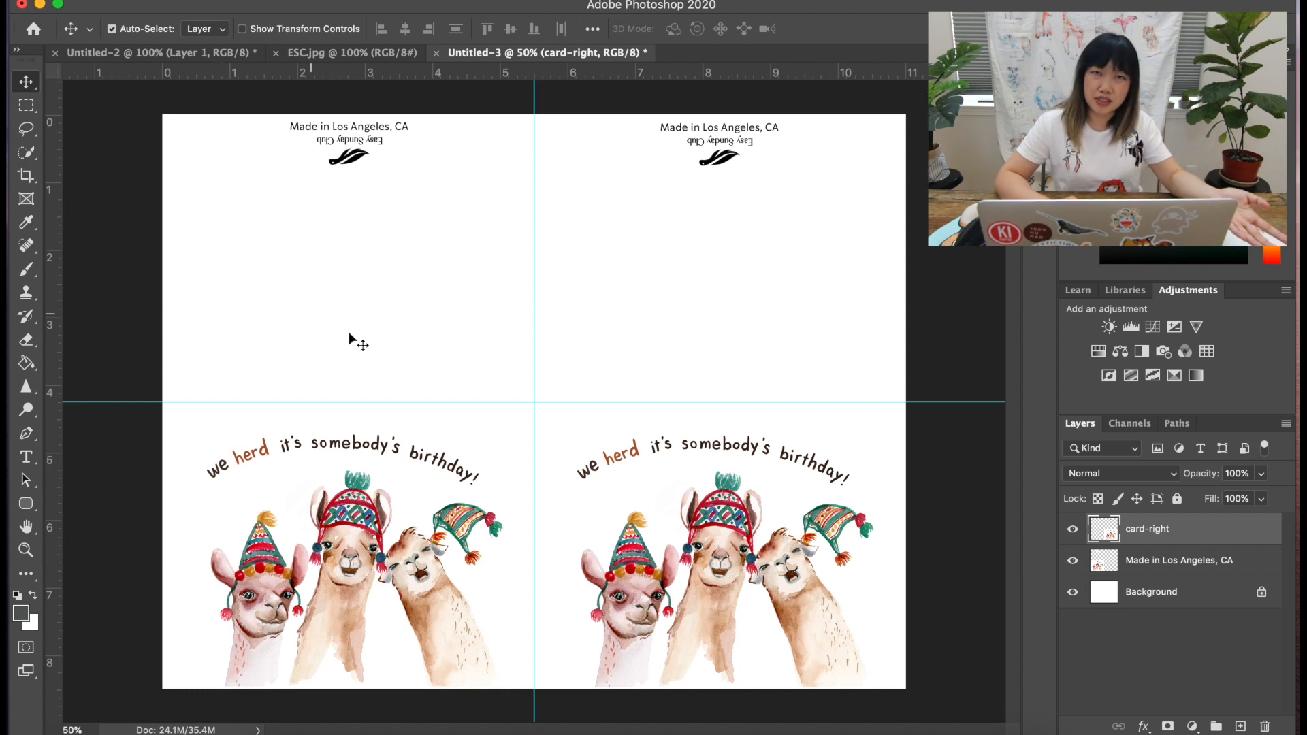
mouse_move(643, 465)
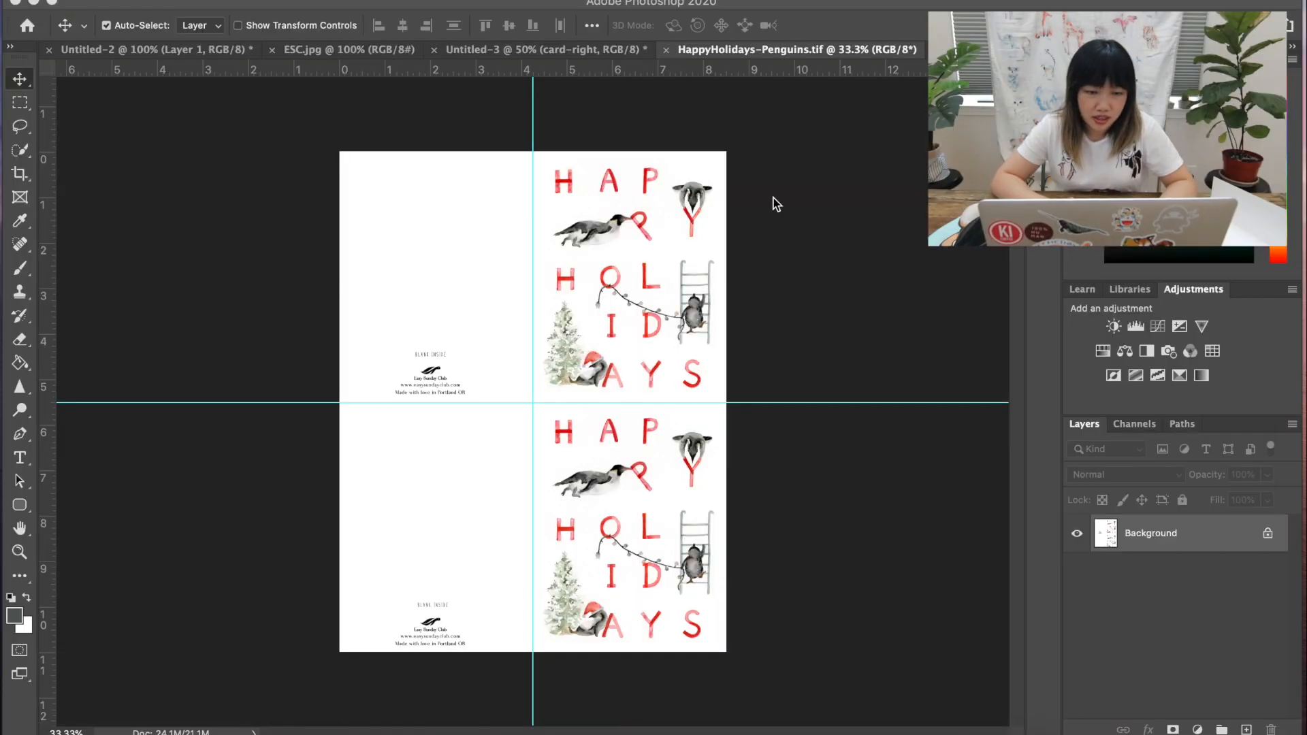
mouse_move(762, 252)
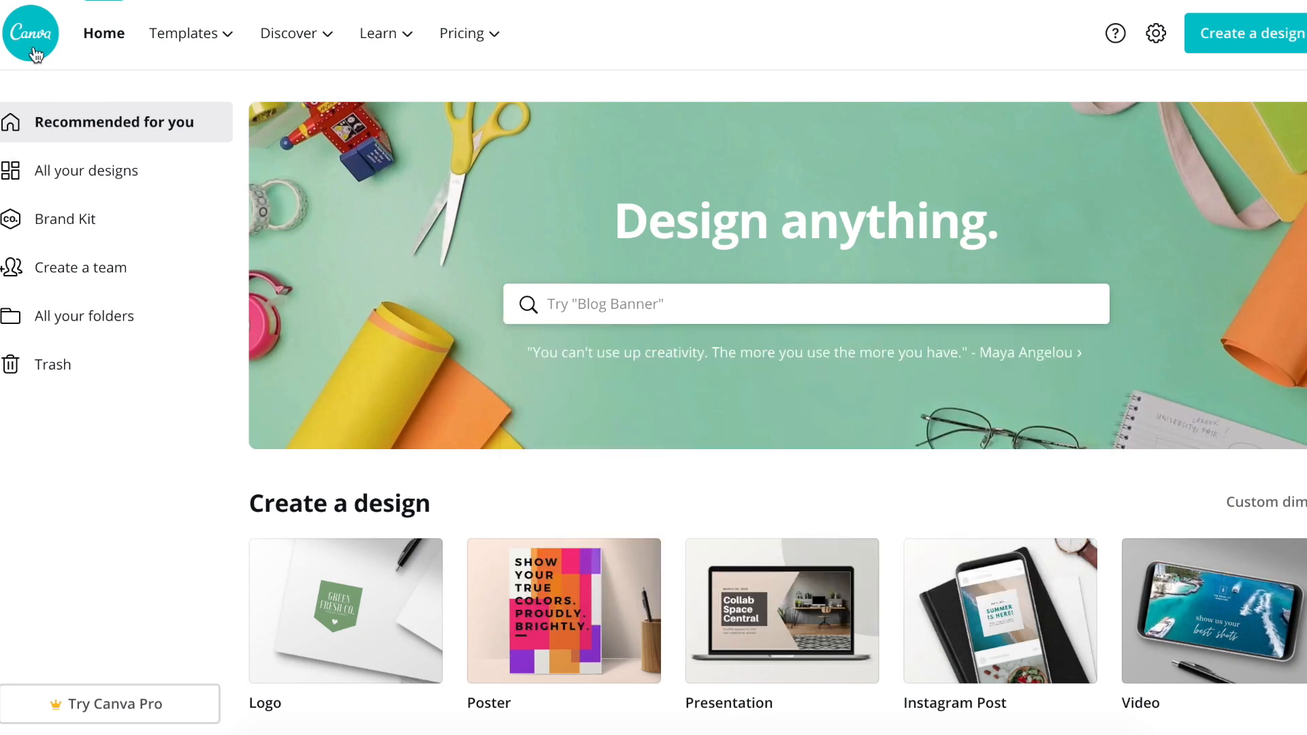
From the Canva home page, create a custom-dimension design of 2550 × 3300 px.
click(184, 33)
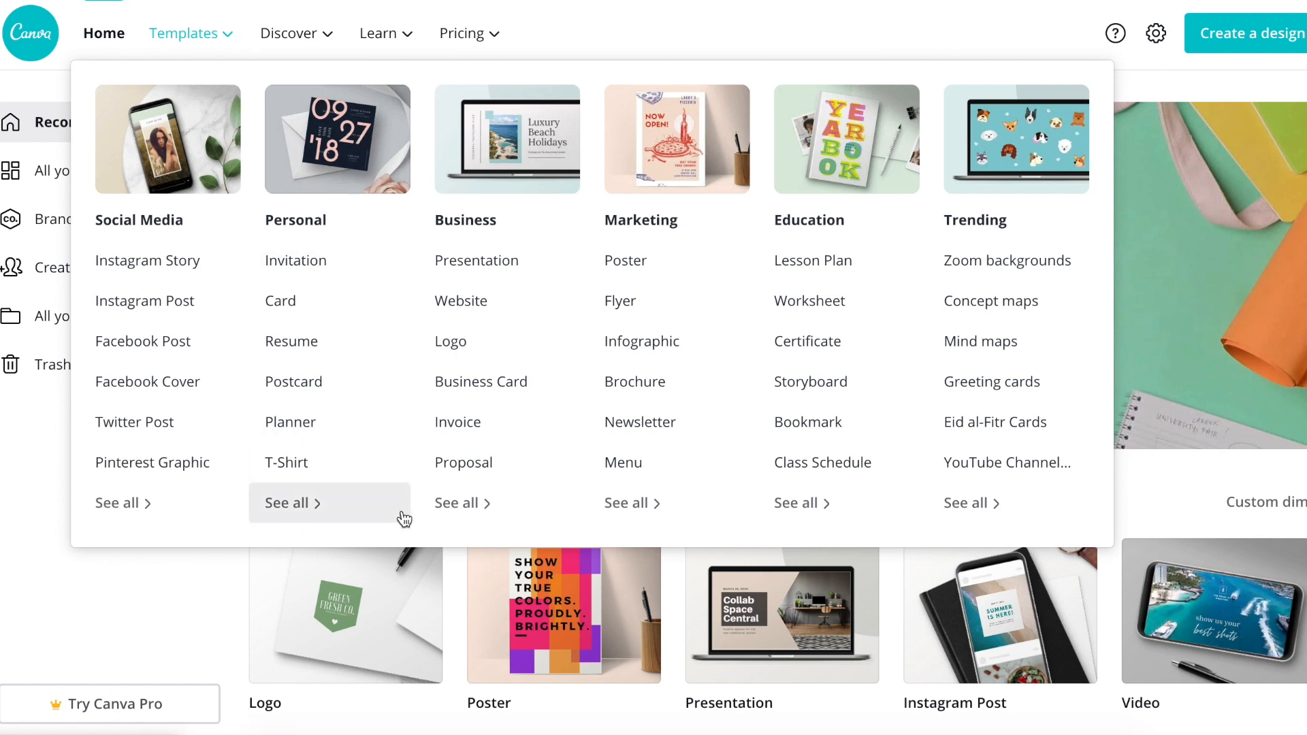
mouse_move(974, 220)
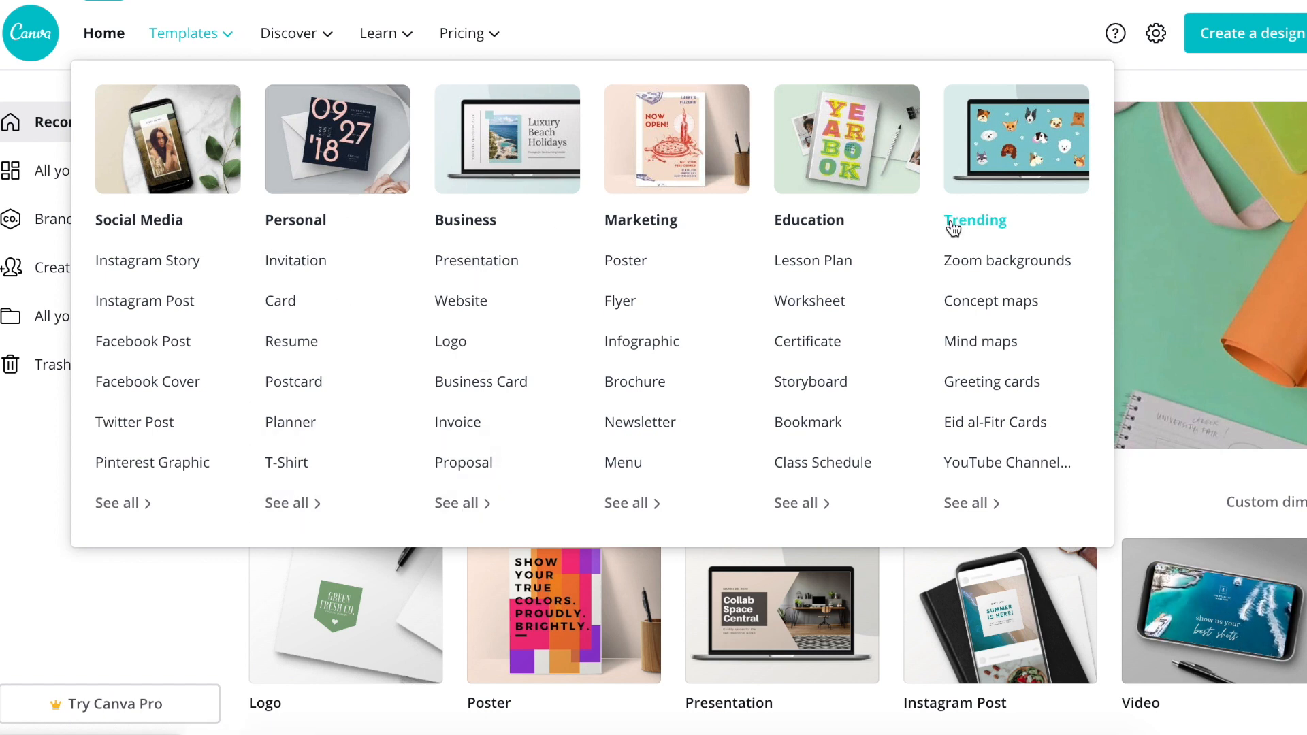
click(103, 33)
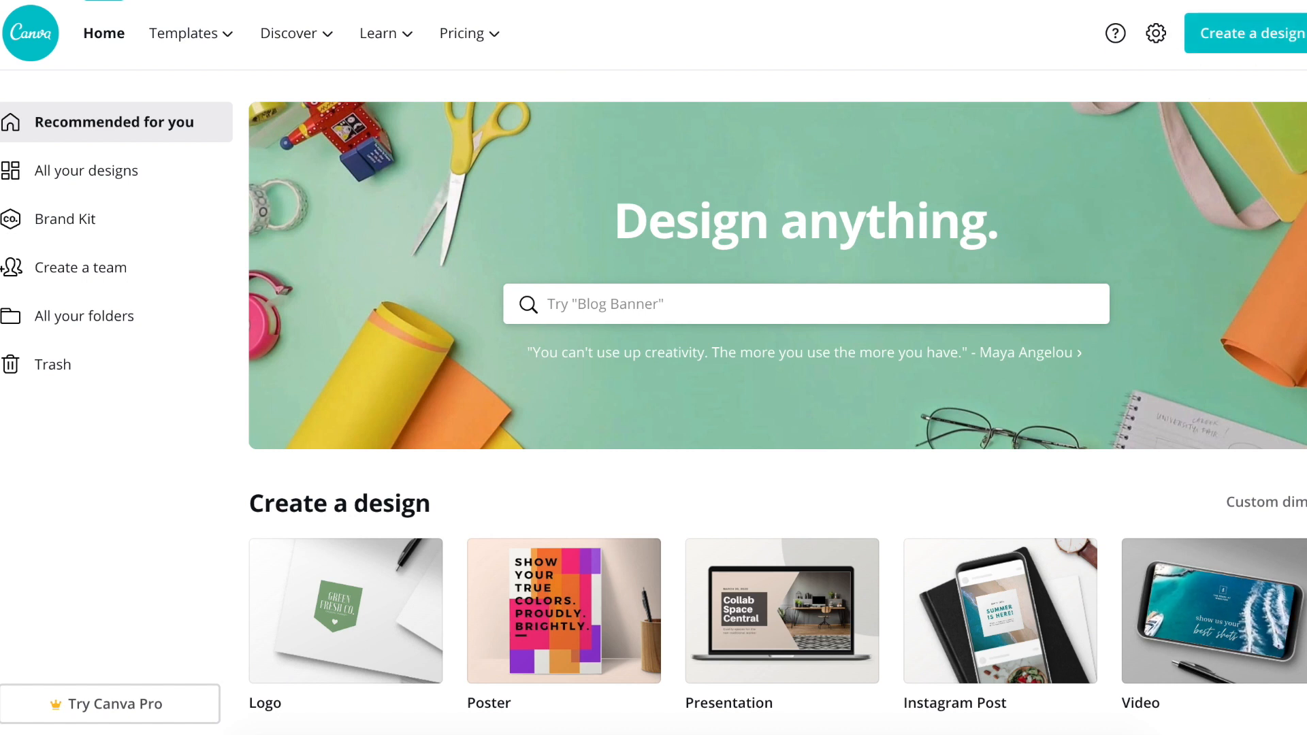
click(1250, 33)
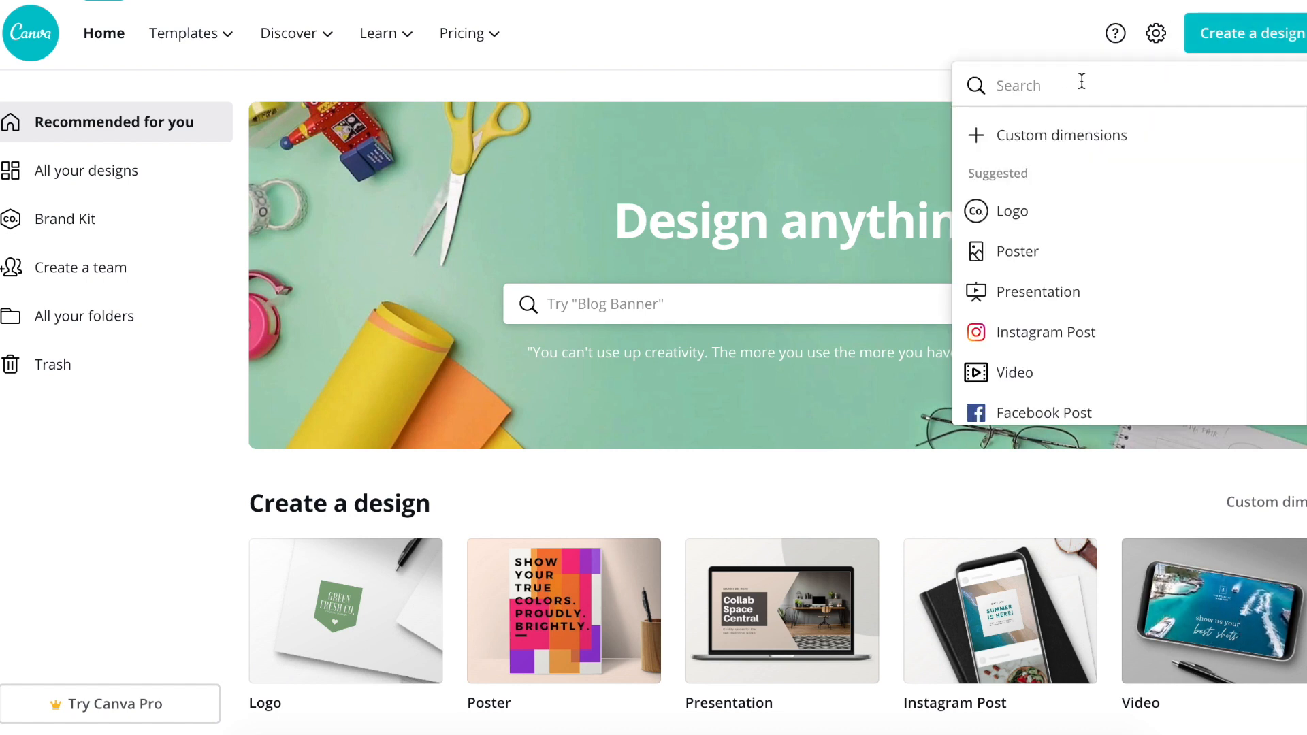
click(1062, 135)
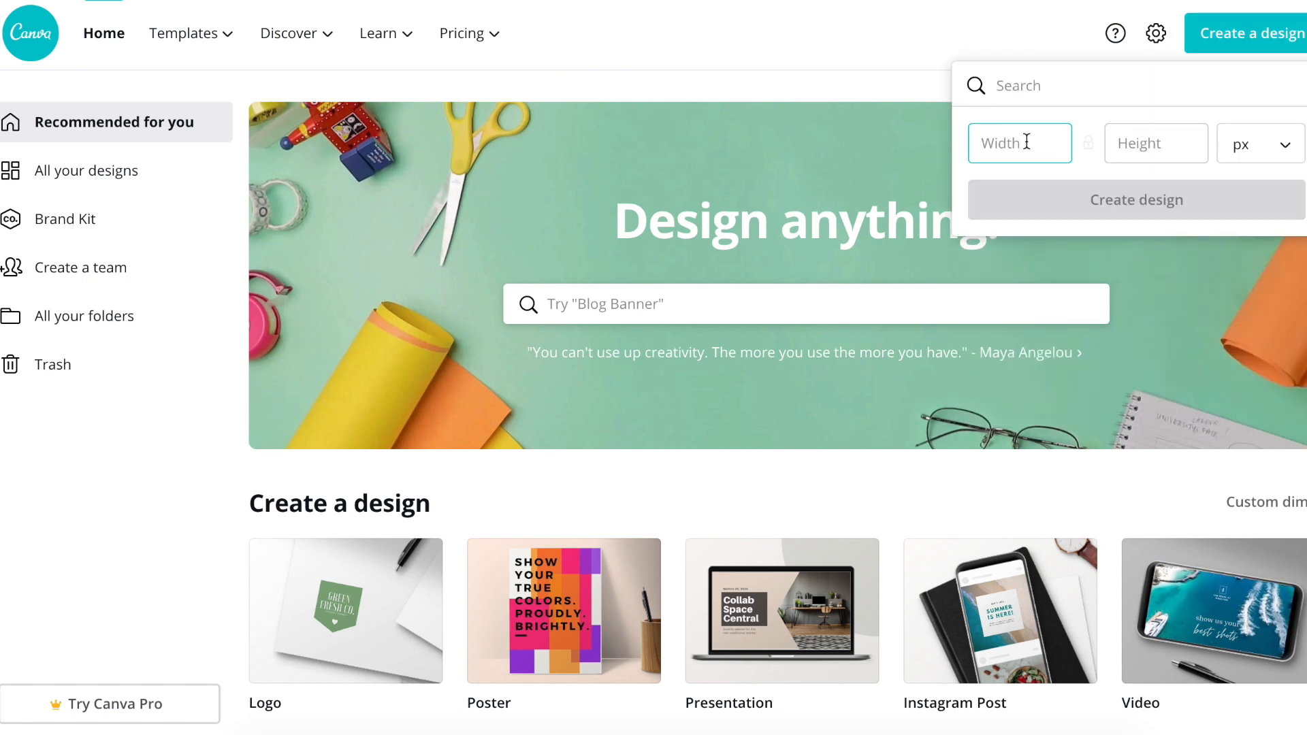
text(25)
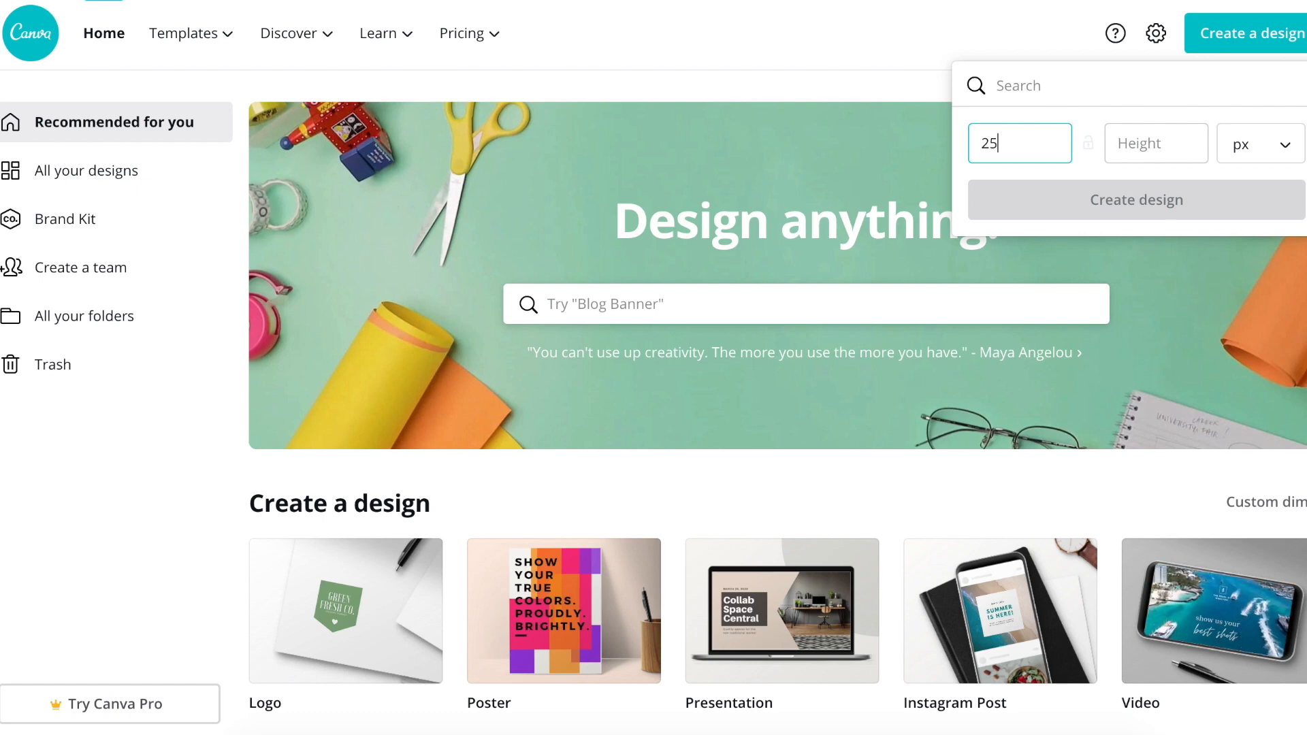
click(1135, 200)
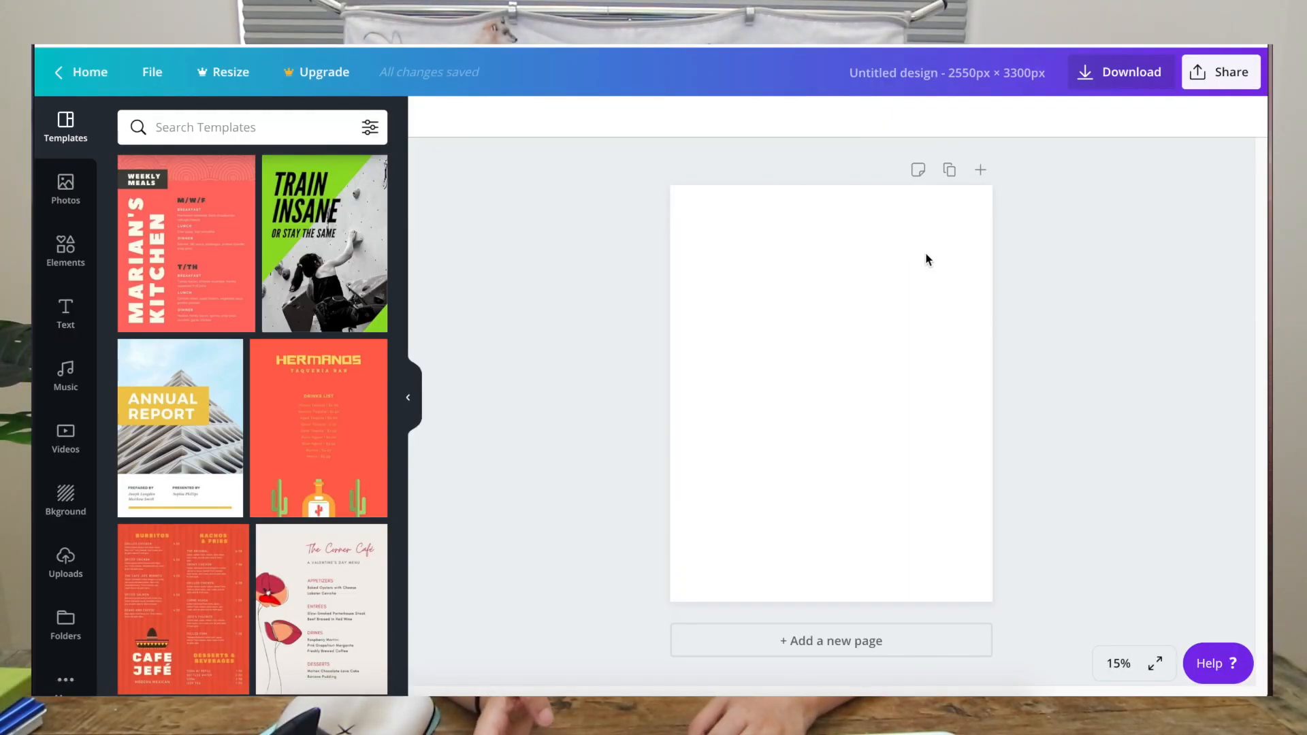
mouse_move(824, 461)
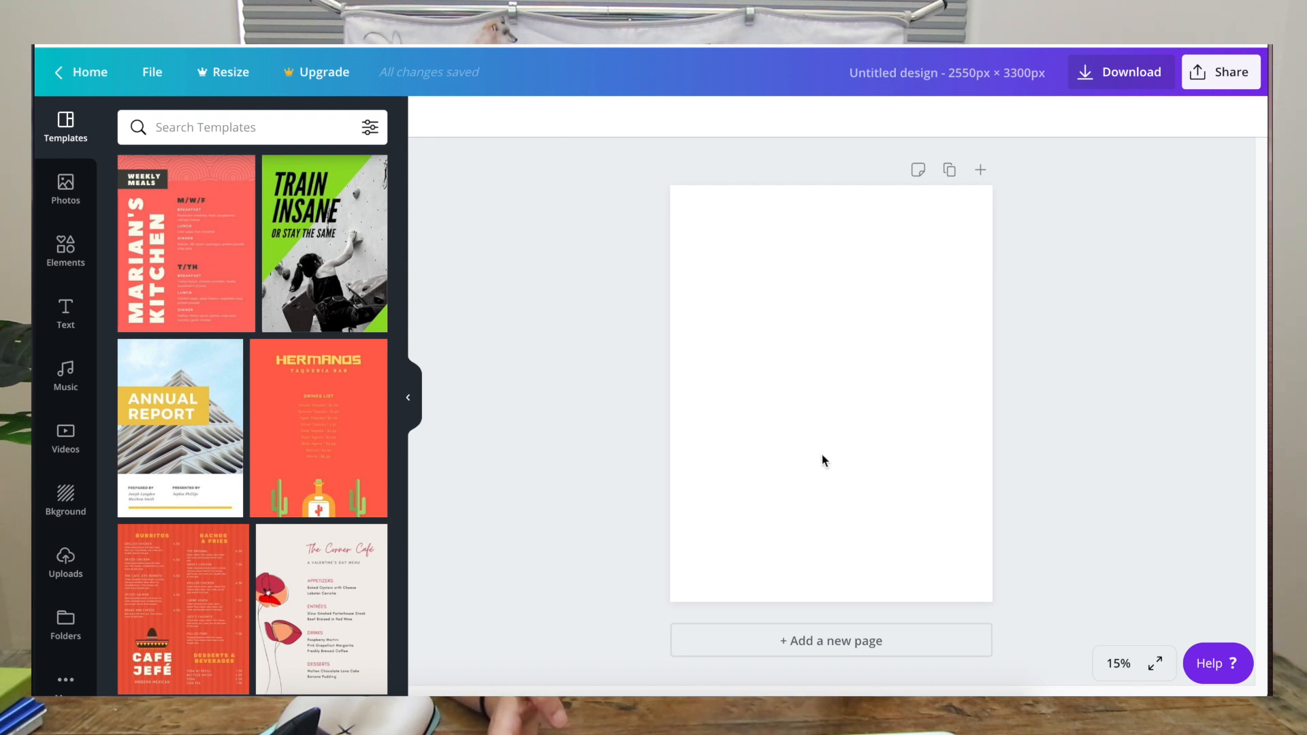
mouse_move(758, 477)
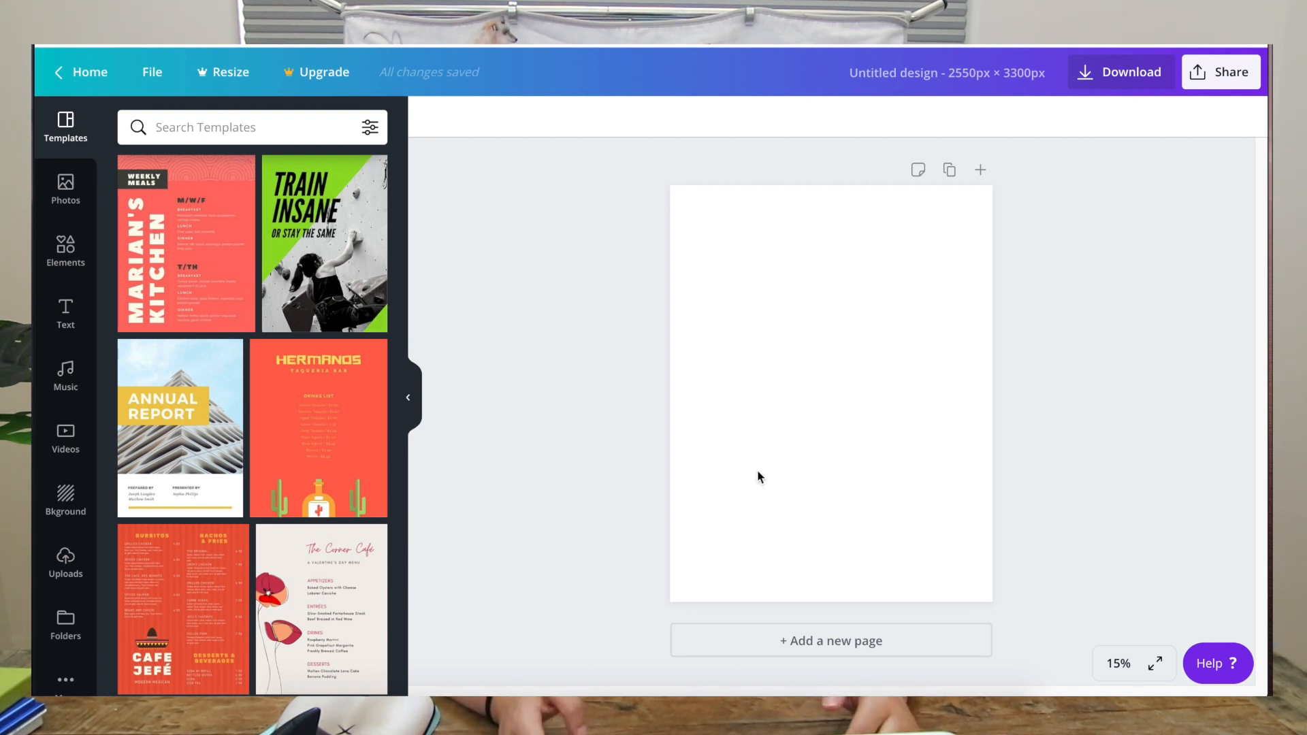
Change the untitled design's title in the top bar to 'card template'.
click(946, 73)
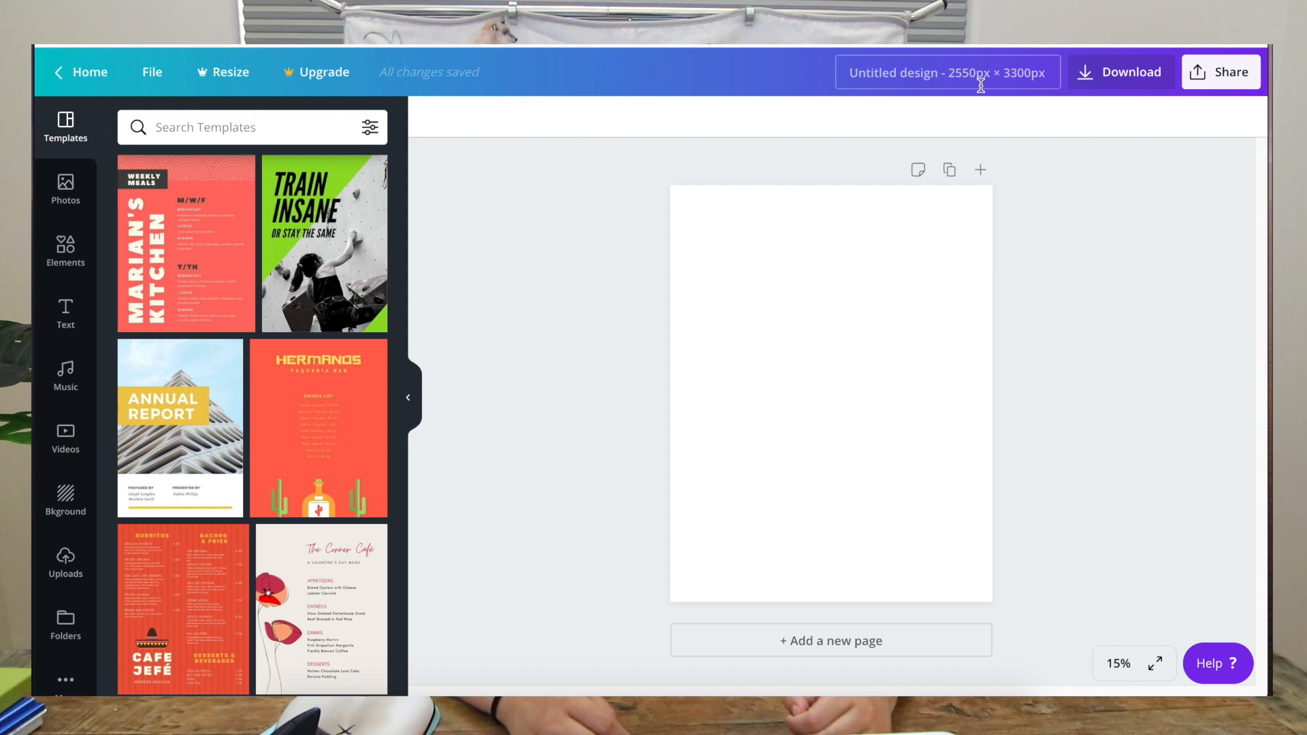
text(card template)
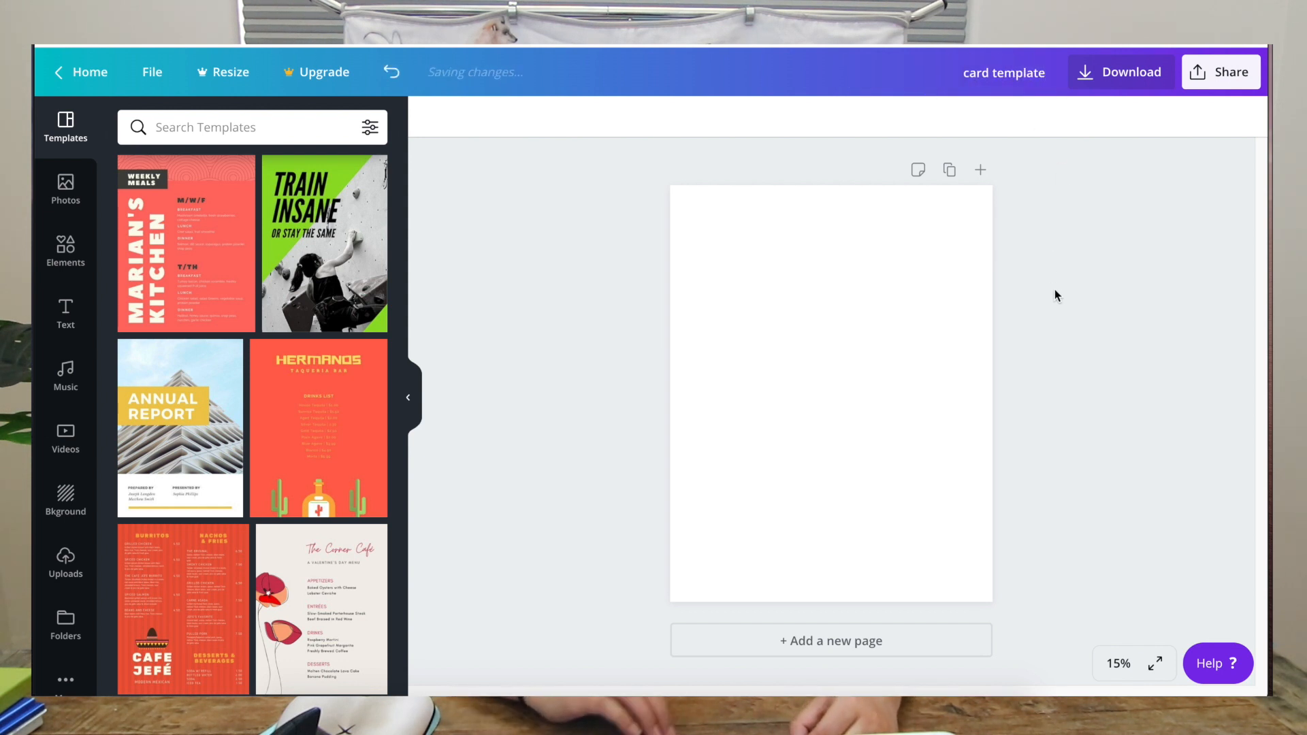
click(1119, 72)
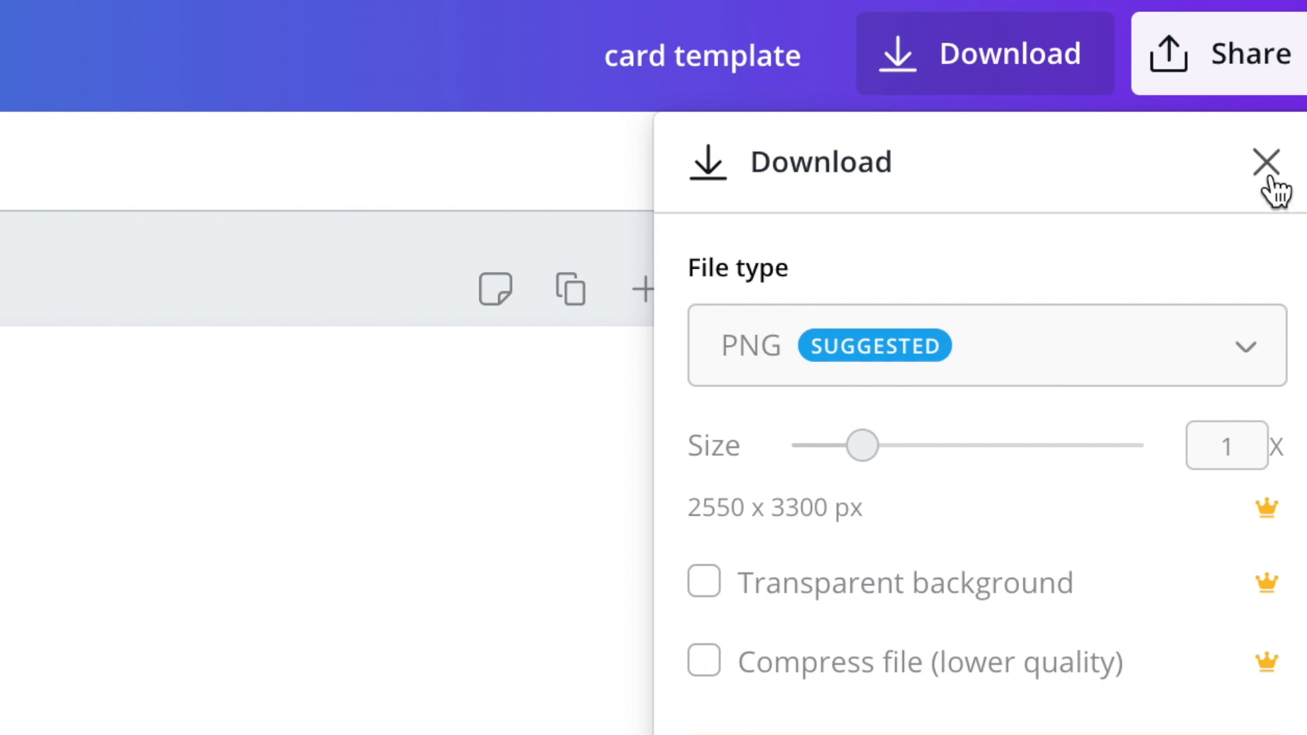
mouse_move(366, 260)
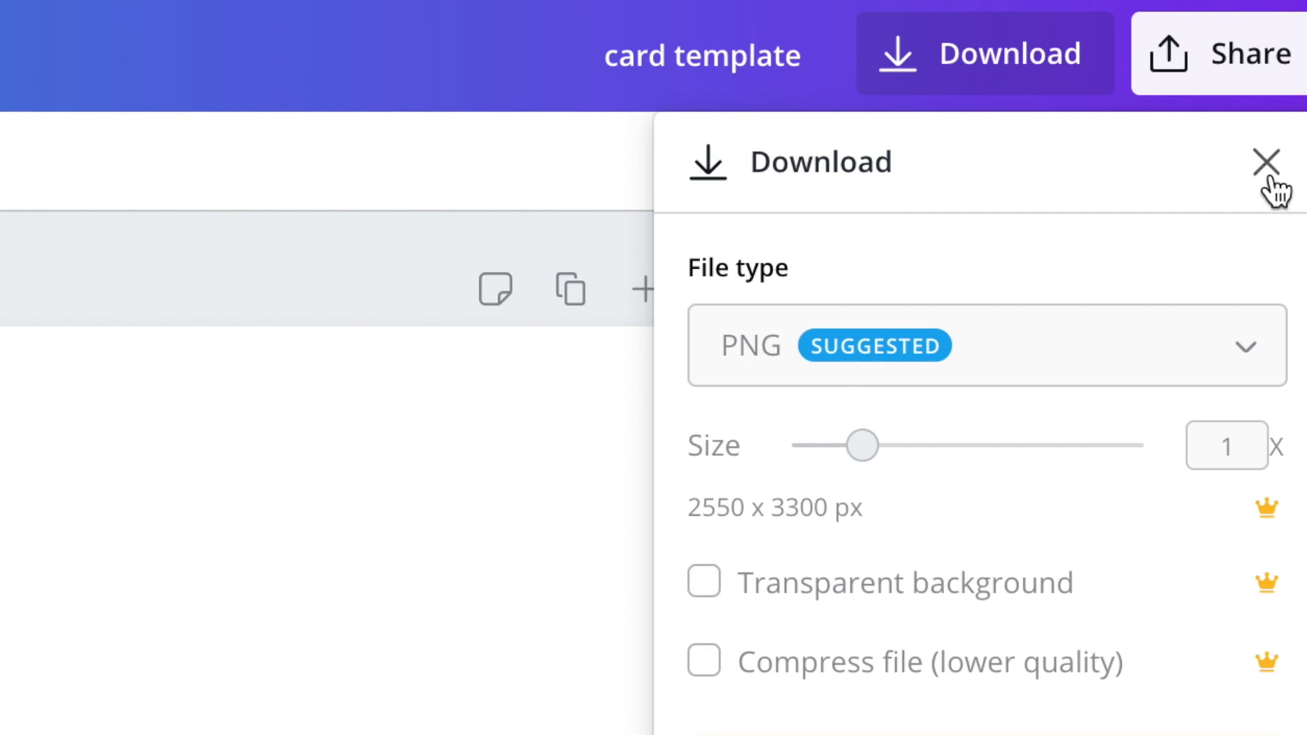
mouse_move(369, 258)
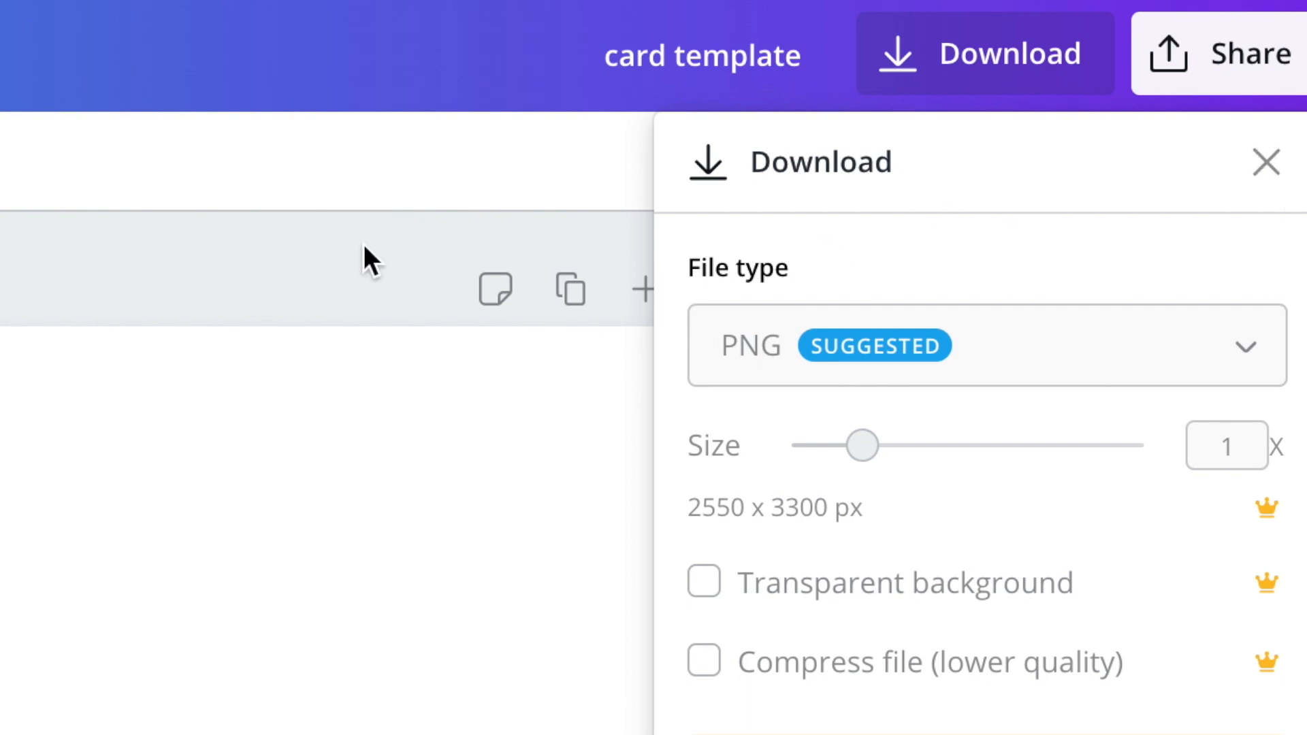